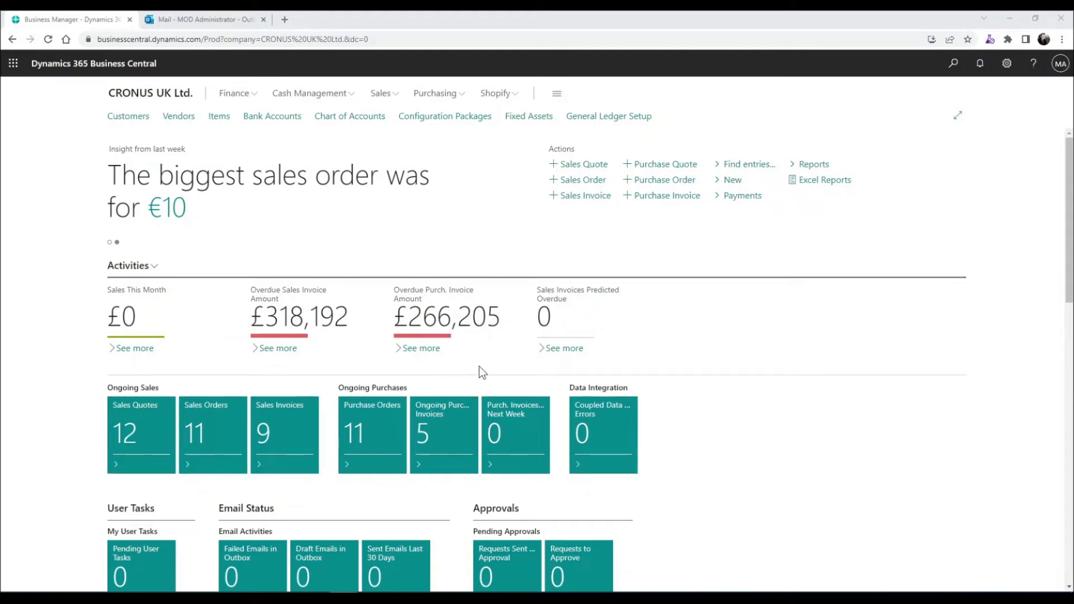
mouse_move(761, 296)
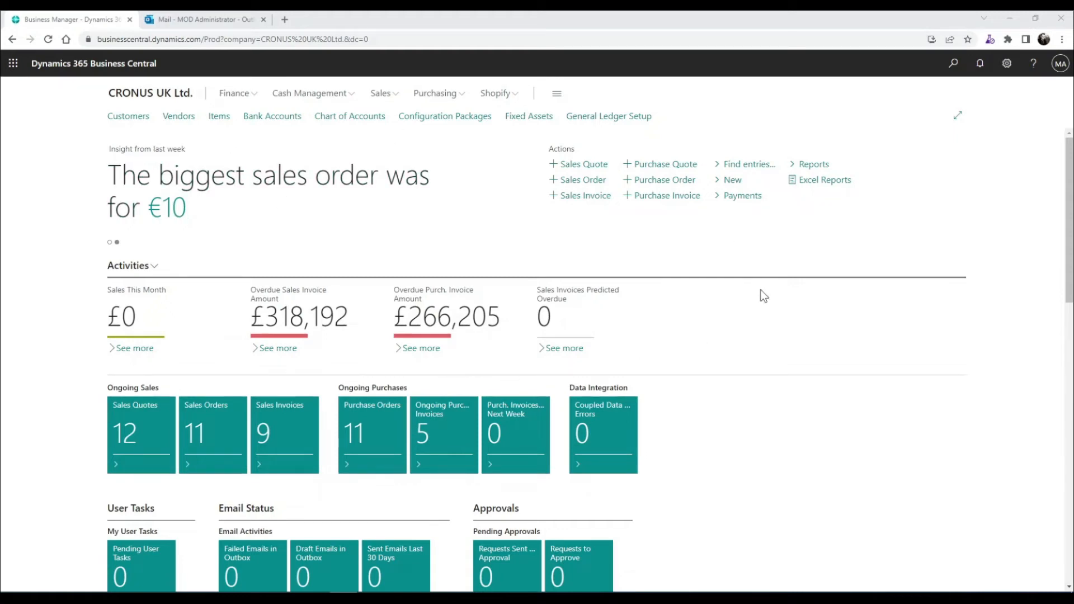
mouse_move(952, 62)
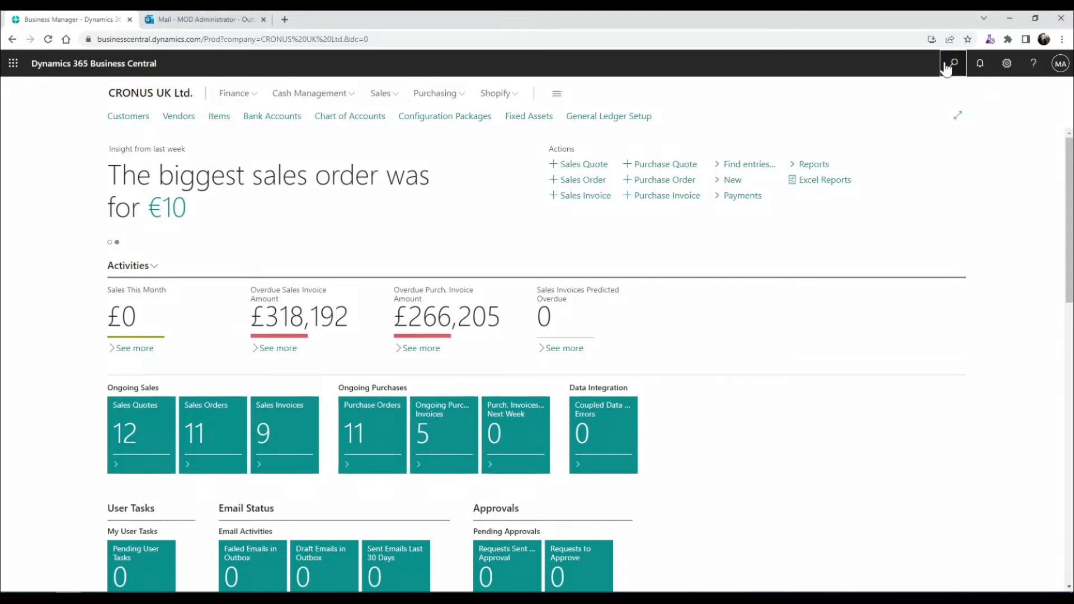
Search Business Central's Tell Me for 'featu' to find the Feature Management page
click(953, 63)
text(featu)
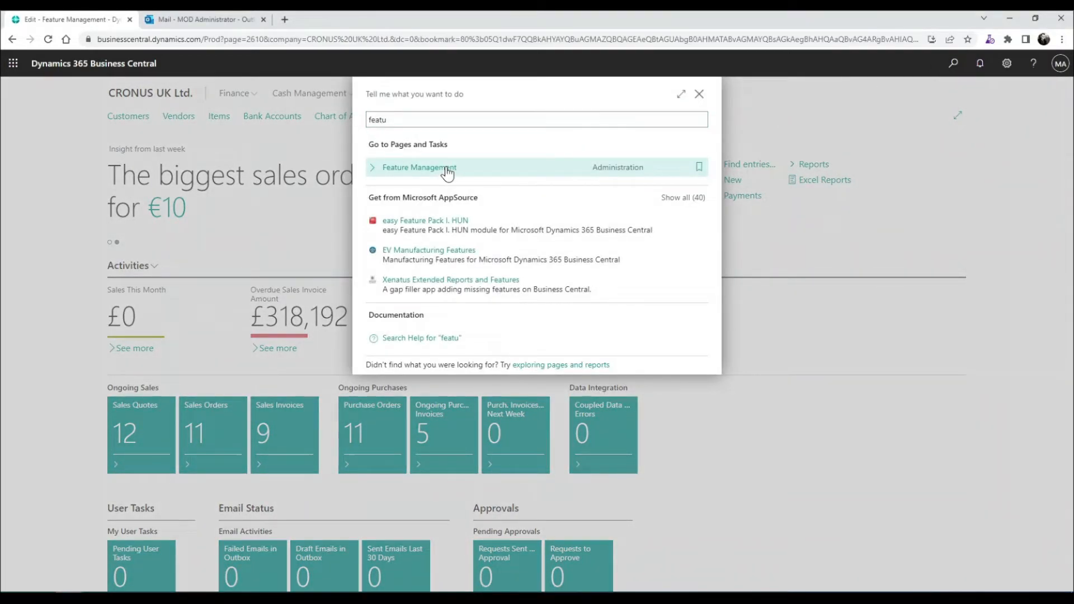
click(419, 167)
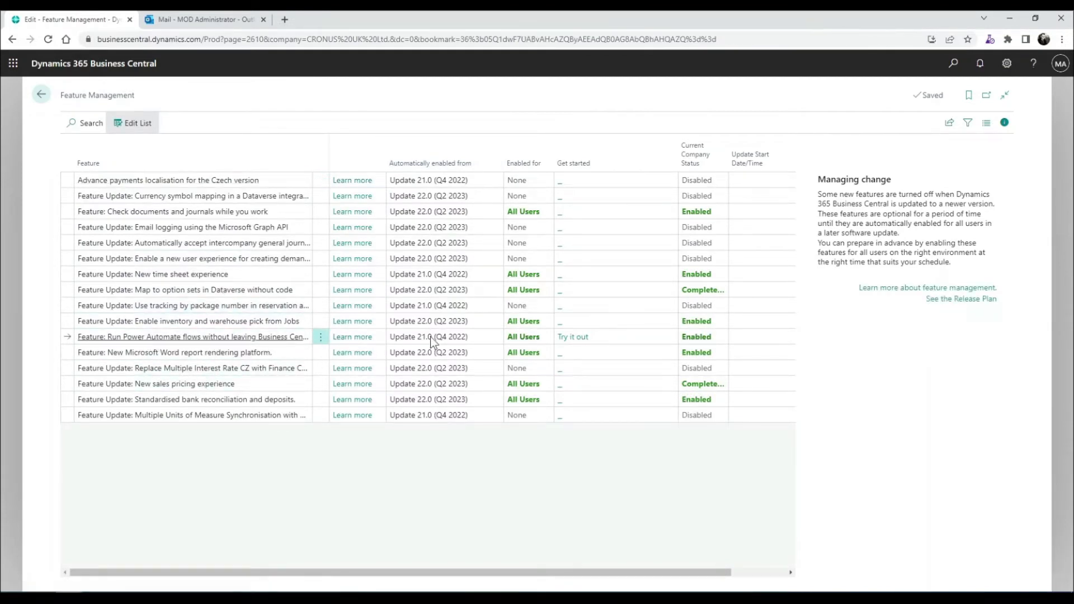
mouse_move(432, 339)
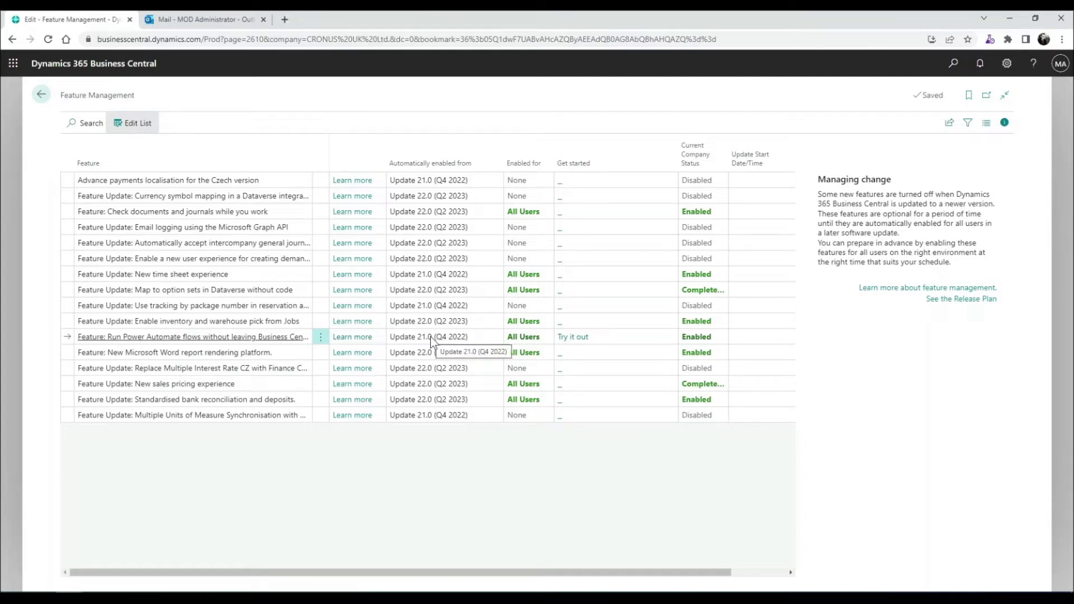
mouse_move(397, 349)
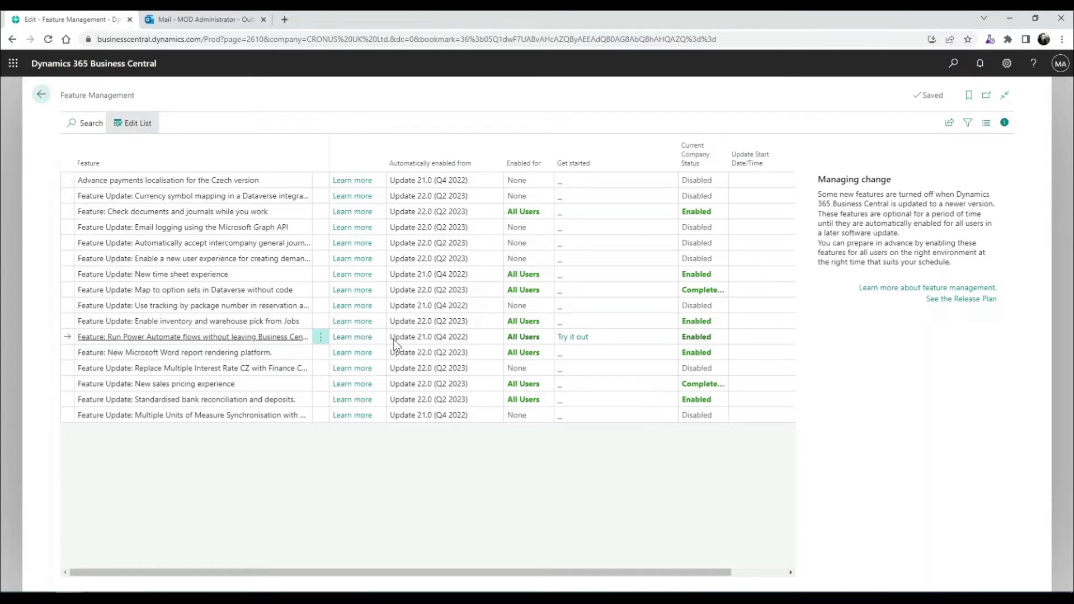
mouse_move(187, 344)
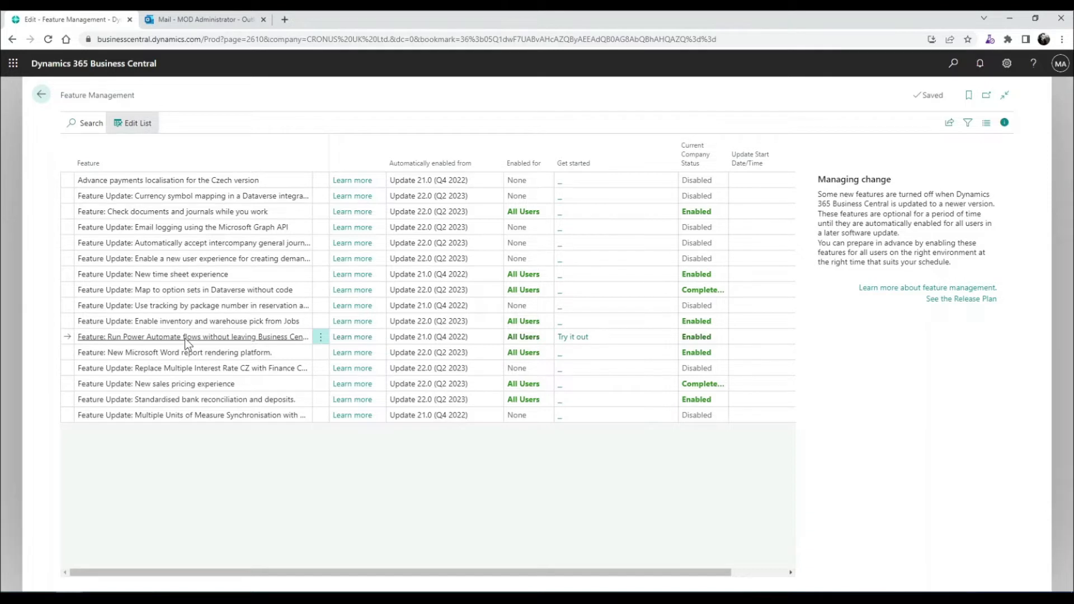
mouse_move(520, 344)
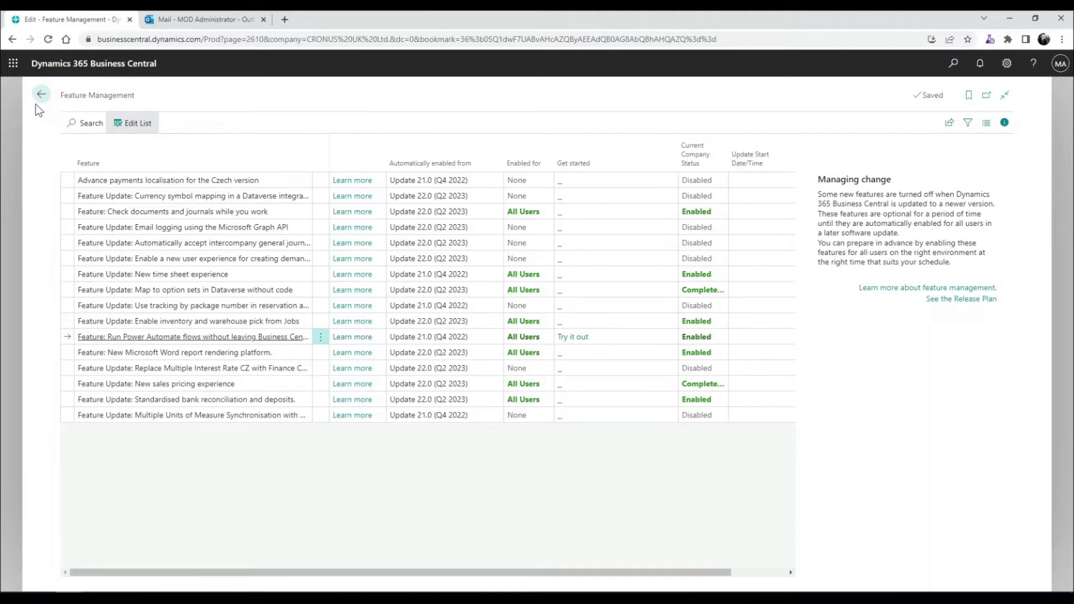
click(38, 94)
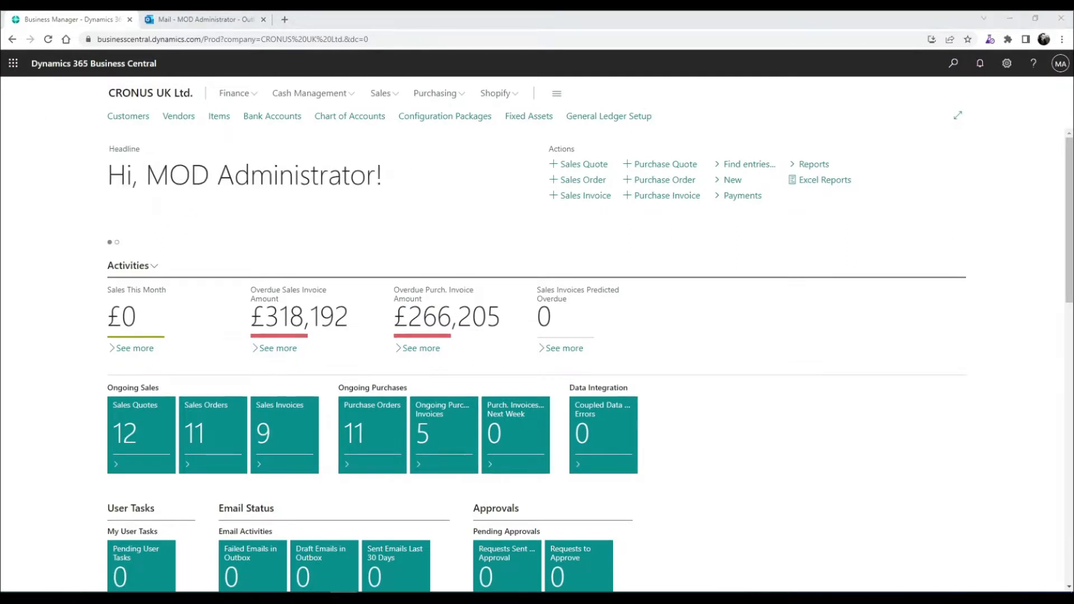
Open the Customers list and show the Automate > Power Automate flow options
click(128, 116)
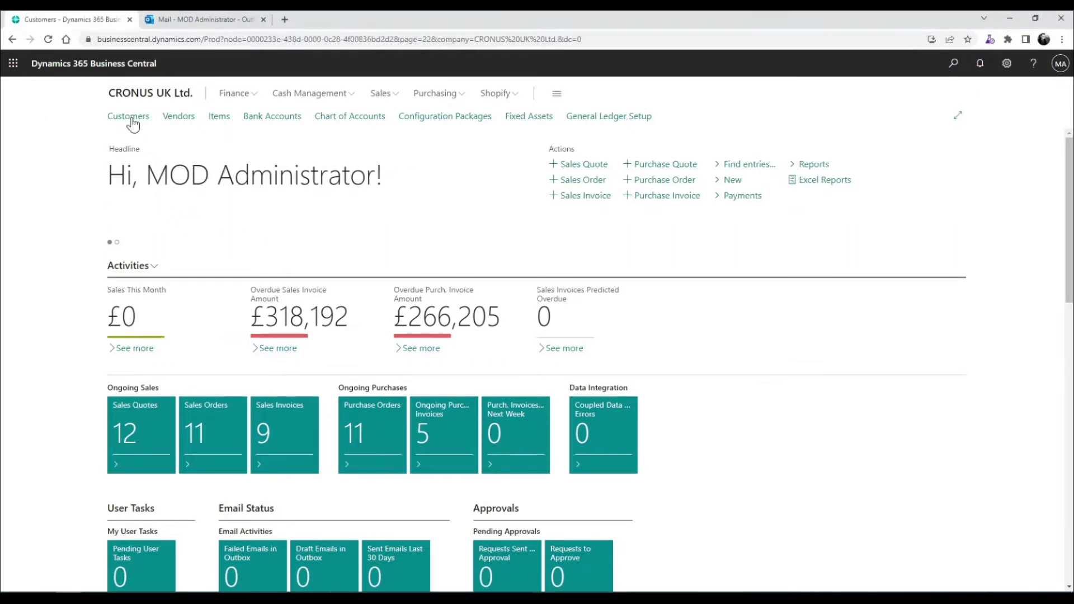
click(128, 116)
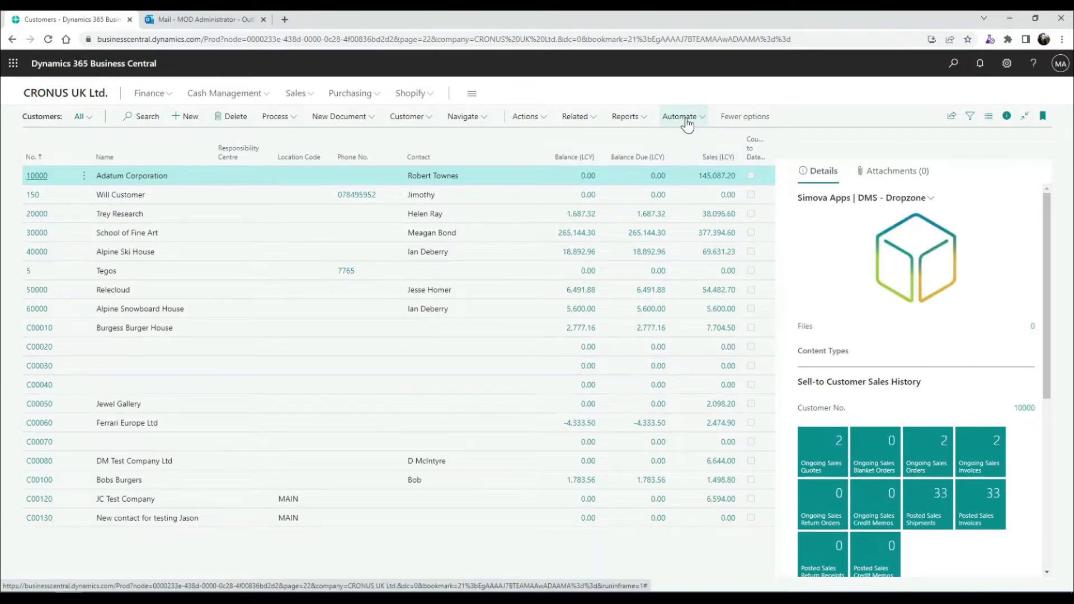
click(680, 116)
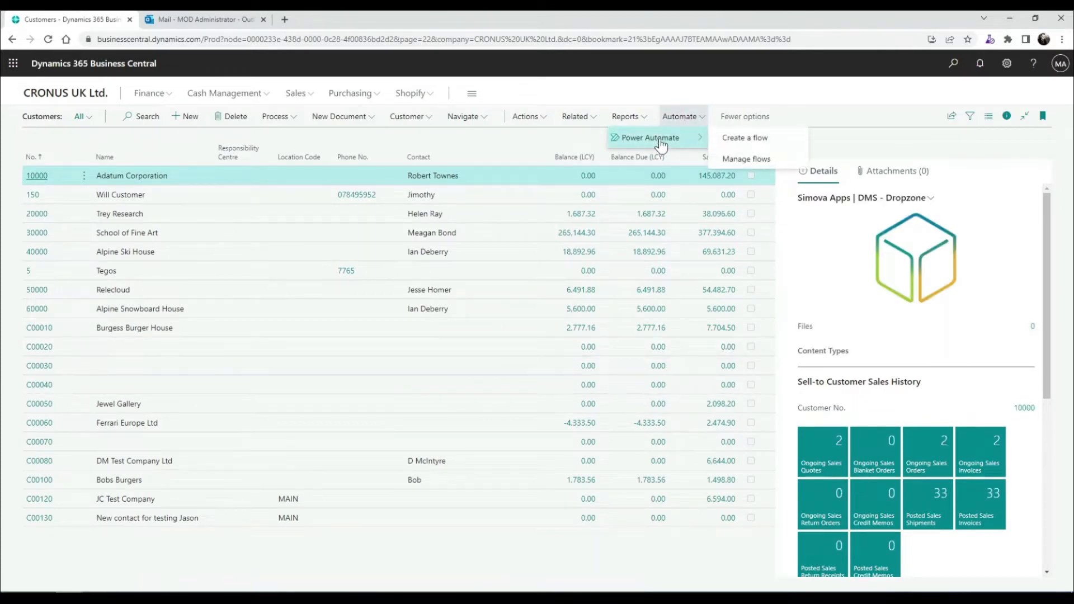
mouse_move(746, 162)
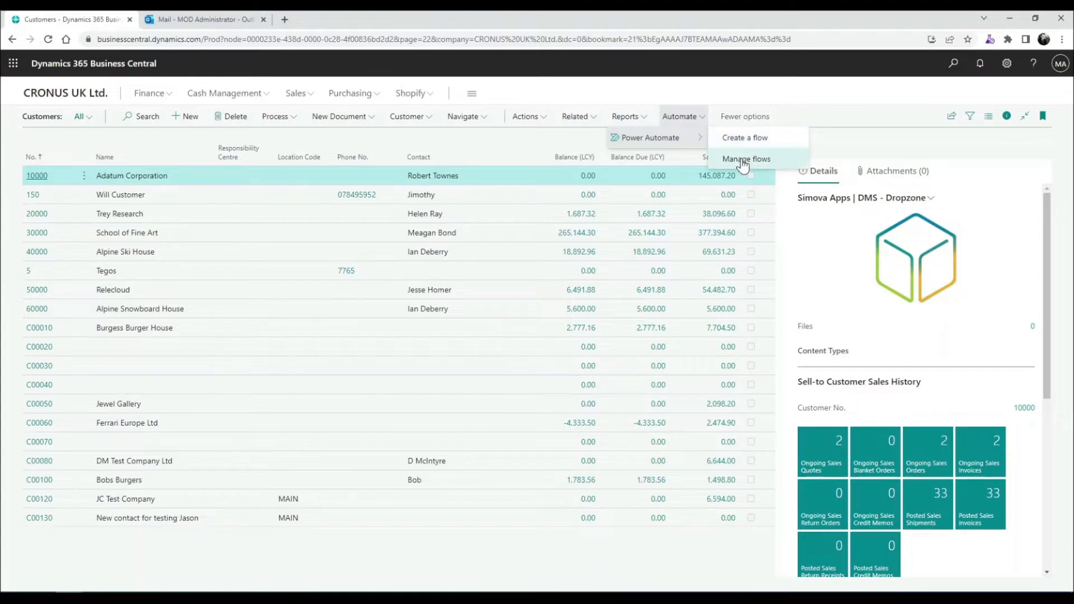
mouse_move(687, 141)
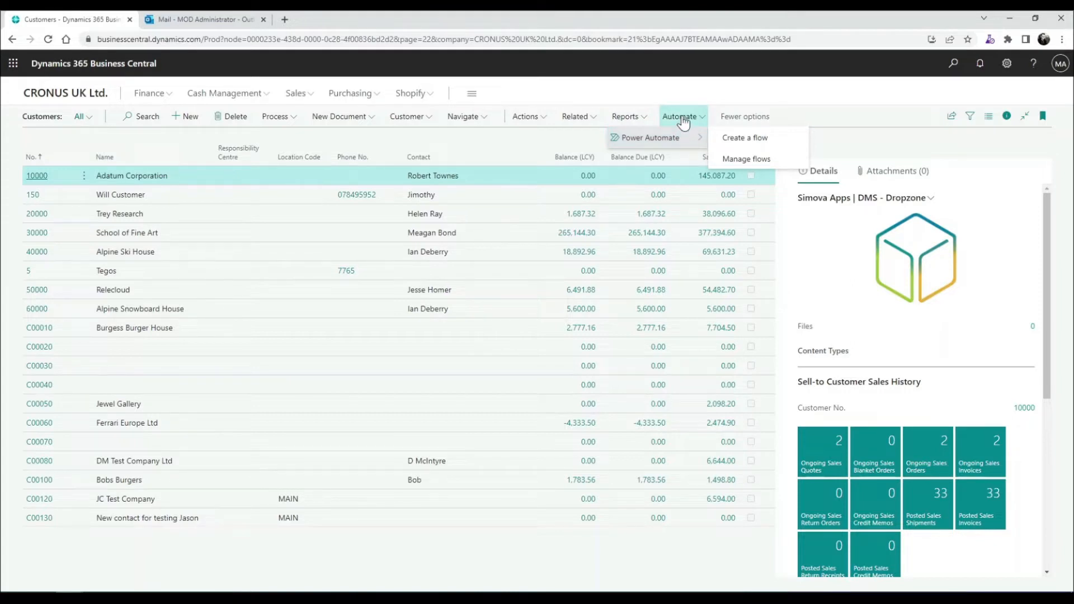
mouse_move(696, 140)
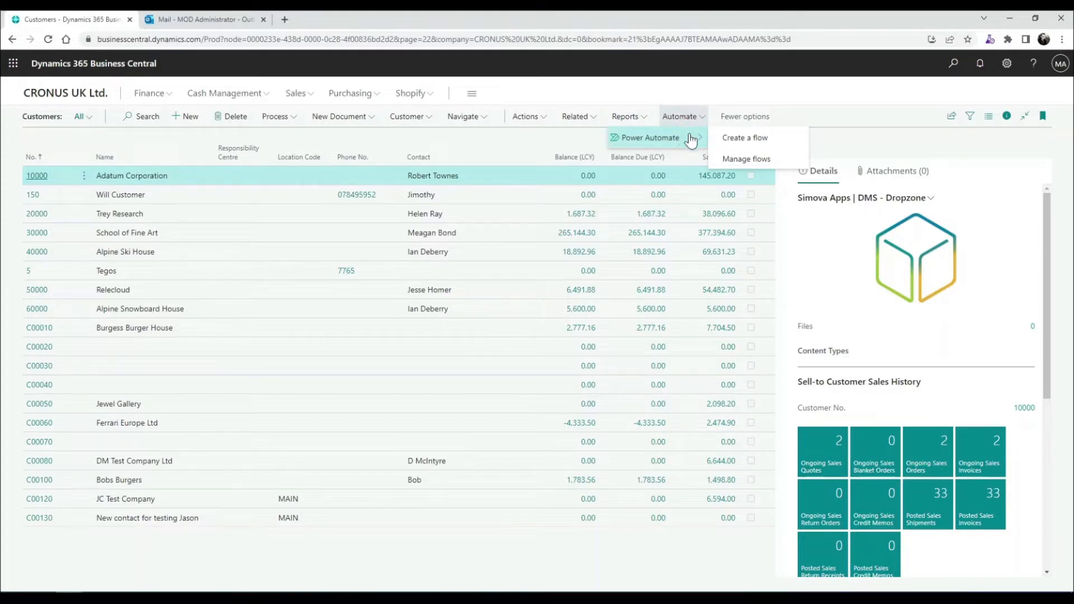
mouse_move(743, 143)
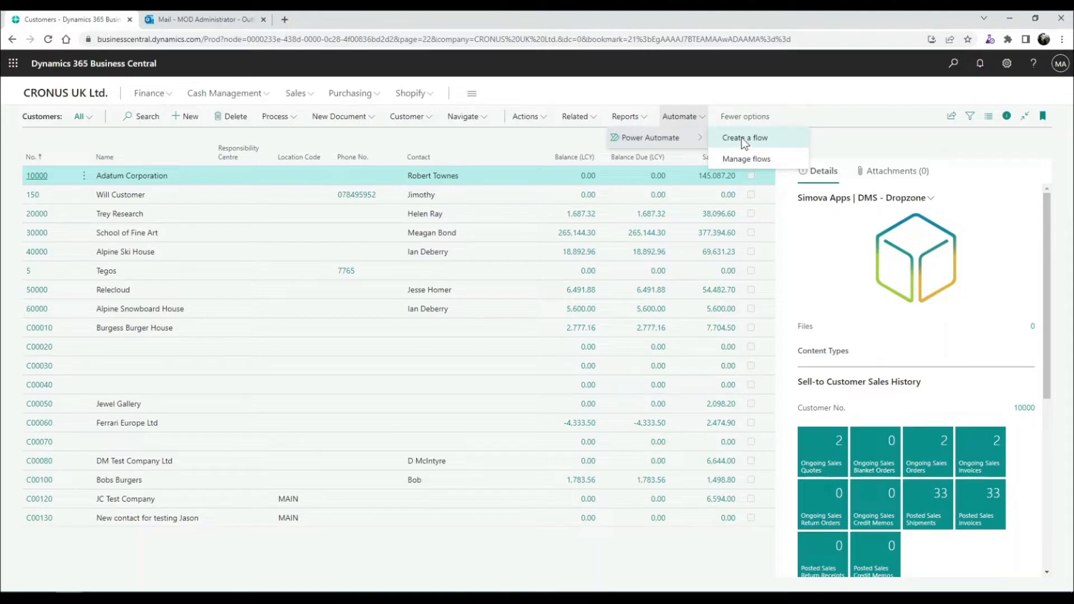
Create a new flow using the 'For a selected record (V3)' trigger
click(744, 138)
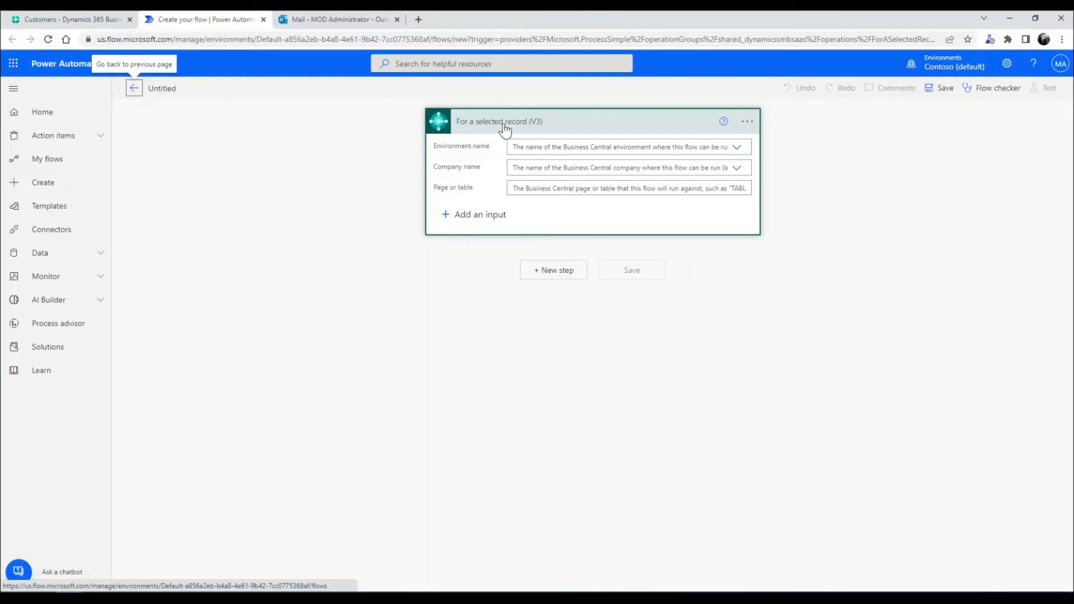
mouse_move(465, 128)
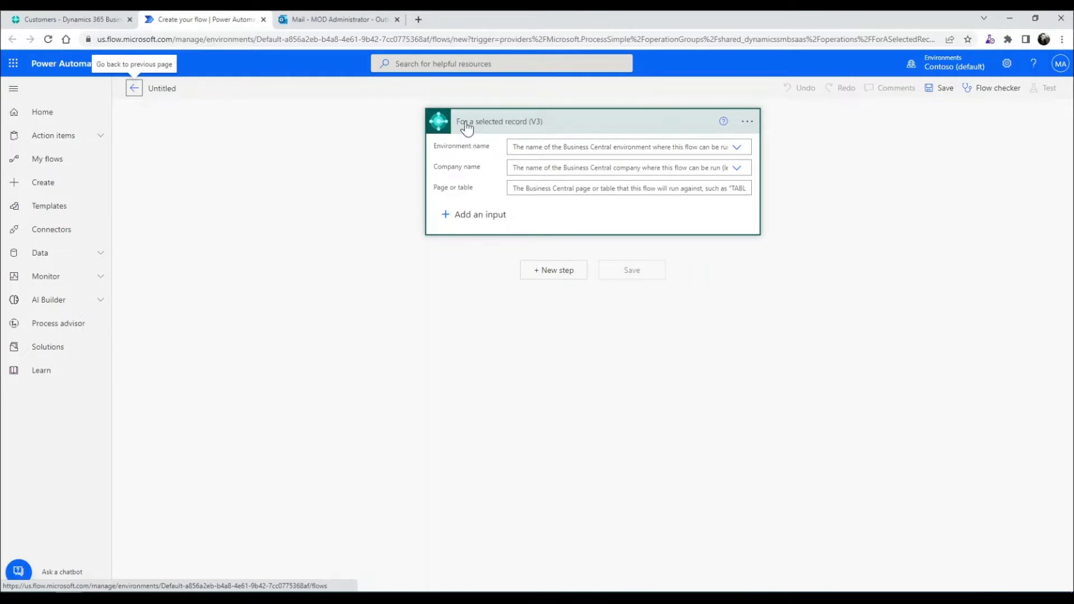
mouse_move(535, 129)
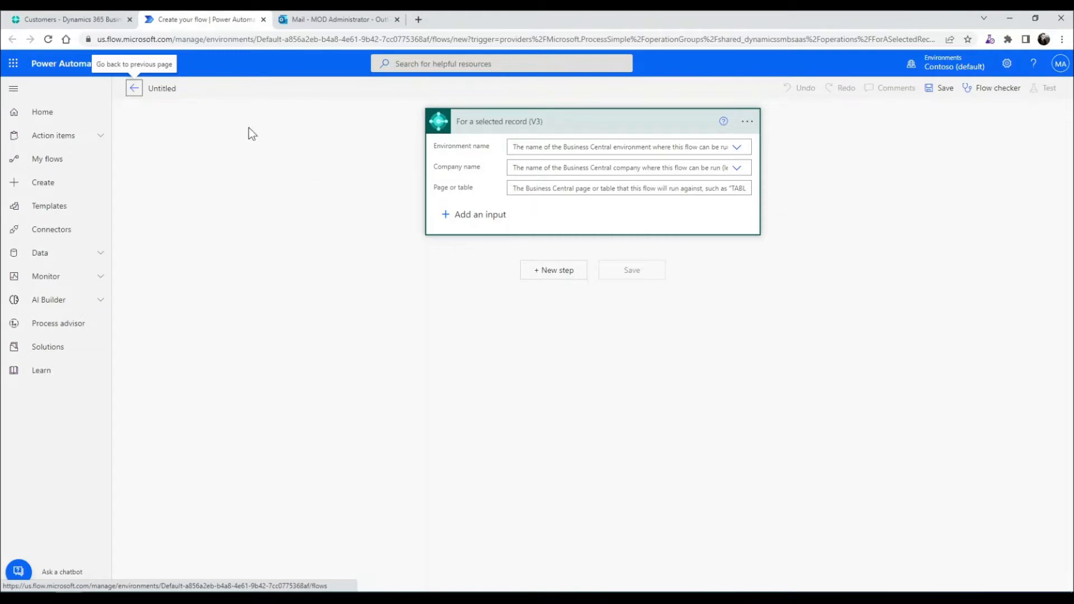
Inspect customer card 10000's Blocked field and return to the Customers list
click(67, 19)
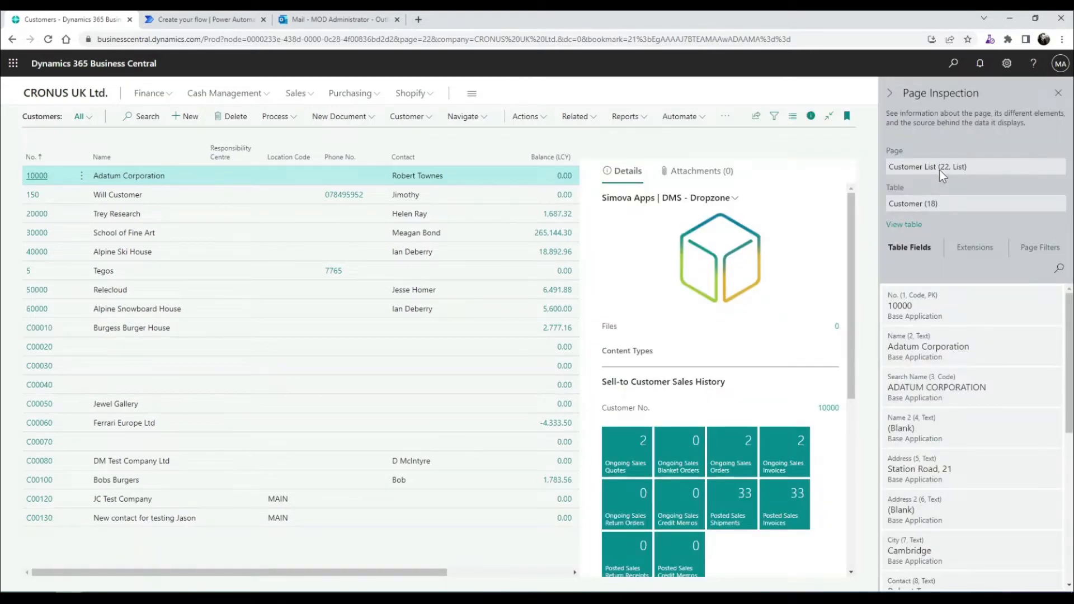
mouse_move(937, 195)
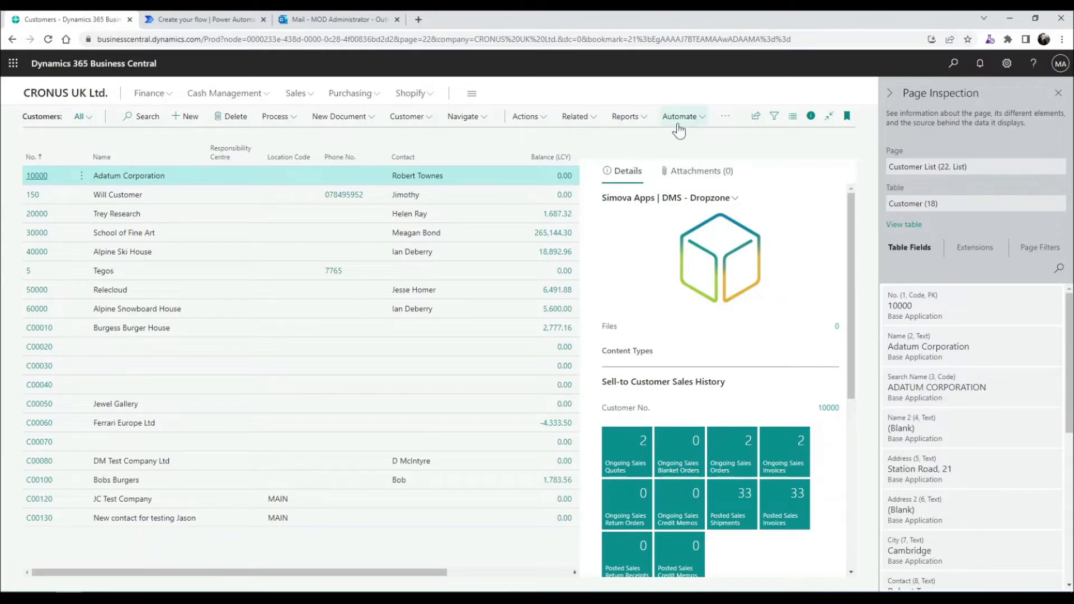
mouse_move(918, 210)
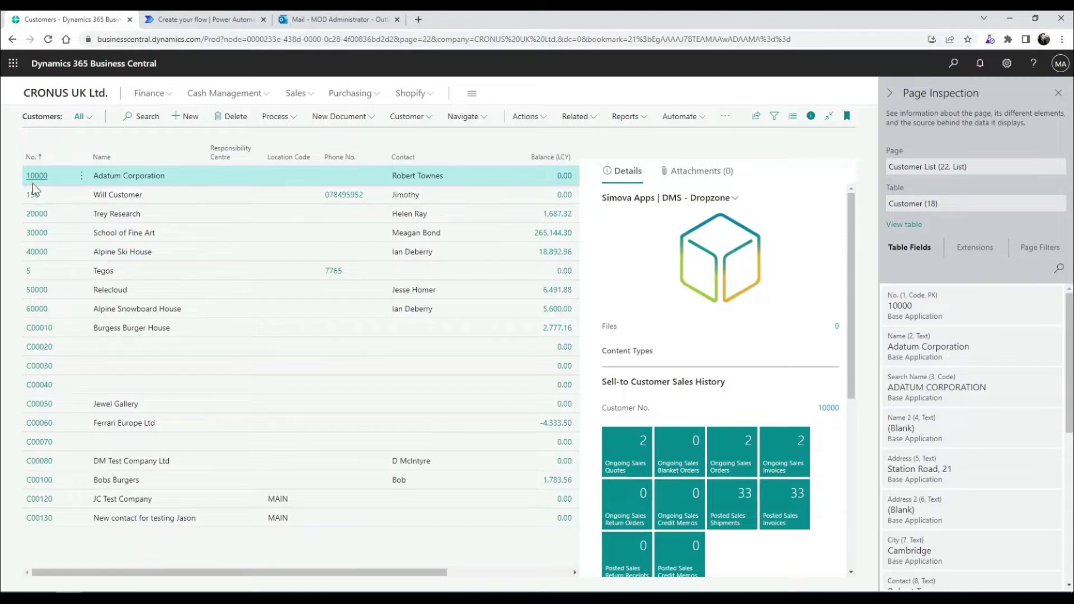
mouse_move(910, 194)
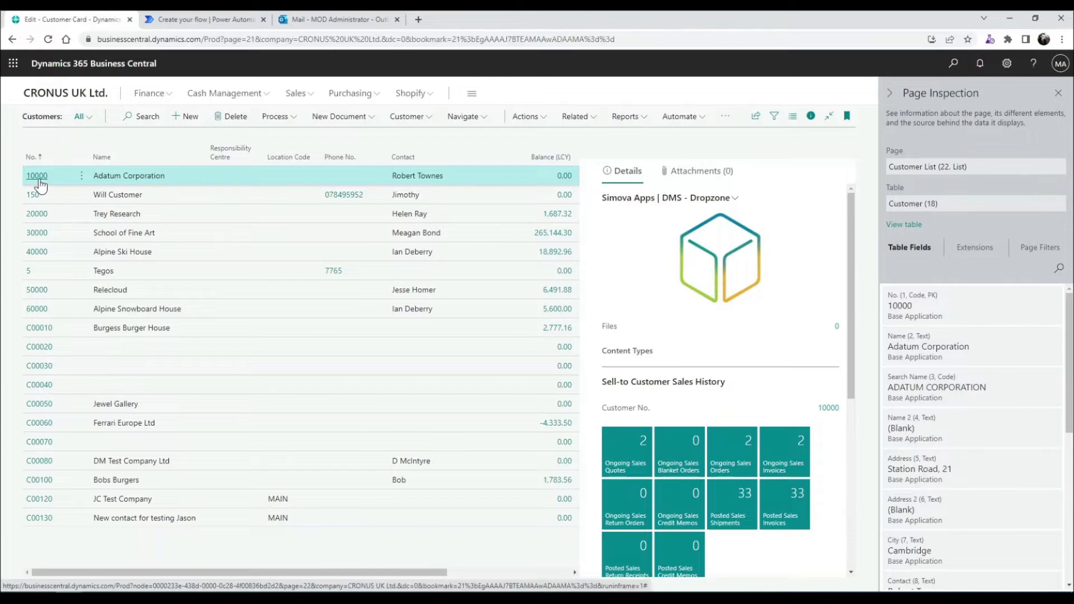
click(37, 176)
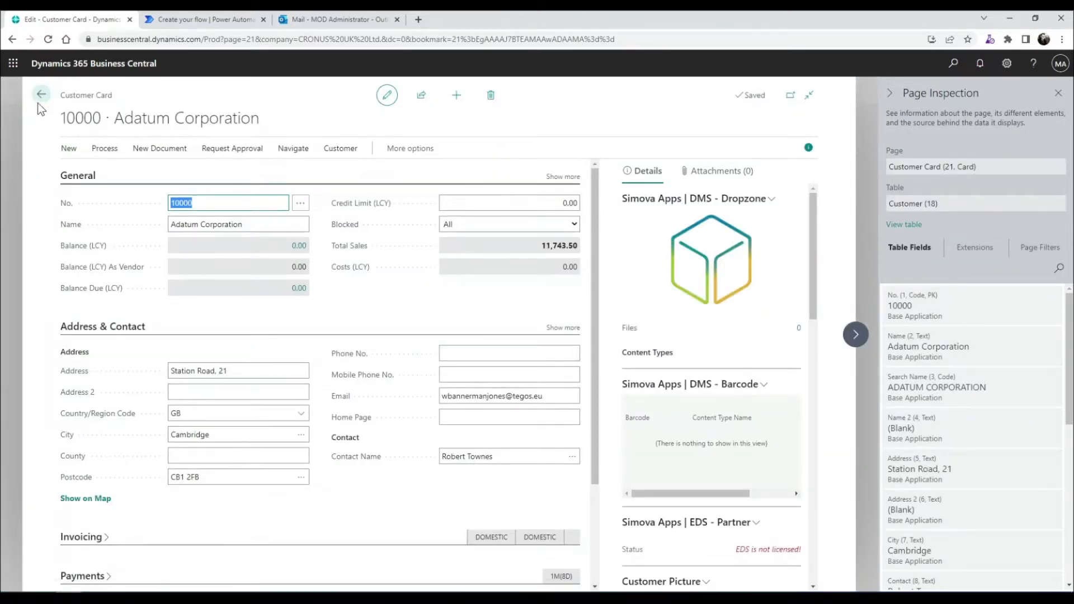
click(41, 93)
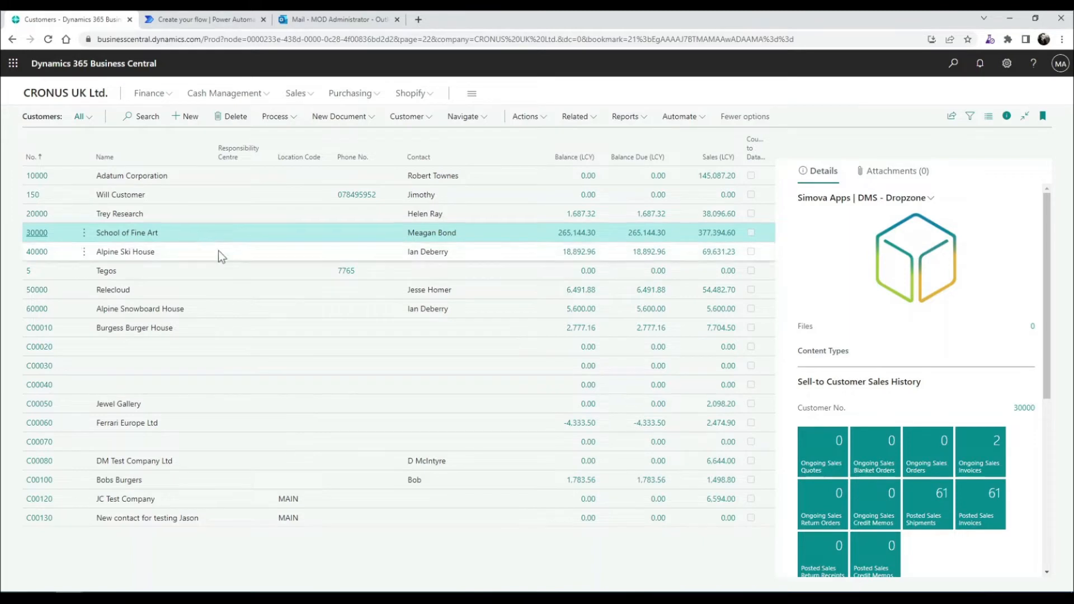
mouse_move(270, 236)
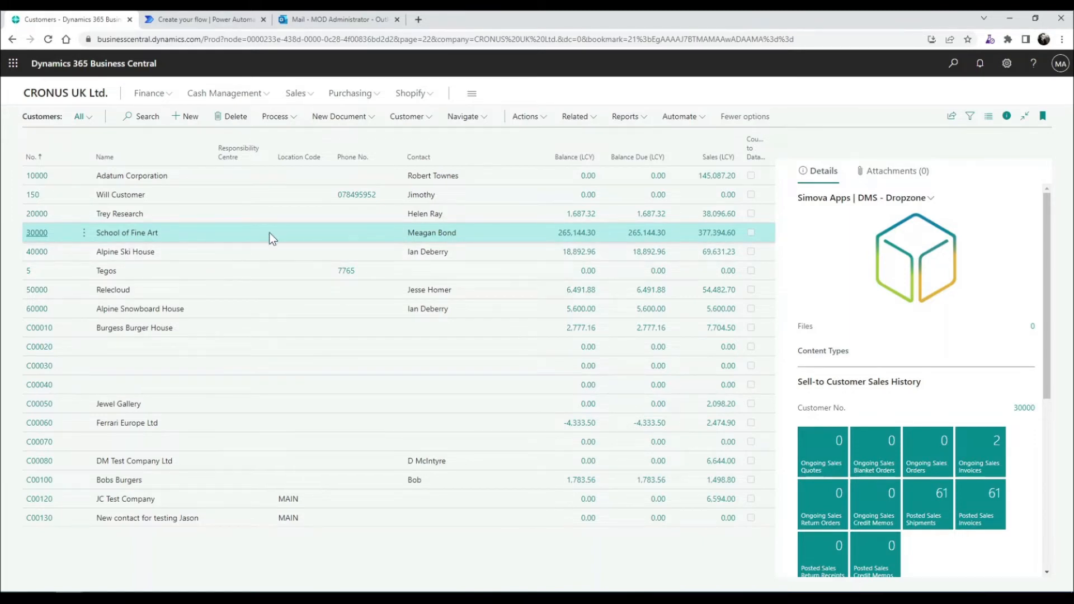
mouse_move(37, 232)
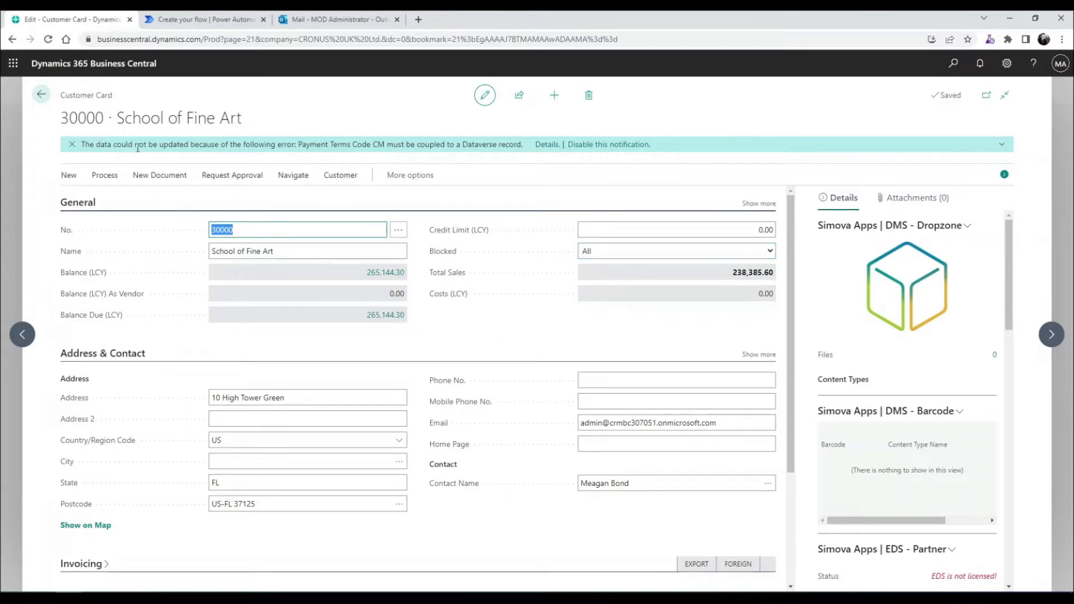
mouse_move(446, 250)
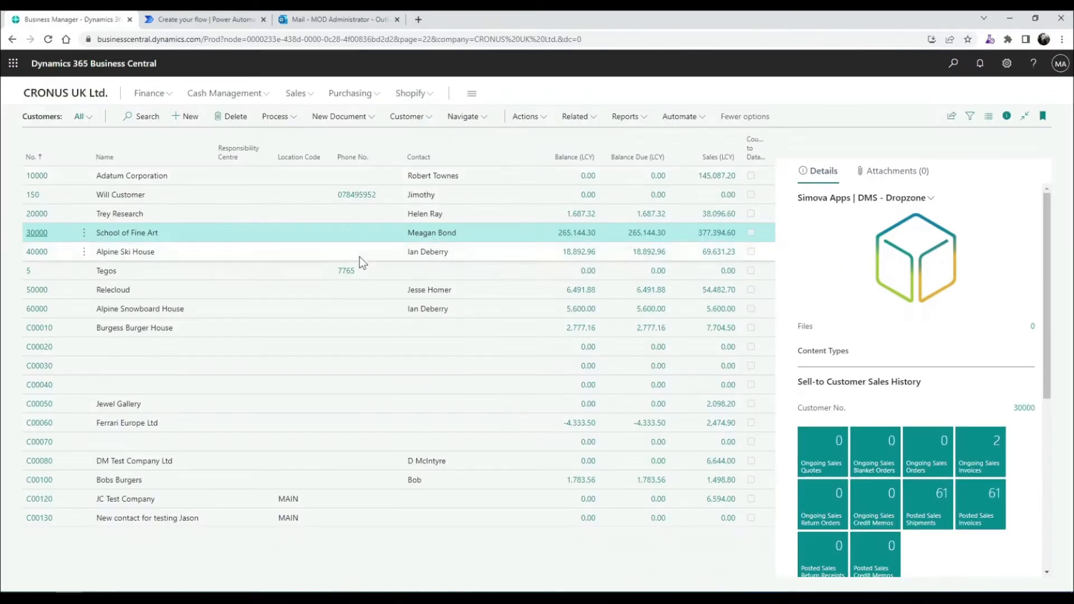
Set the trigger to environment PROD, company CRONUS UK Ltd., and table TABLE18
click(202, 19)
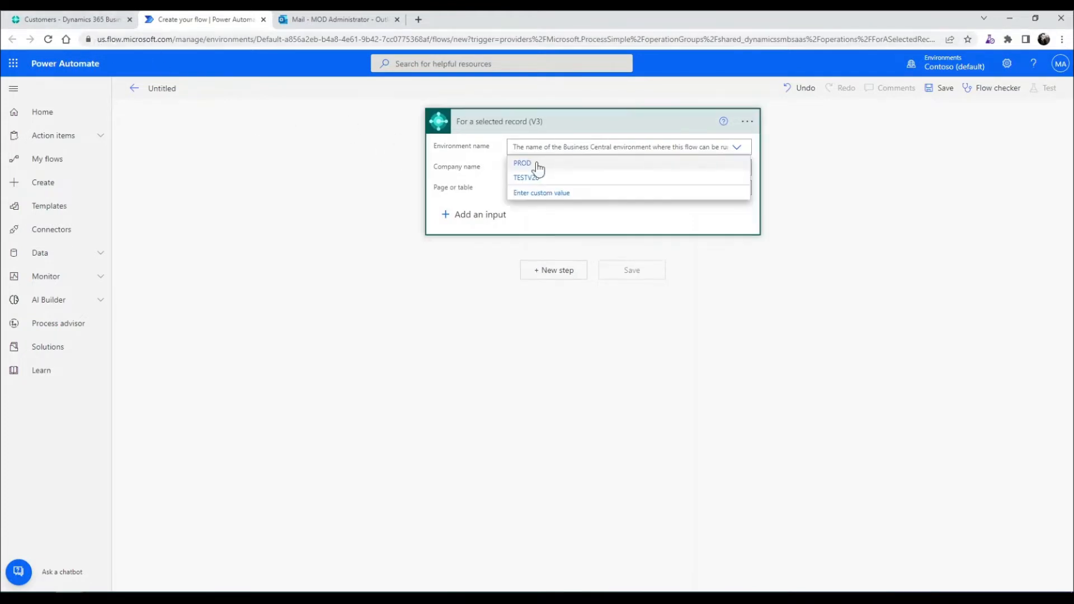
click(522, 163)
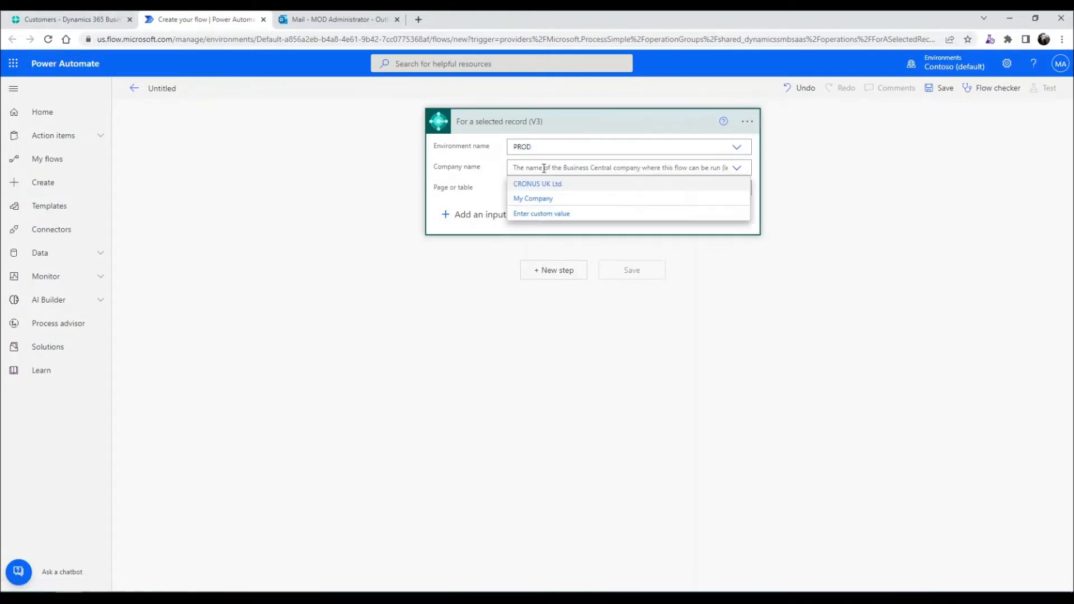
click(537, 183)
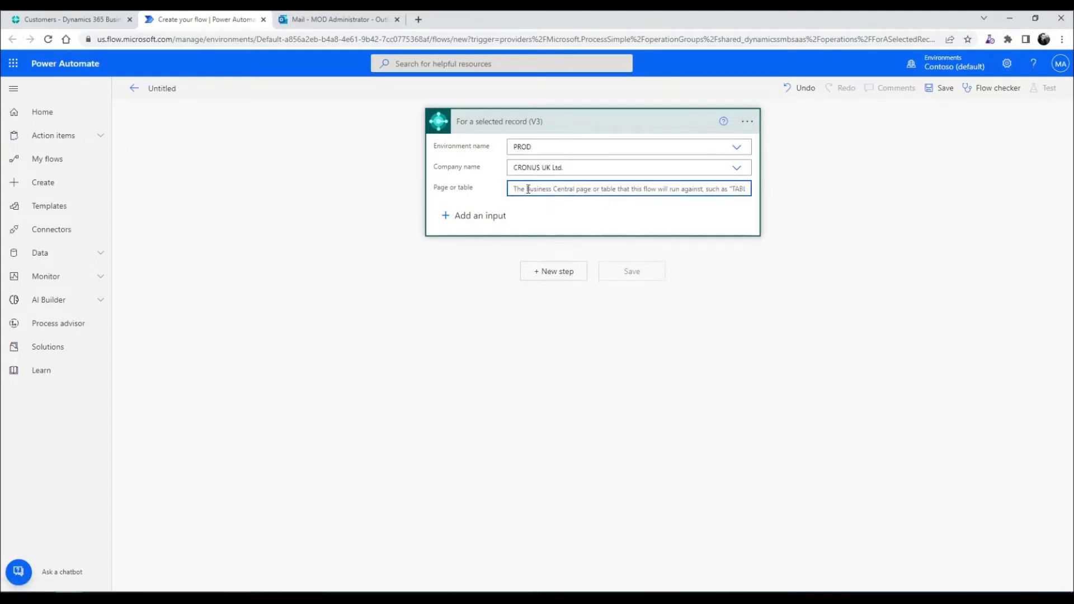
text(TABLE18)
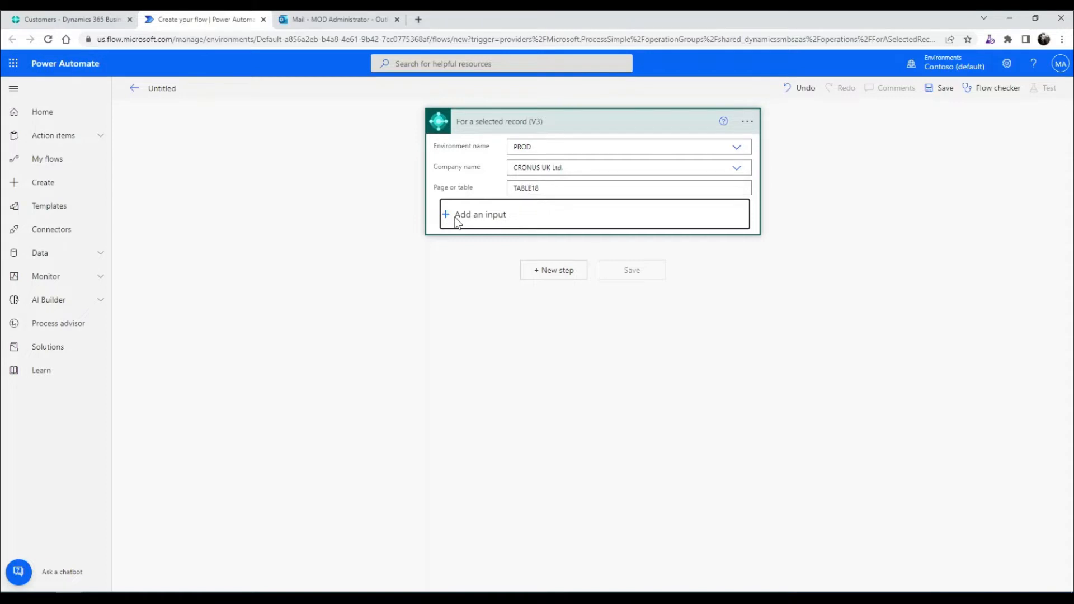
Add a Yes/No trigger input named 'Blocked?'
click(479, 214)
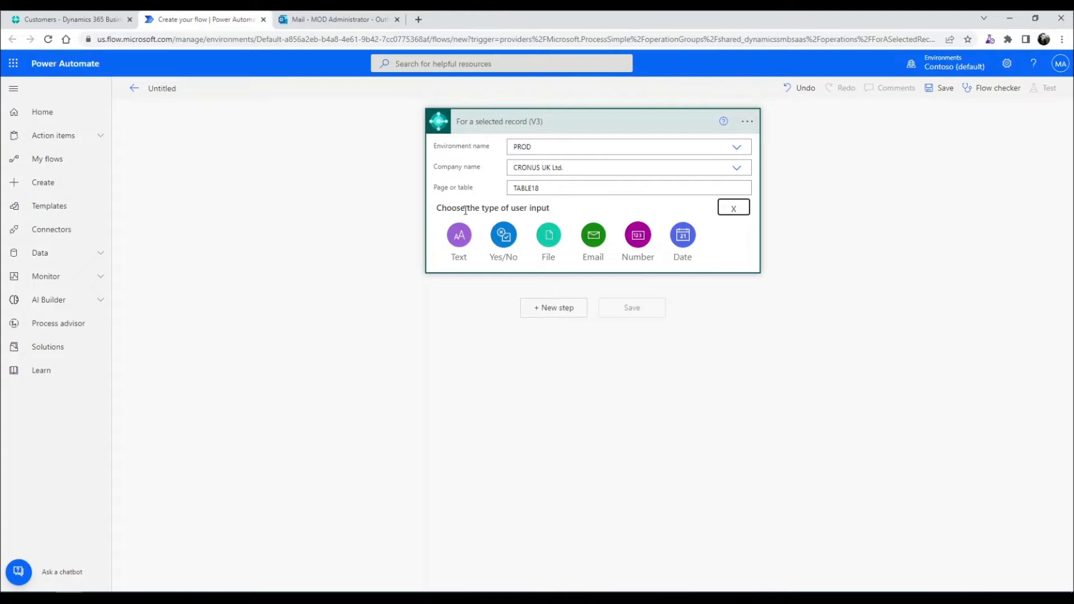
mouse_move(470, 215)
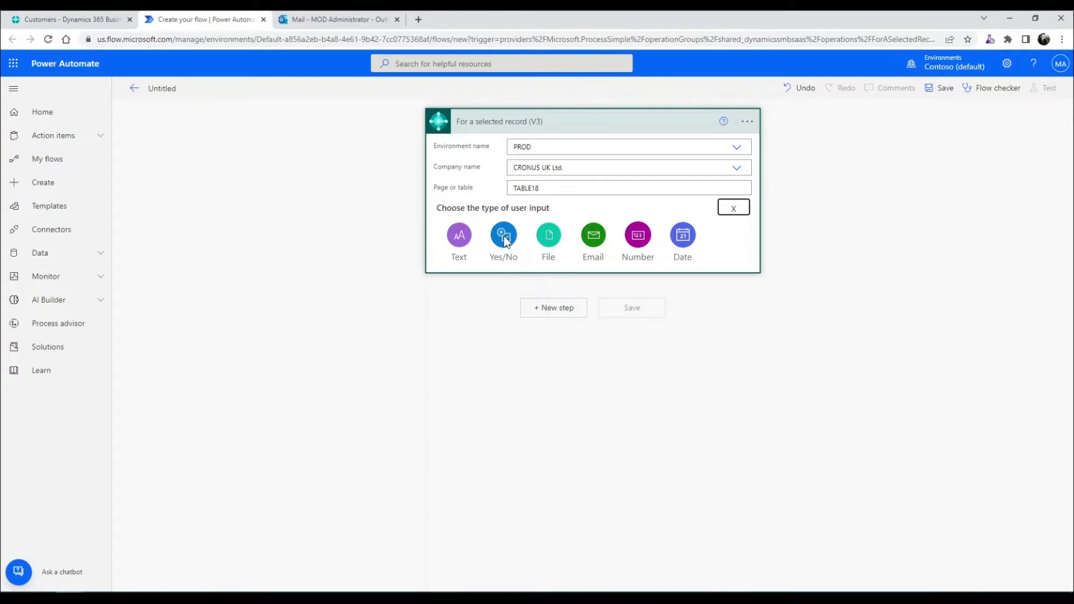
click(503, 235)
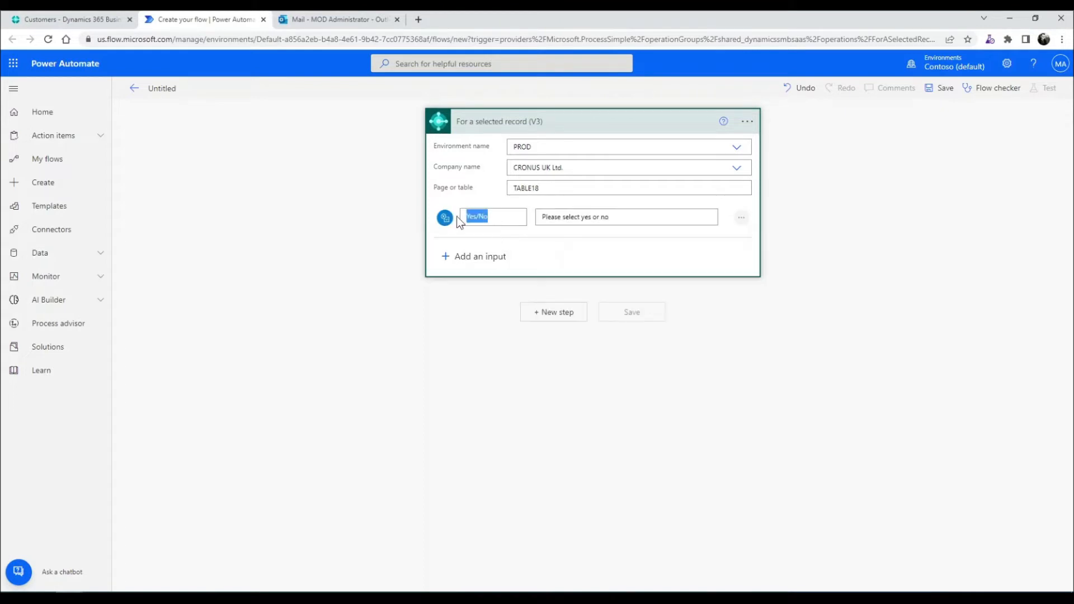
text(Blocked?)
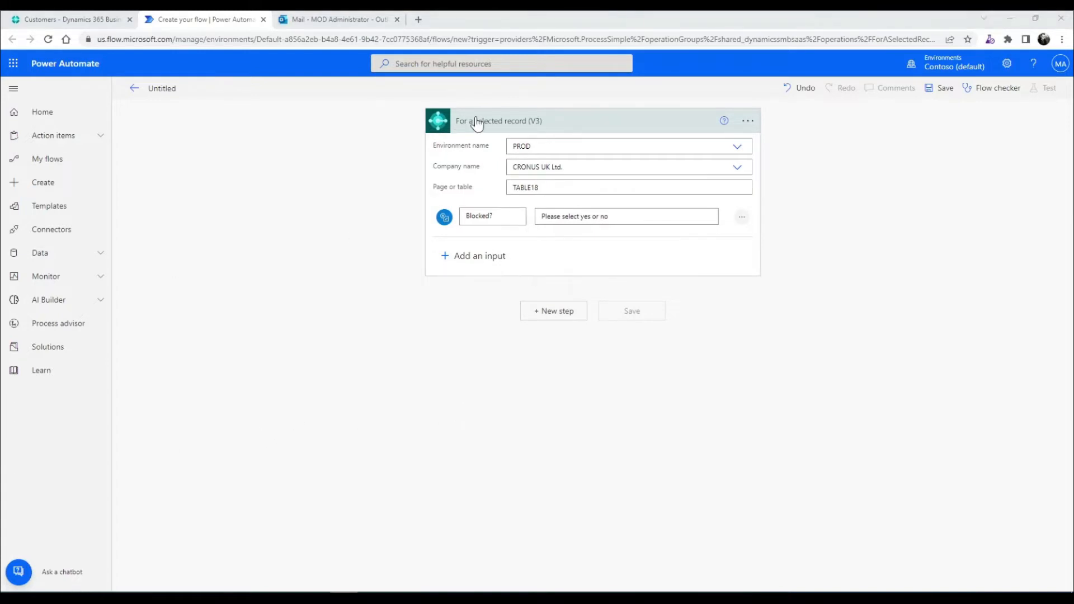
mouse_move(549, 343)
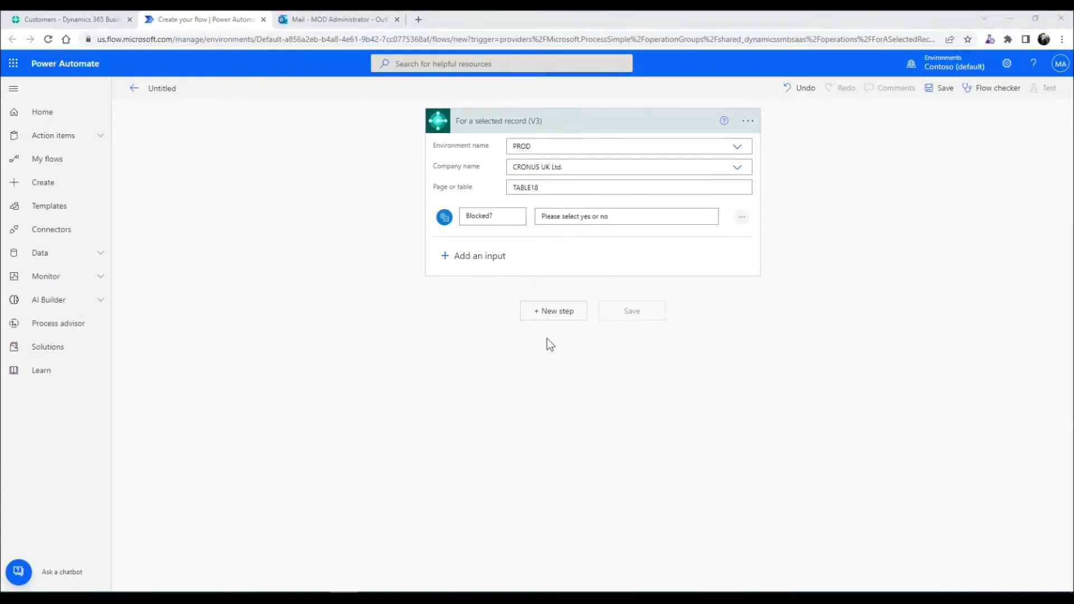
mouse_move(501, 314)
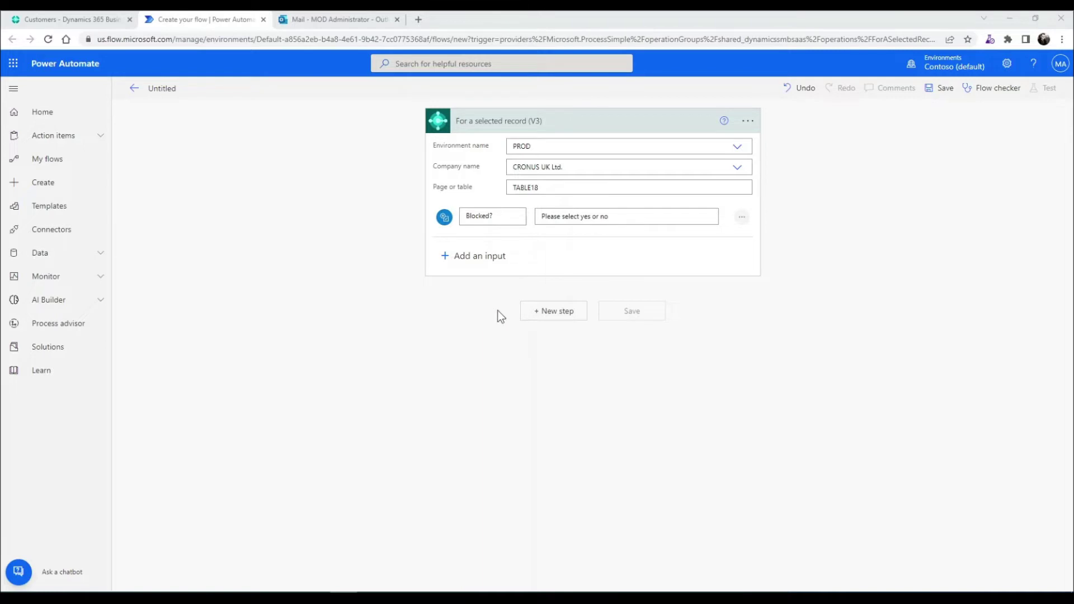
mouse_move(557, 313)
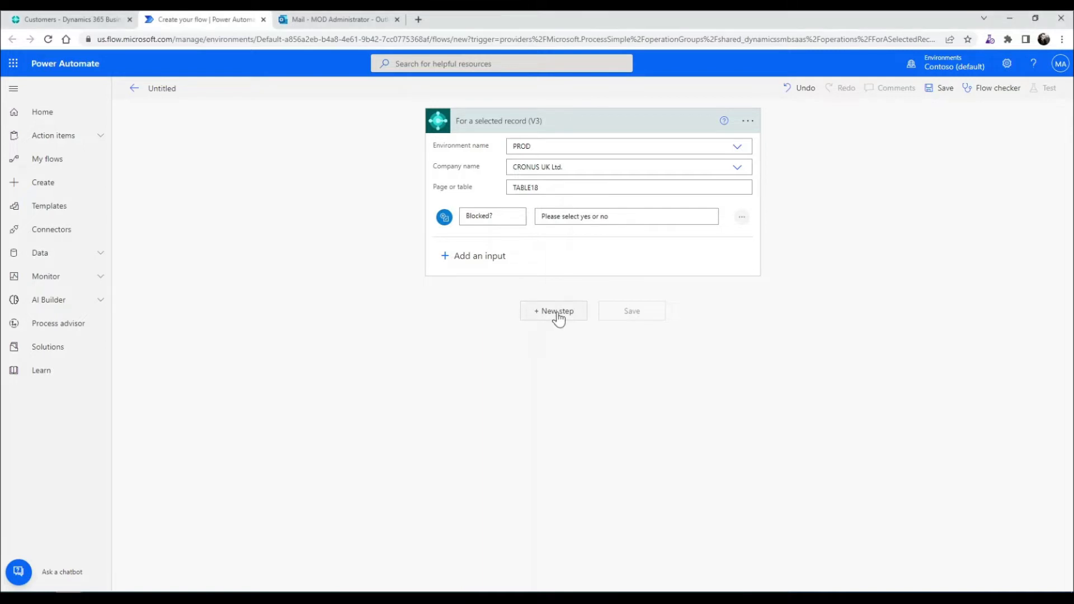
Add a new step, search 'get record', and filter to Business Central actions
click(553, 310)
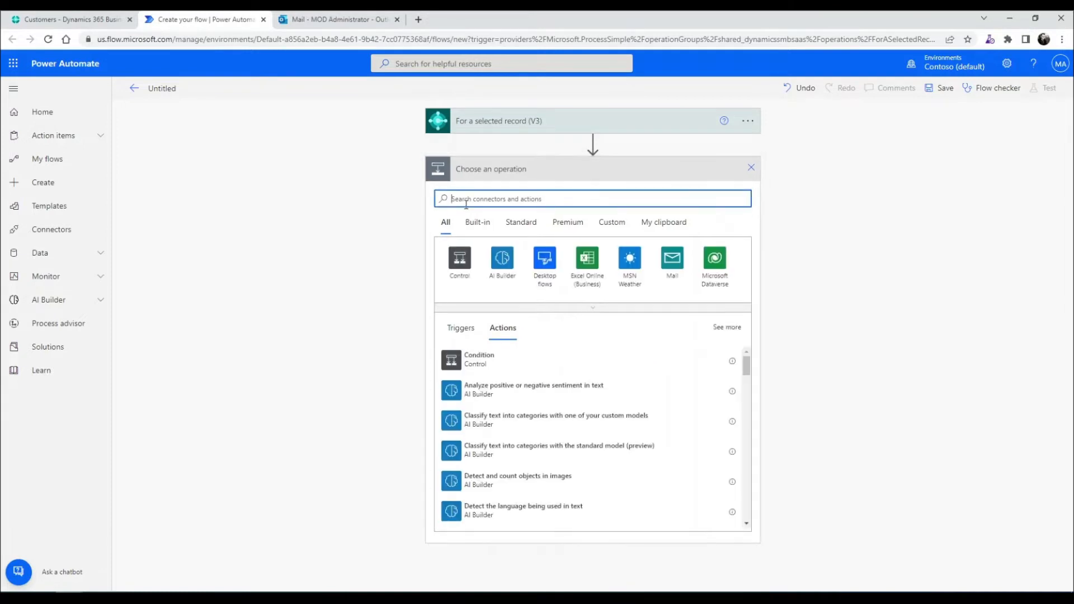
text(get record)
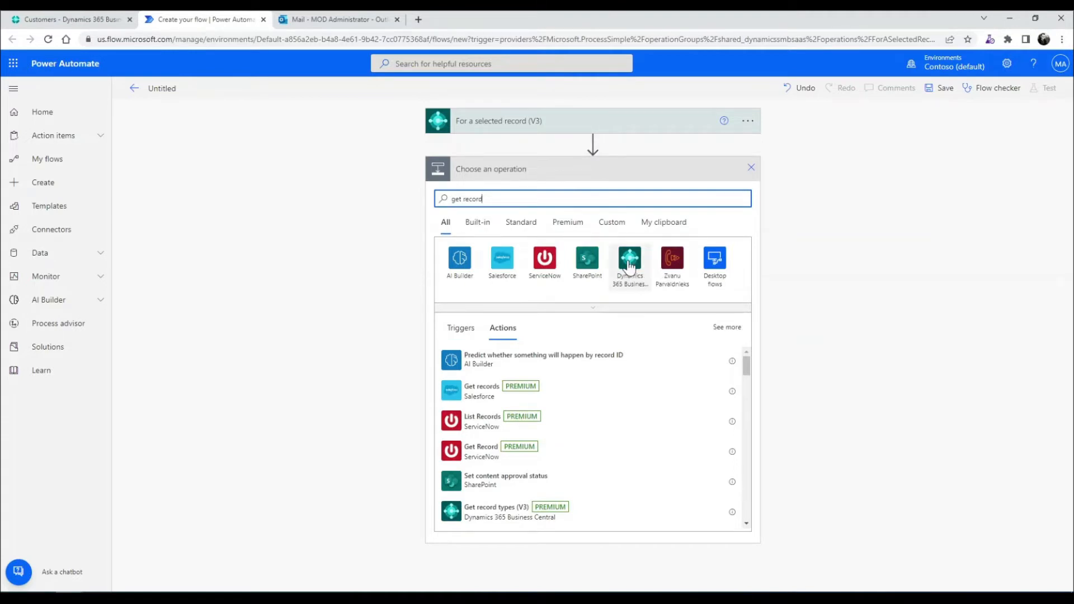
mouse_move(631, 277)
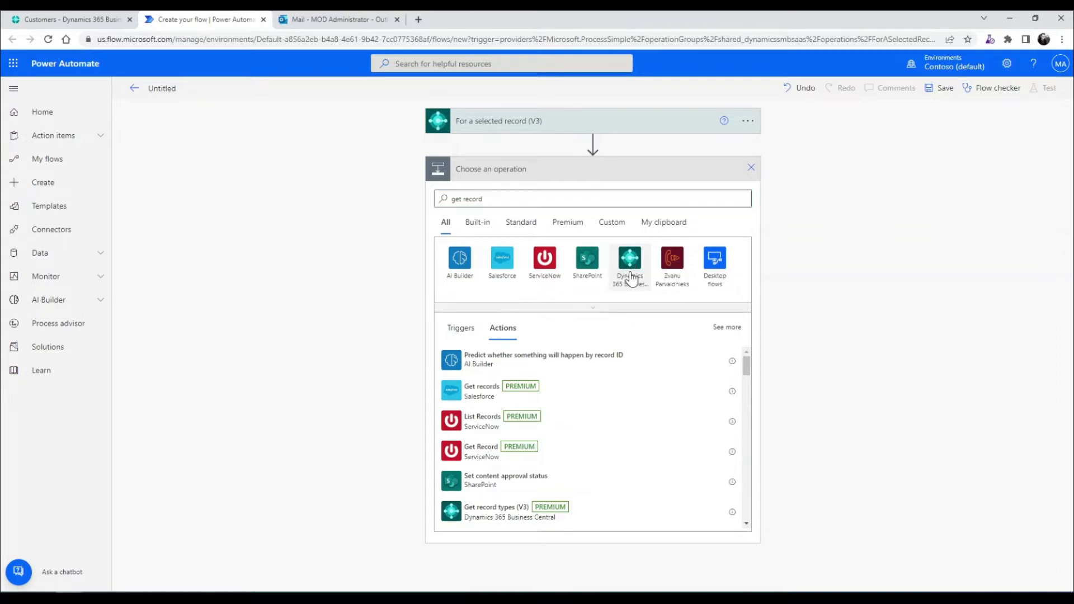
click(629, 257)
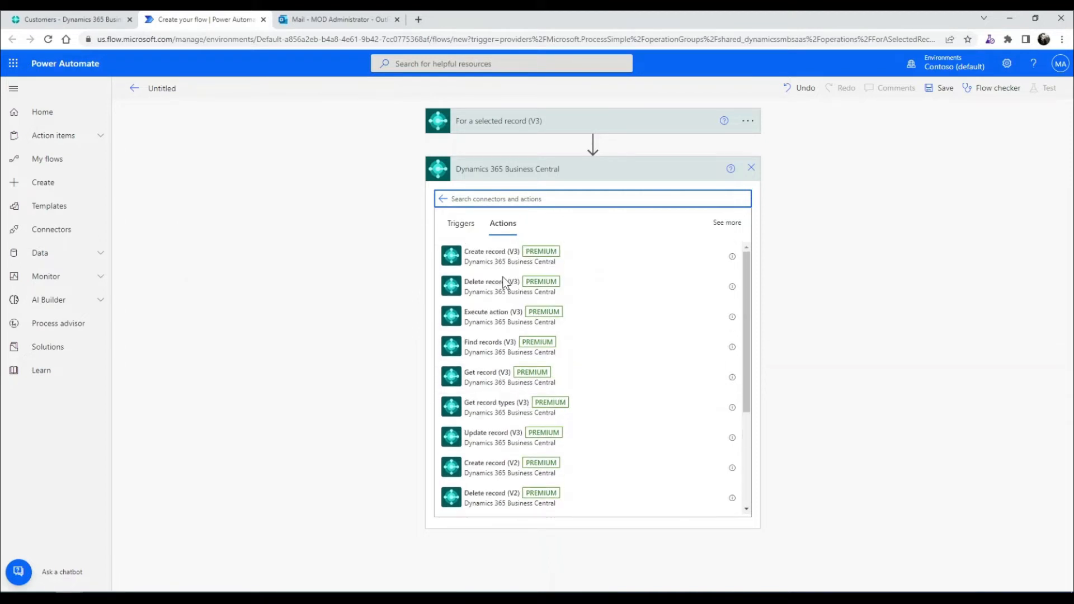
mouse_move(490, 387)
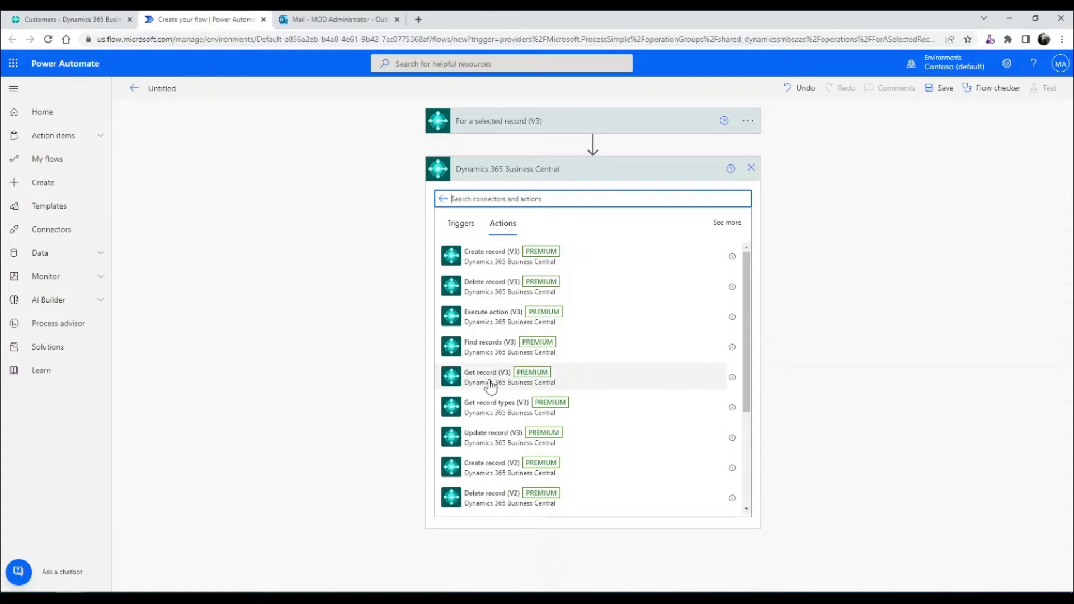
Add Get record (V3) with PROD, CRONUS UK Ltd., API v2.0 and the customers table
click(487, 376)
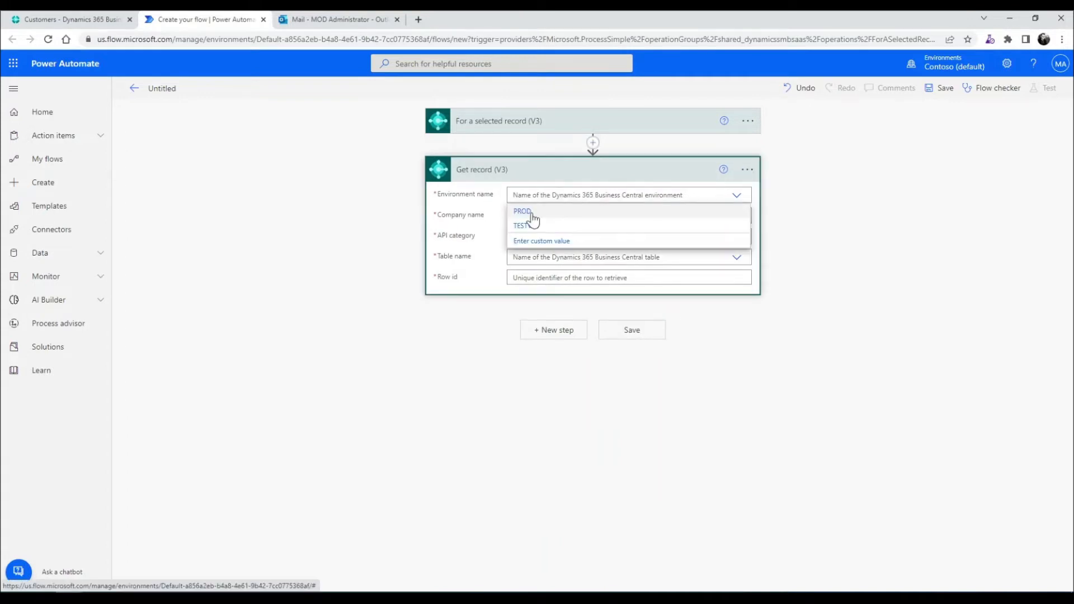
click(521, 211)
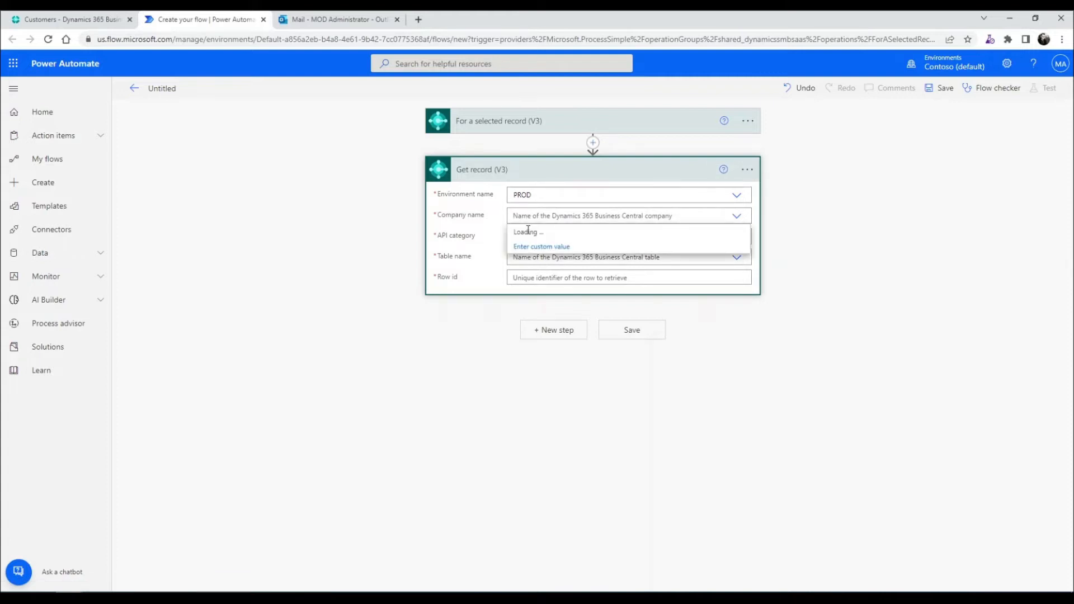
click(628, 236)
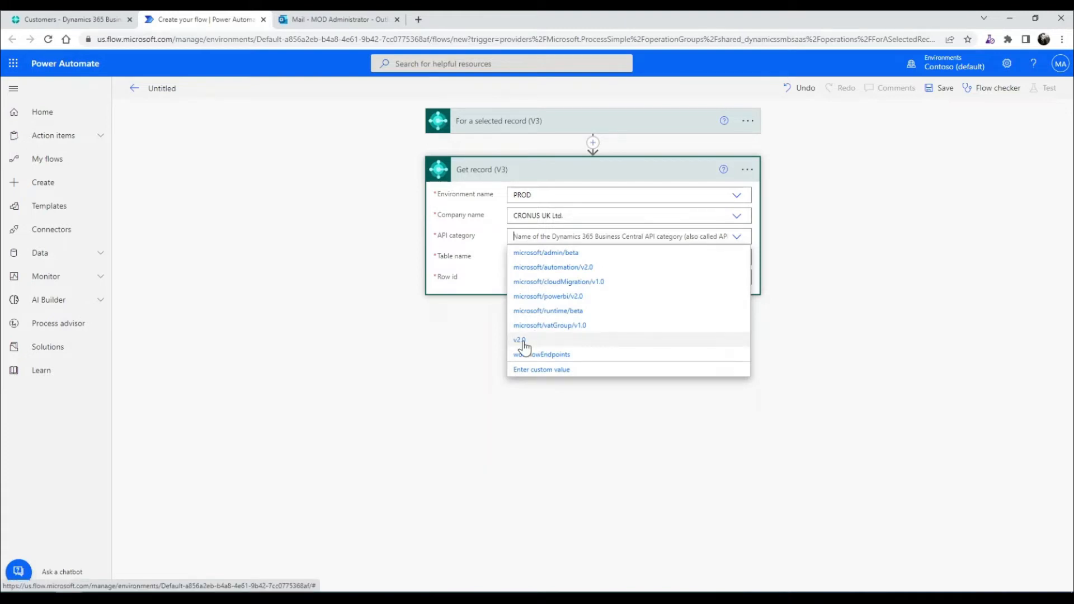
click(519, 339)
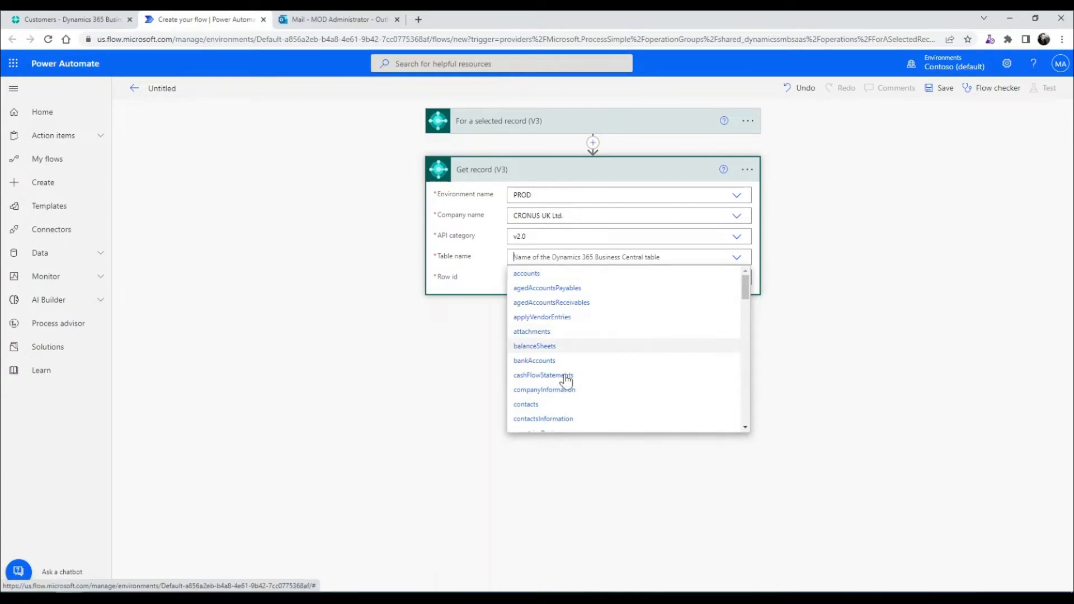
scroll(down, 3)
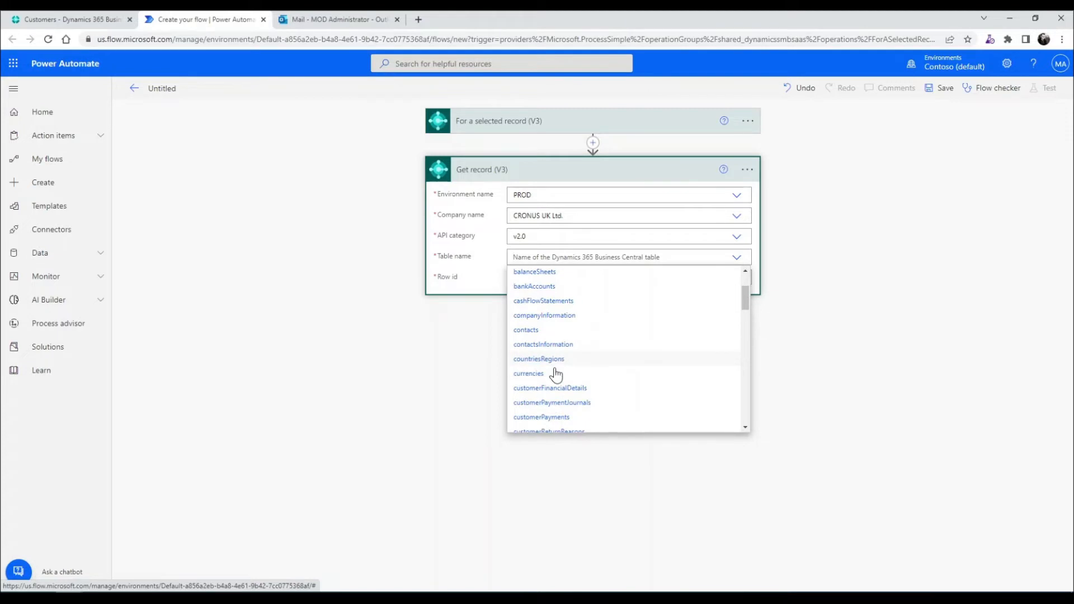
scroll(down, 3)
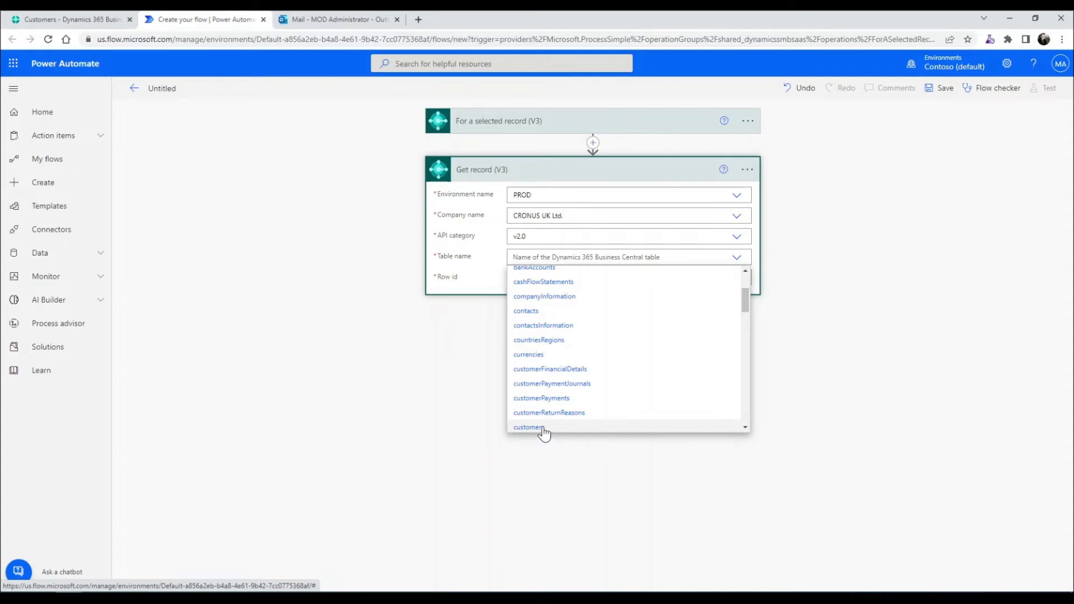
click(529, 427)
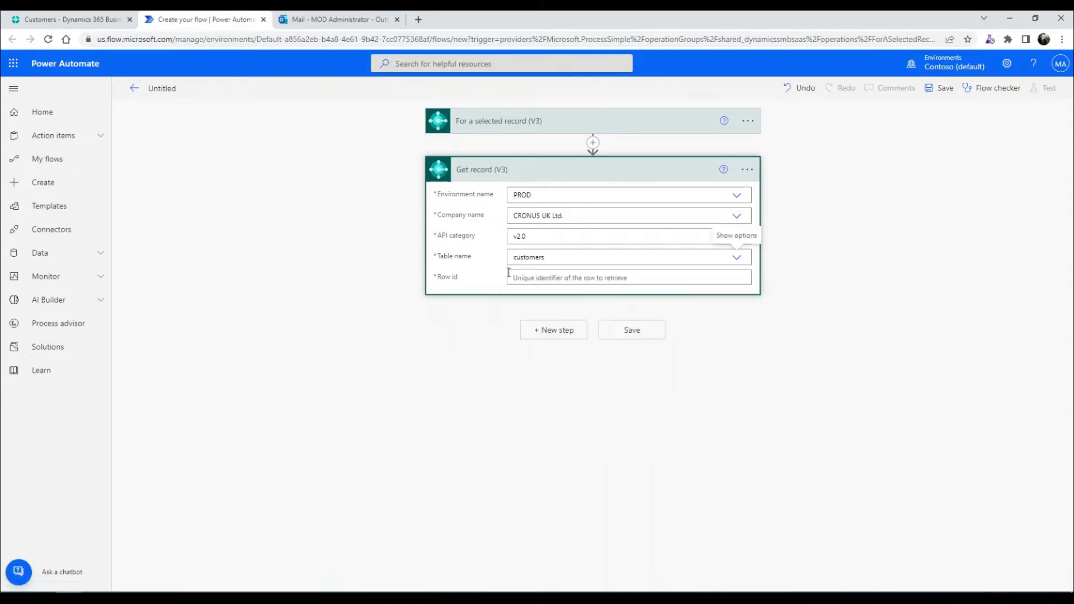
click(627, 278)
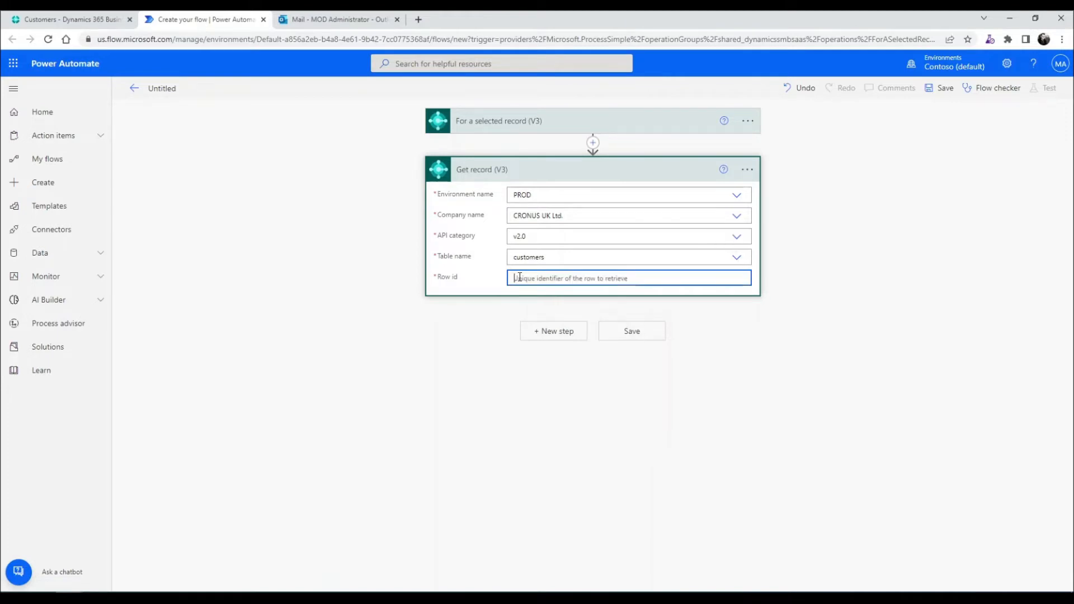
Set the Get record Row id to the trigger's SystemId dynamic value
click(624, 278)
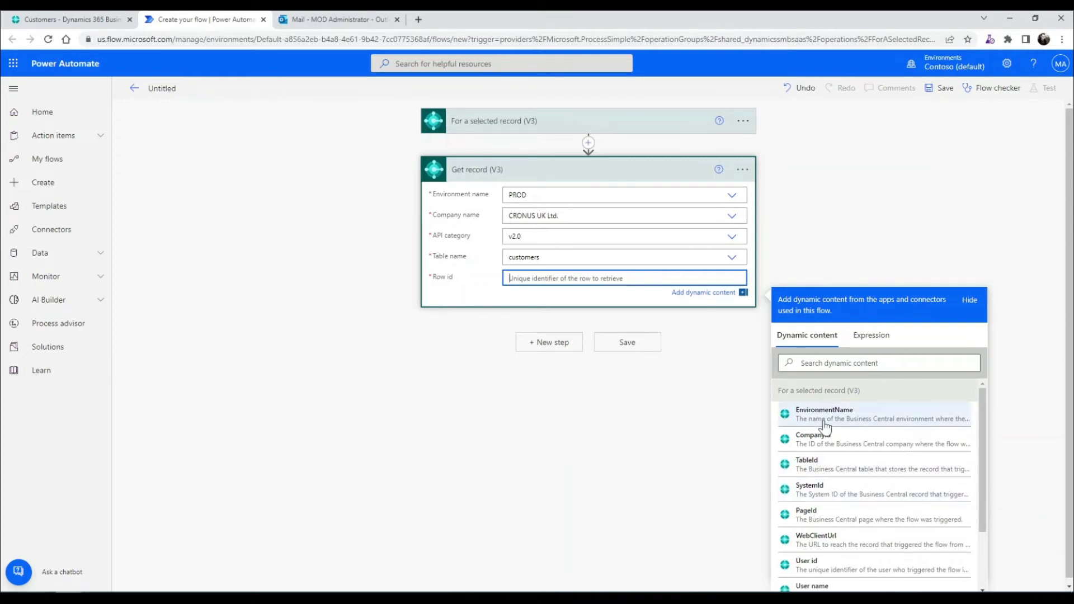
mouse_move(814, 468)
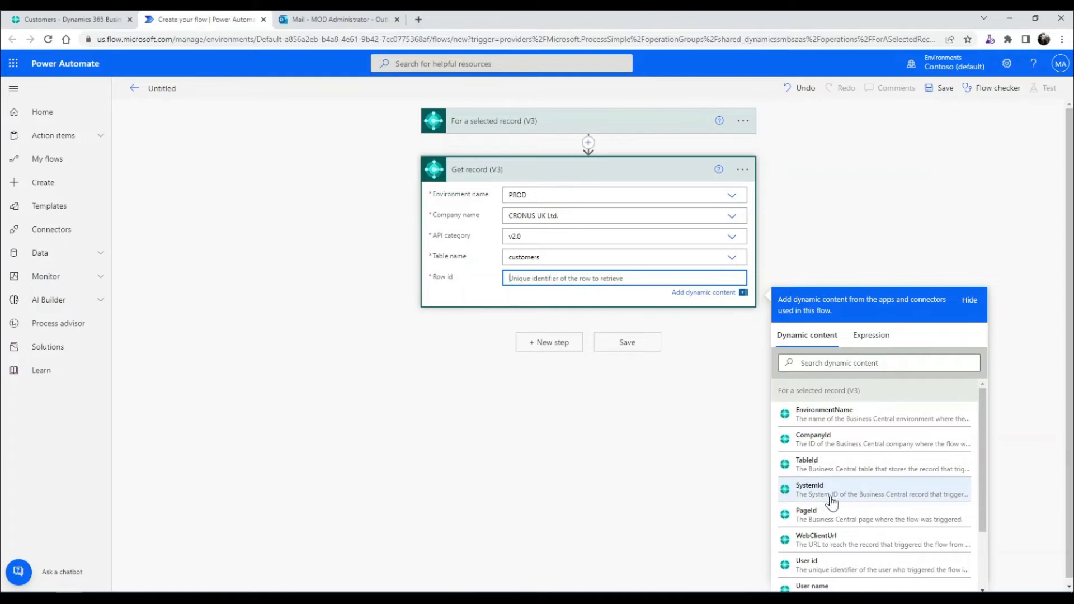
mouse_move(825, 477)
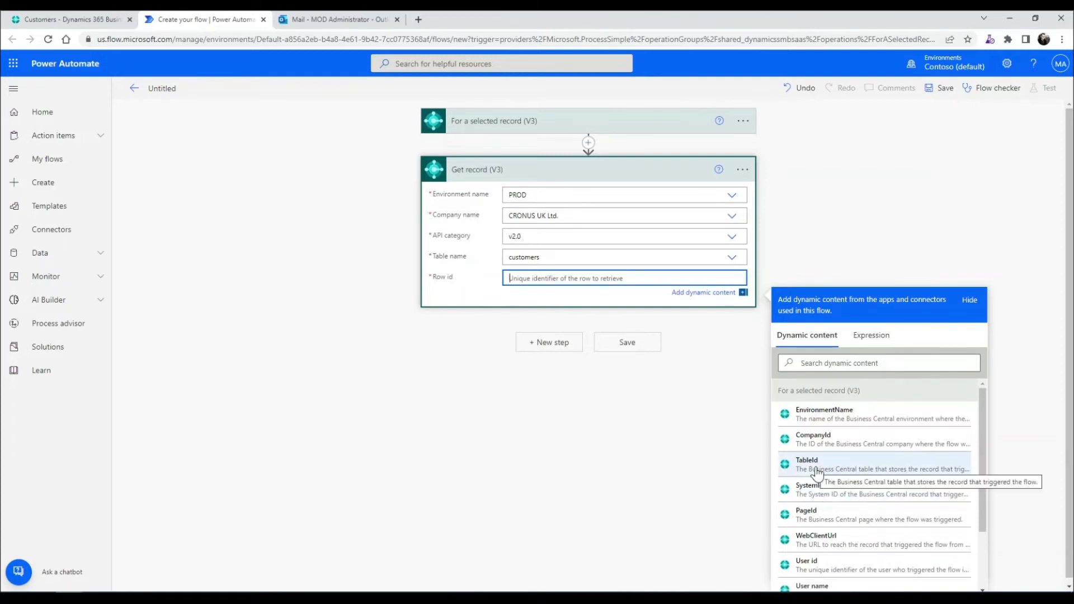
click(809, 488)
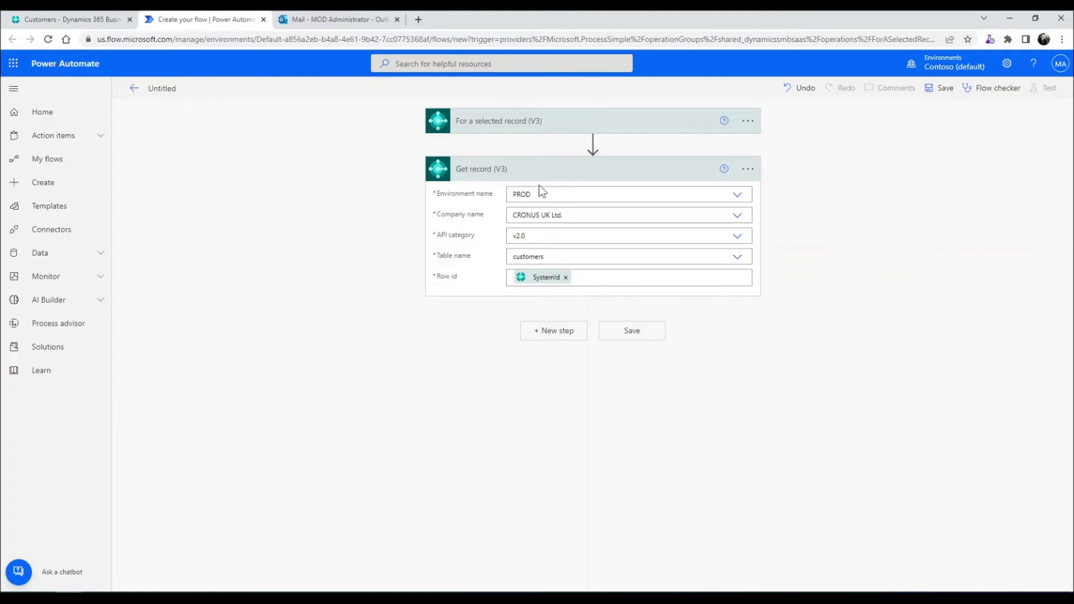
mouse_move(486, 130)
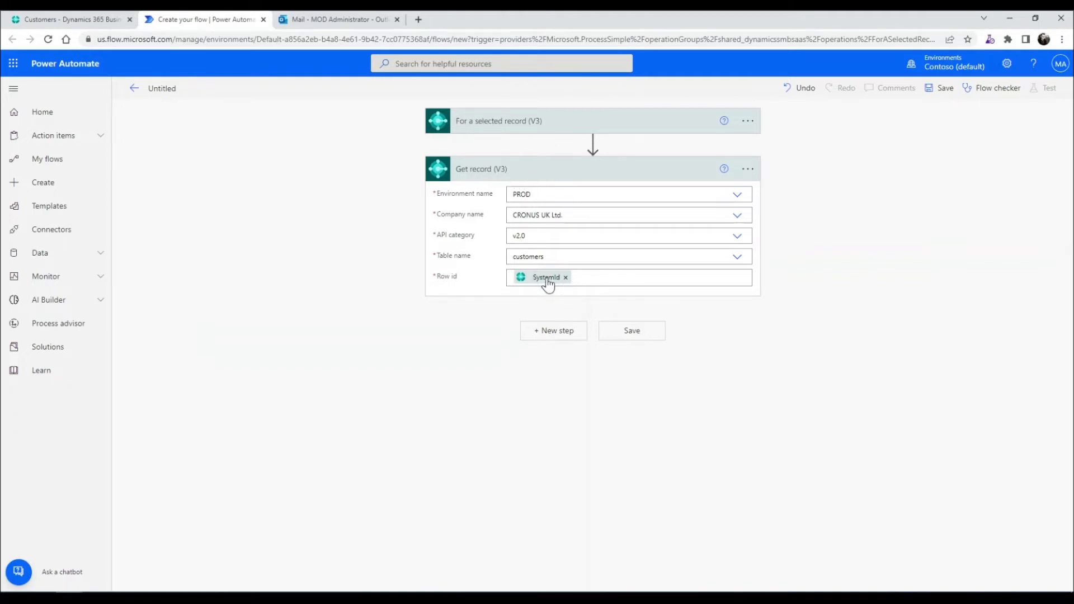
mouse_move(555, 296)
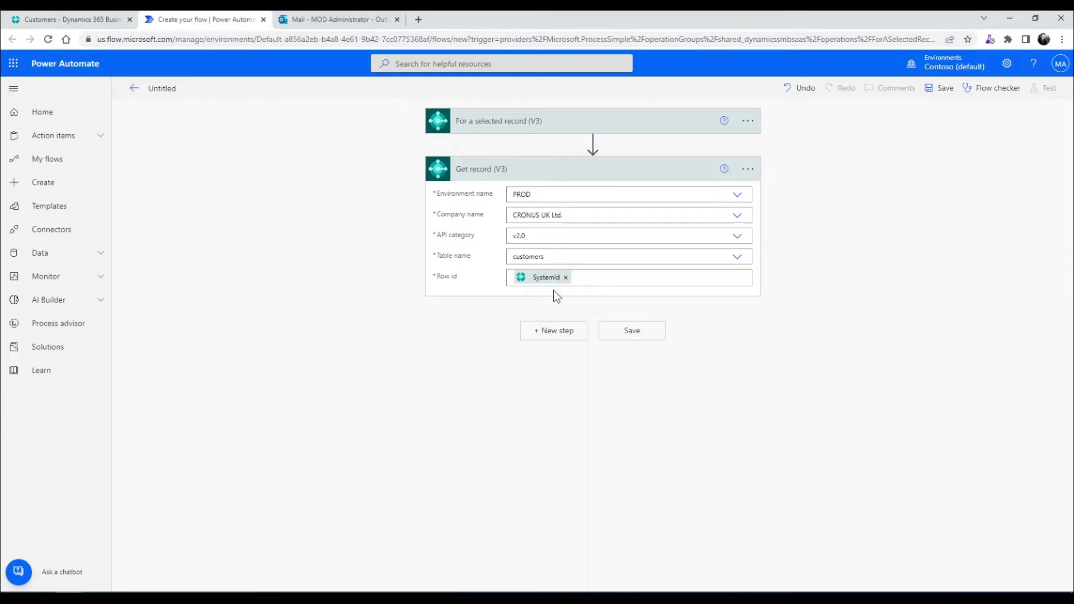
mouse_move(396, 185)
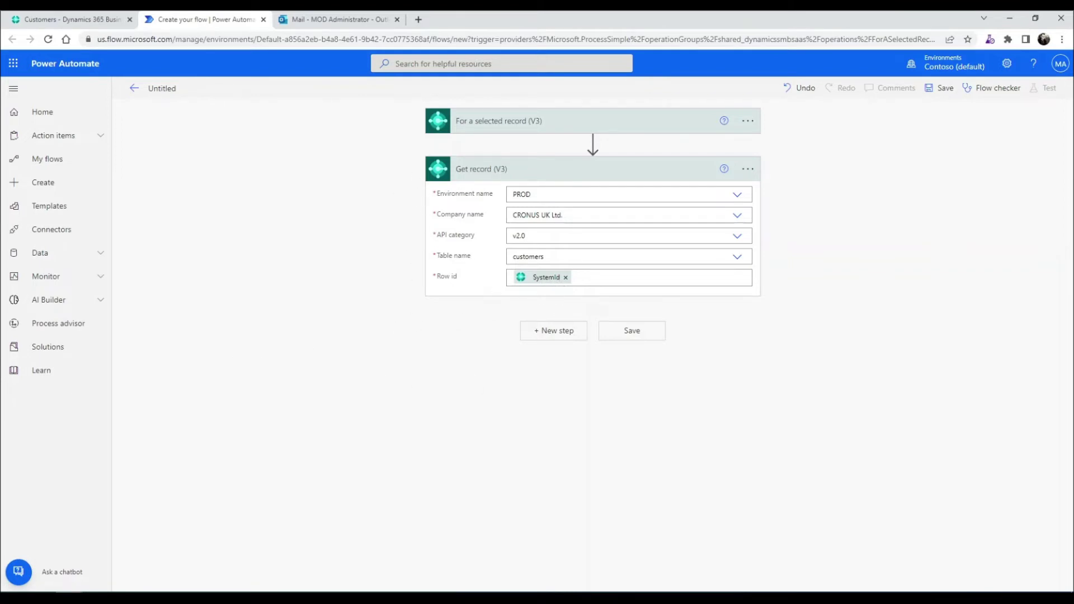
mouse_move(538, 335)
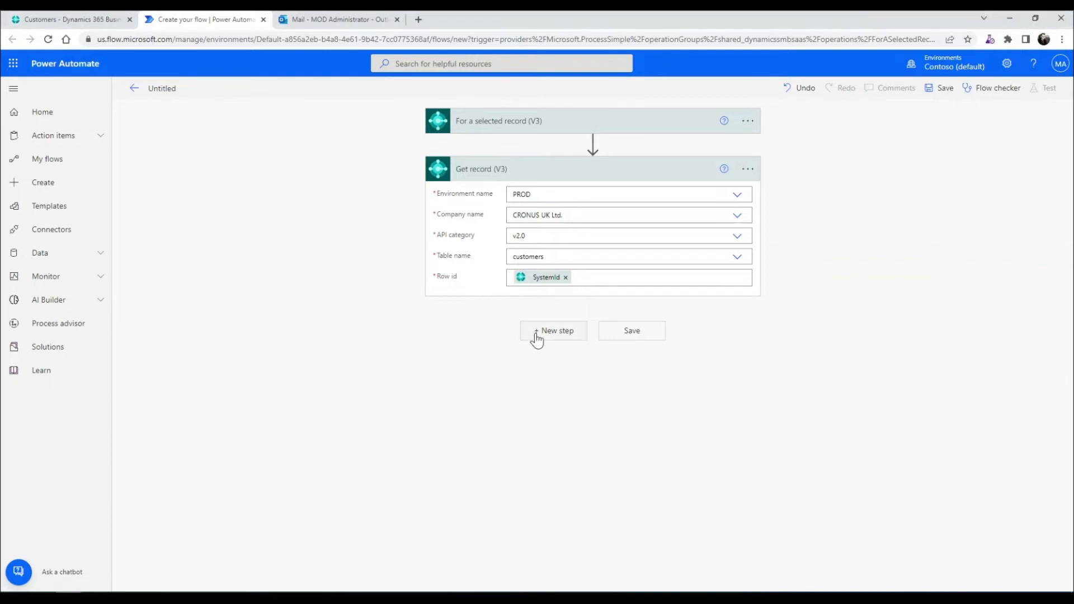
Add a Condition step after Get record and review the trigger's Blocked? input
click(553, 331)
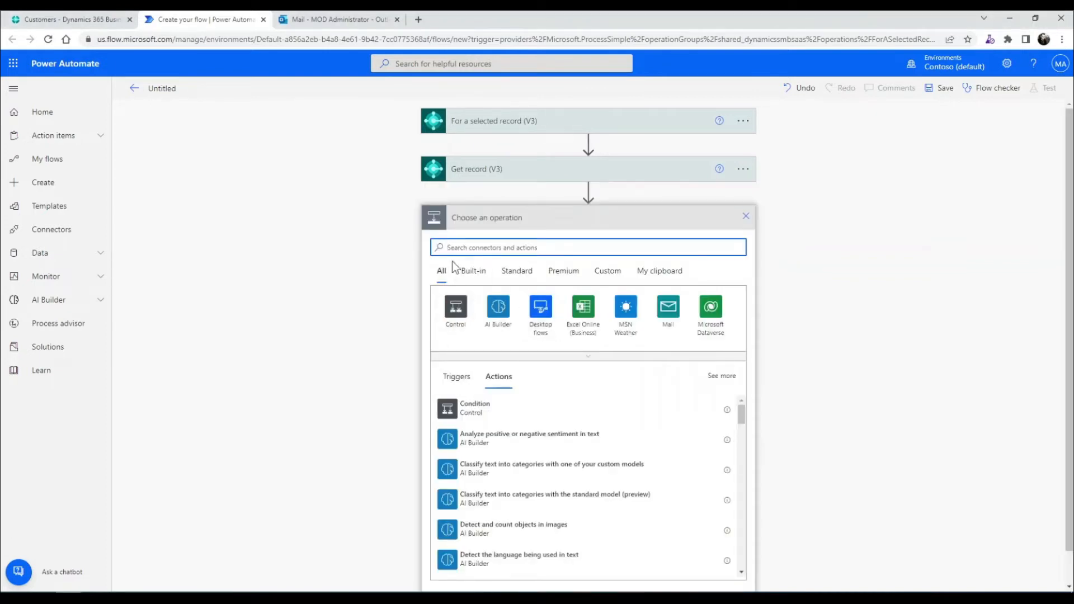
click(475, 408)
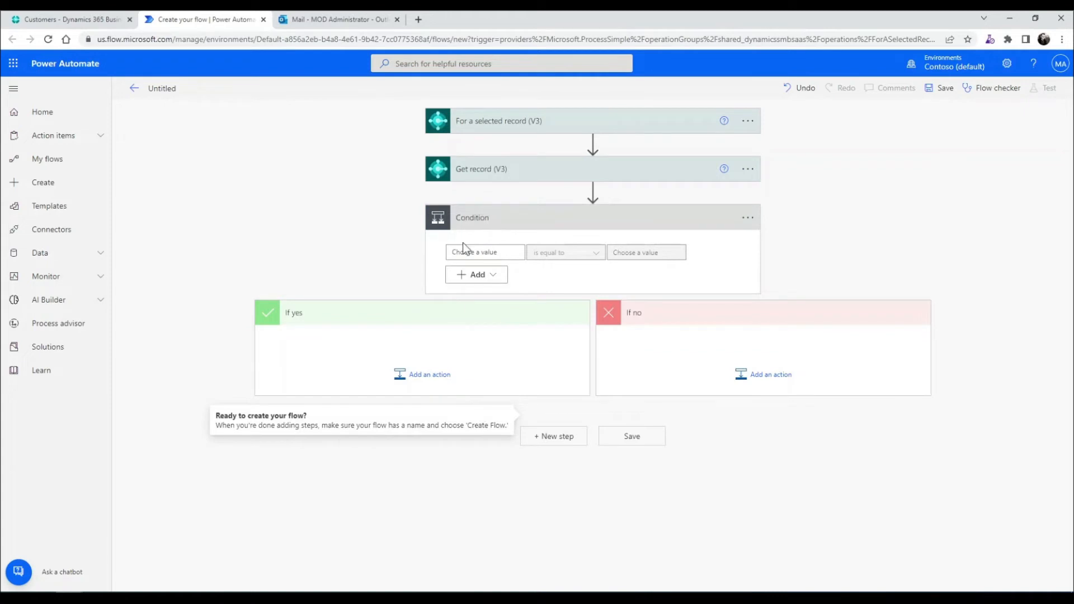
click(499, 120)
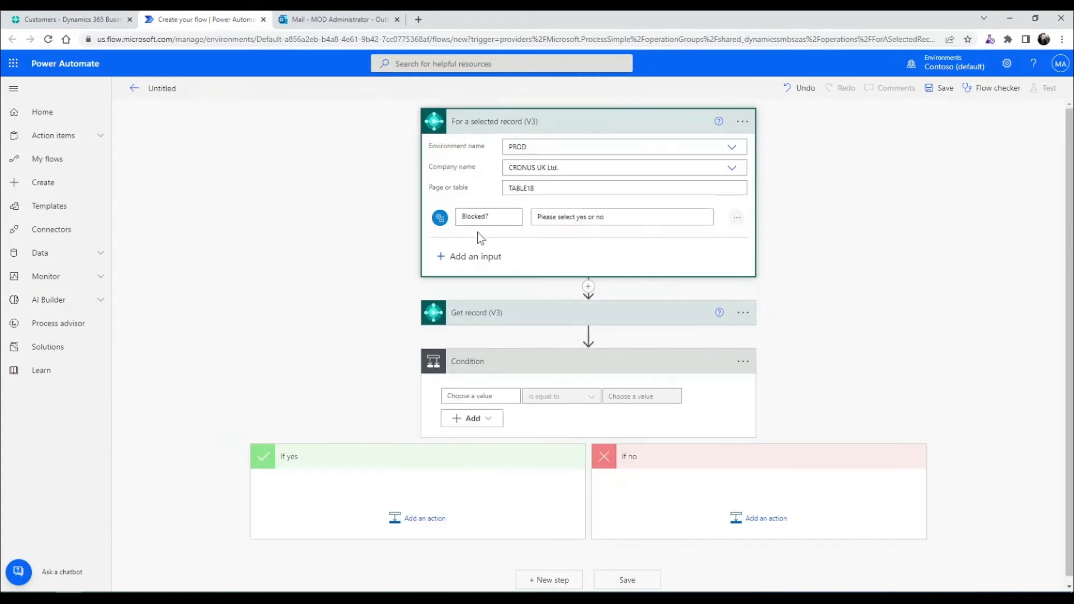
mouse_move(488, 115)
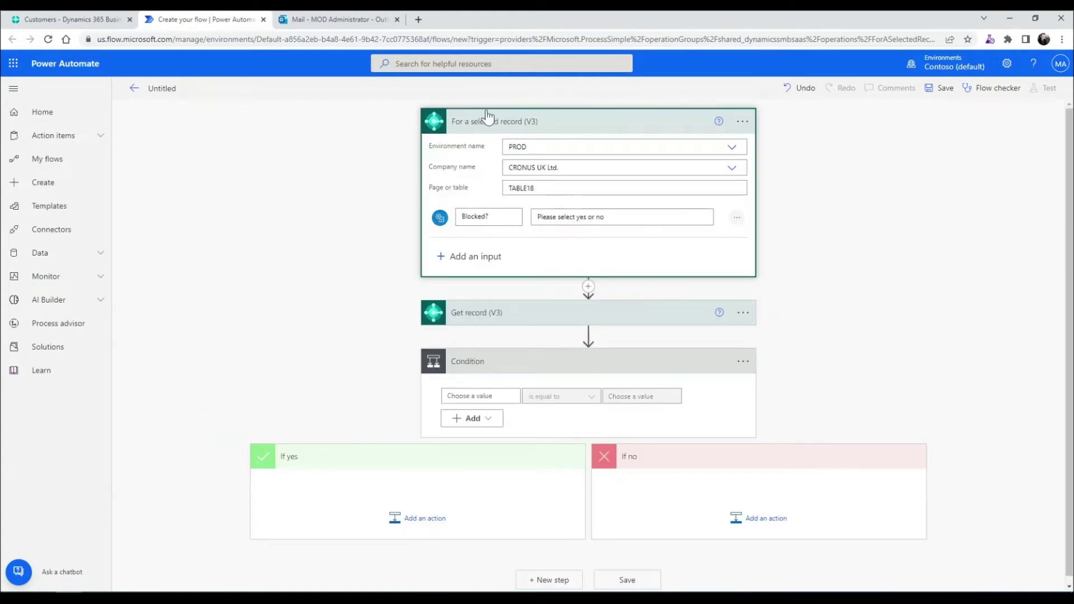
click(501, 120)
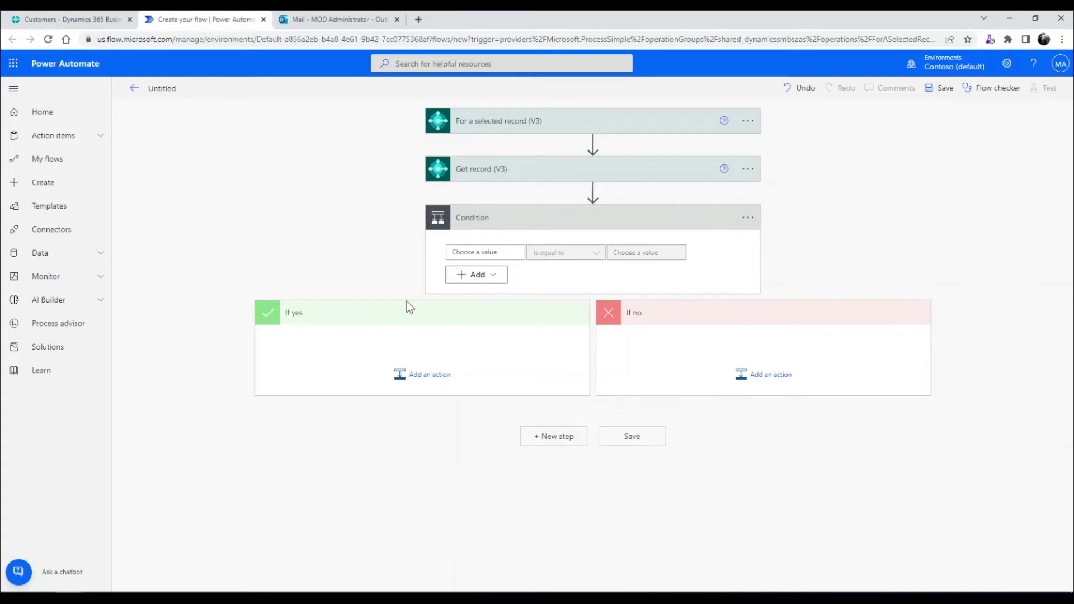
Make the condition test whether Blocked? is equal to true
click(484, 252)
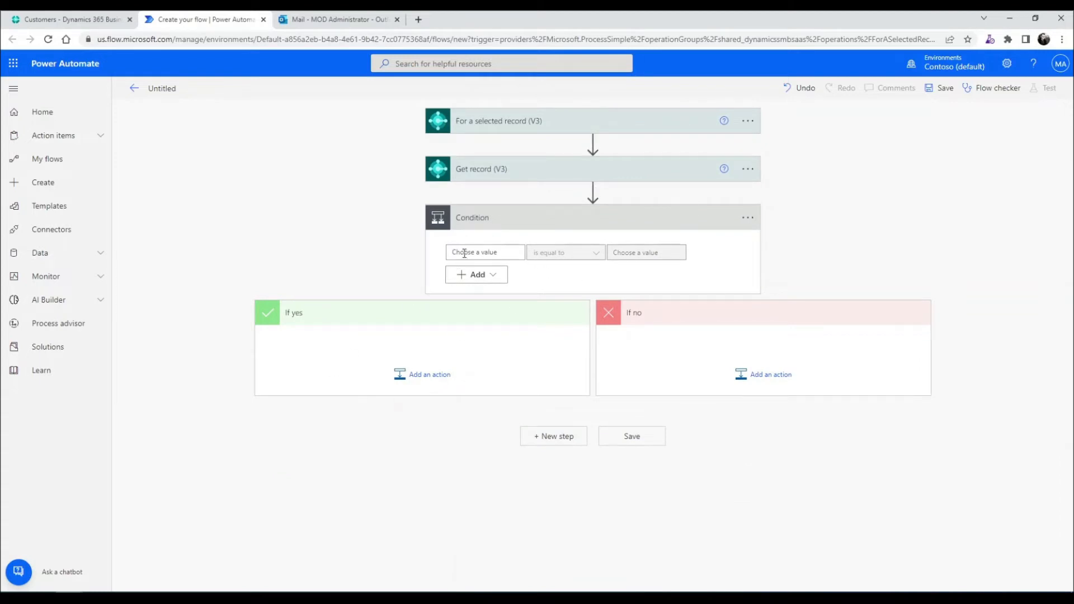
click(485, 252)
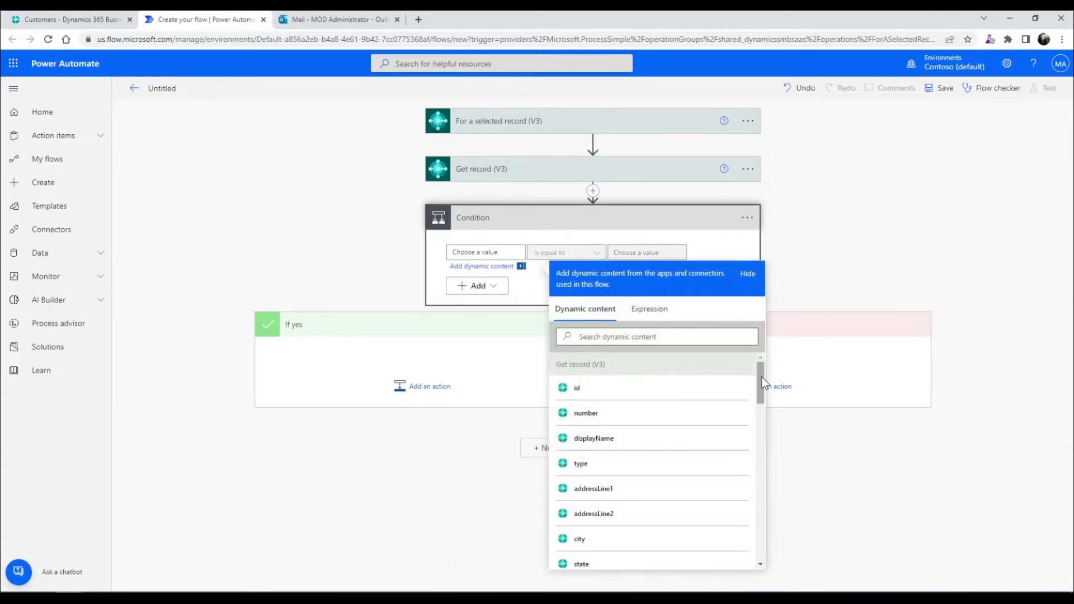
scroll(down, 3)
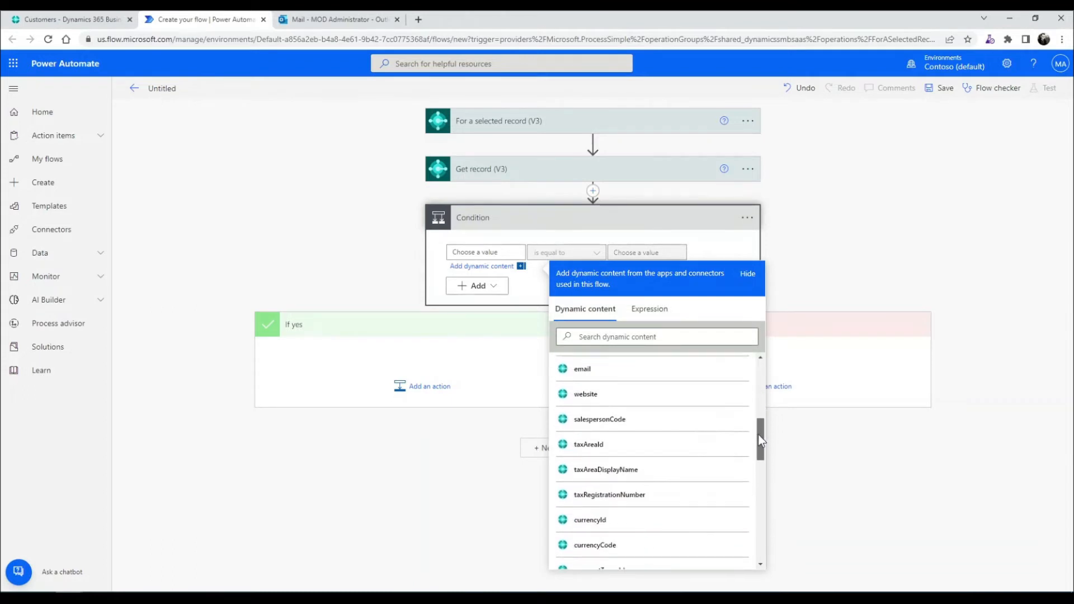
scroll(down, 3)
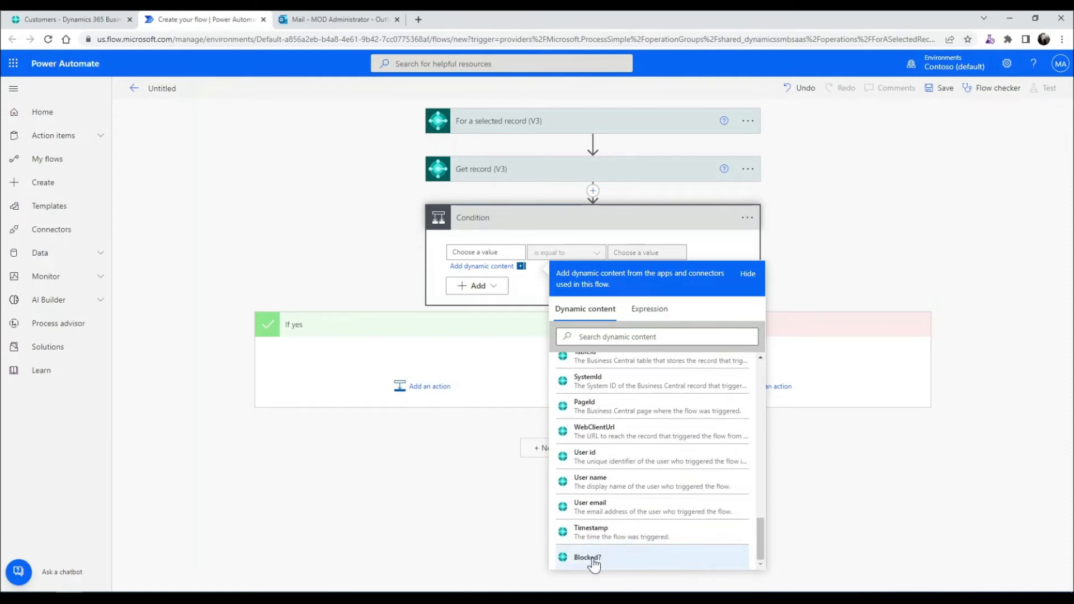
click(587, 558)
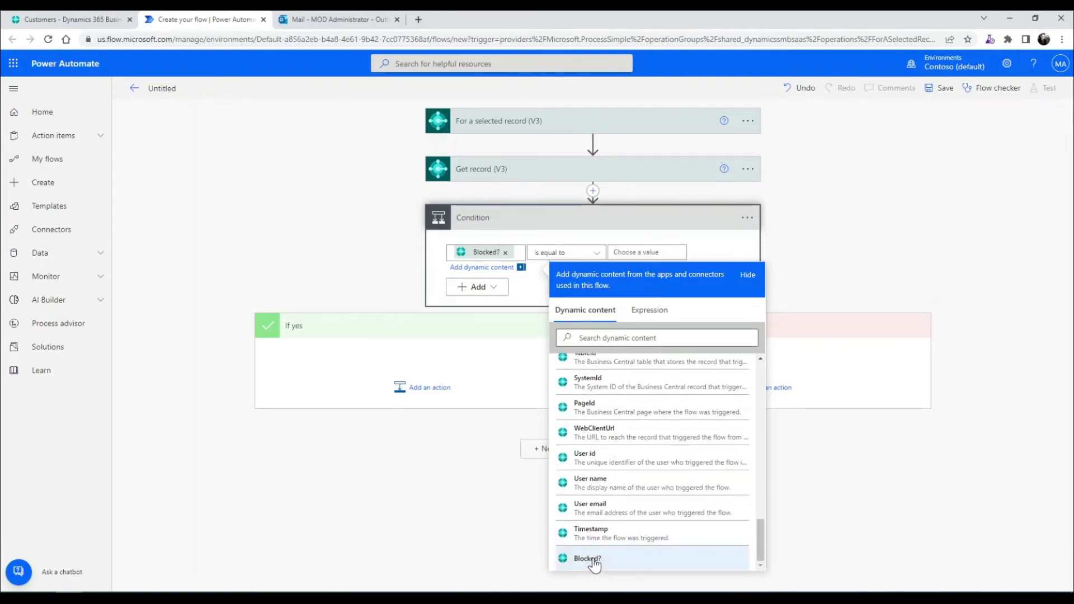
click(647, 252)
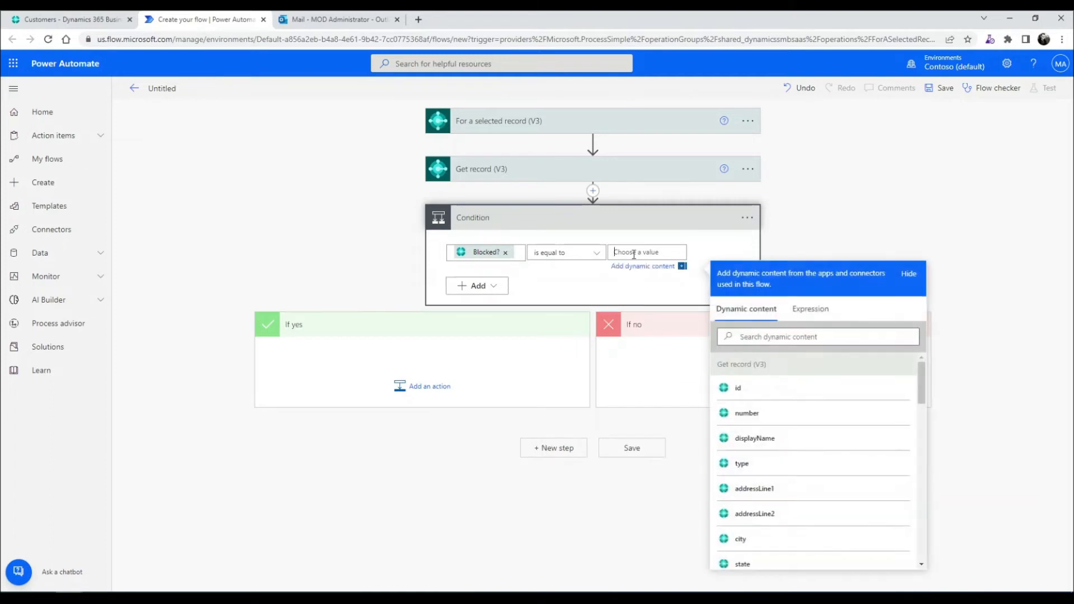
text(true)
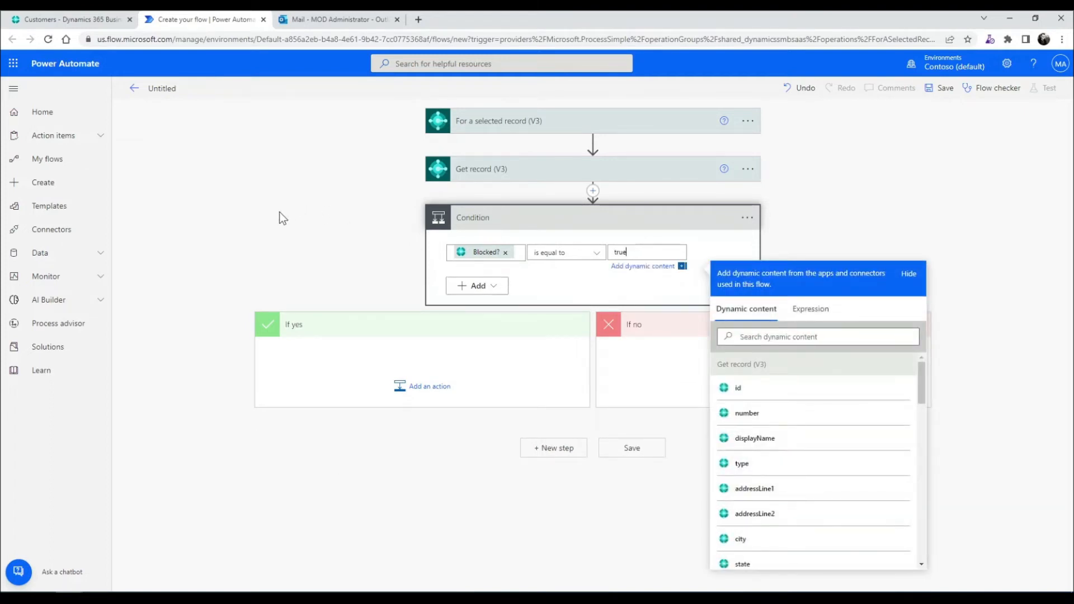
click(347, 226)
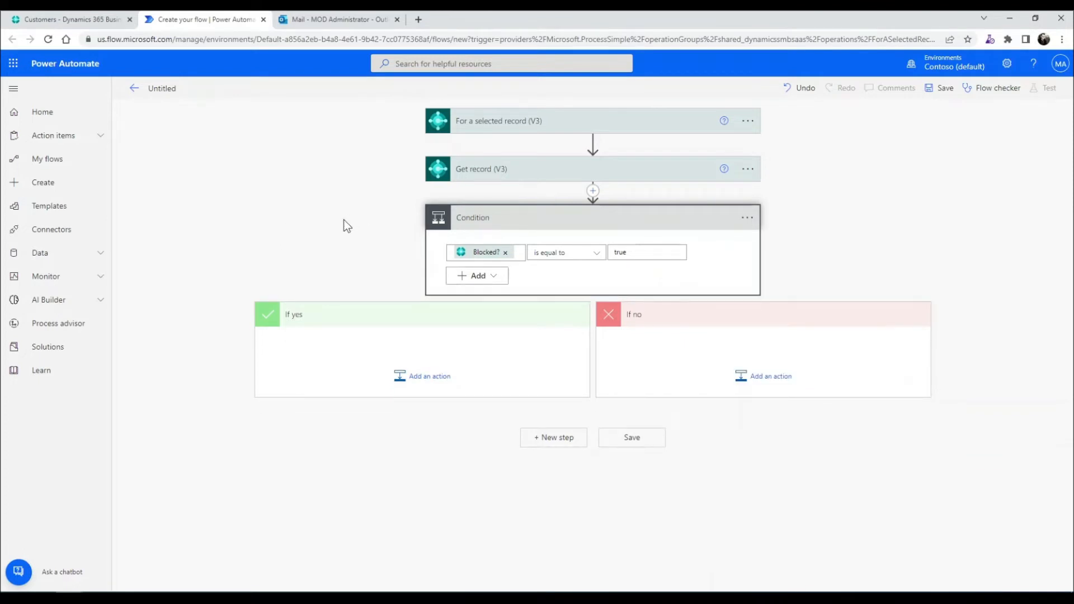
mouse_move(363, 260)
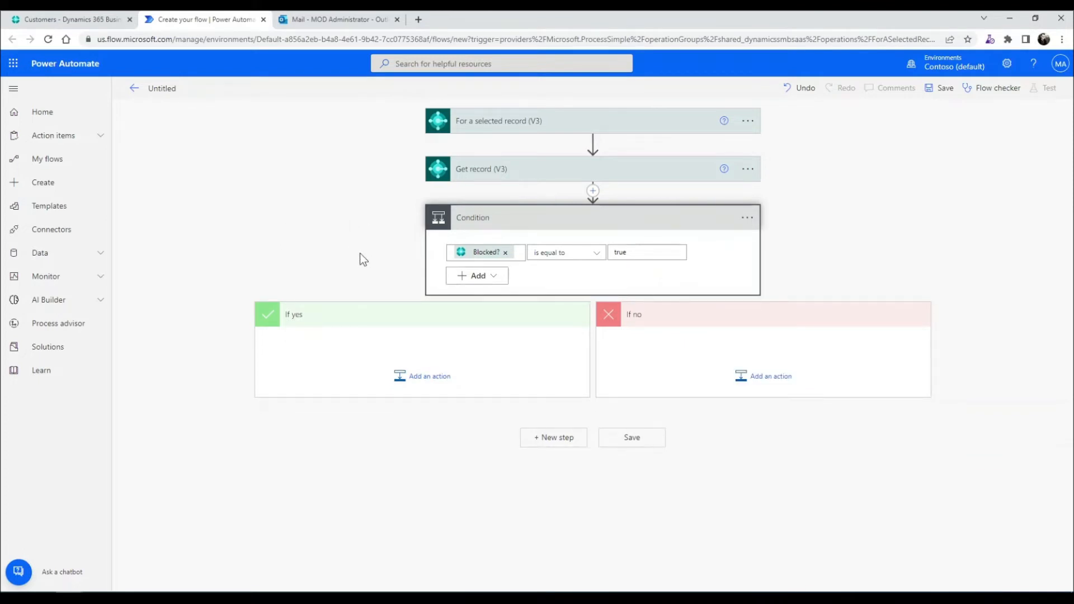
mouse_move(299, 324)
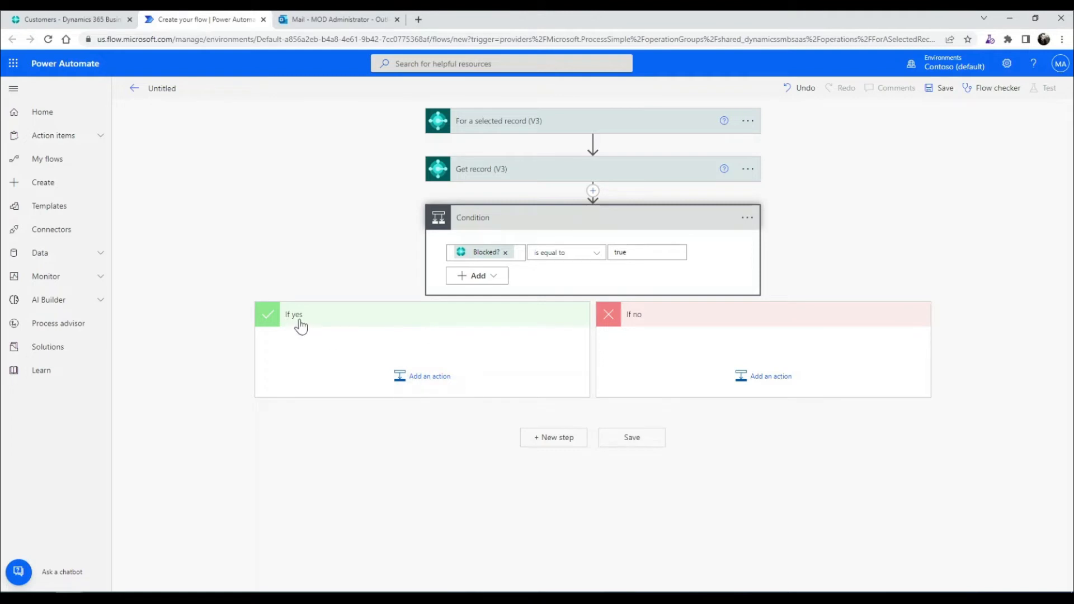
mouse_move(414, 380)
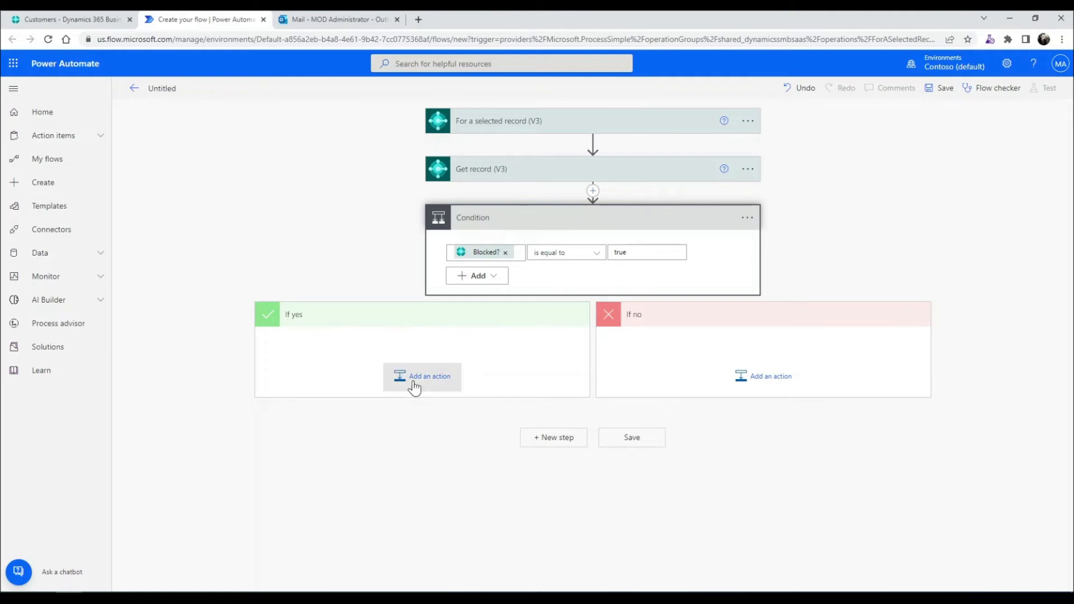
Add a Business Central Update record (V3) step to If yes, with Row id SystemId and blocked ALL
click(421, 376)
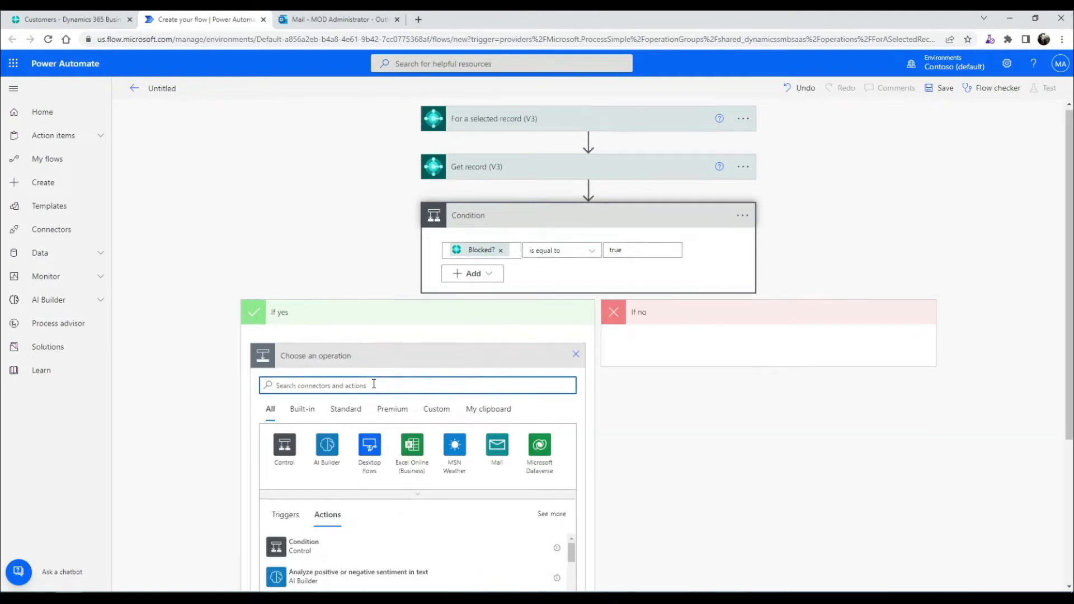
text(business central)
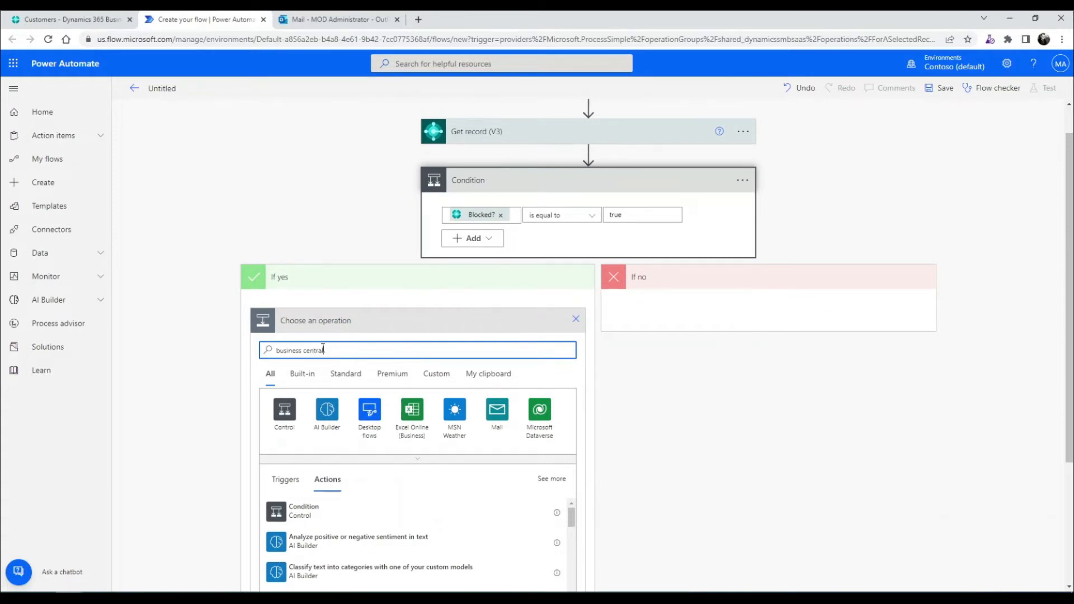
text(business central)
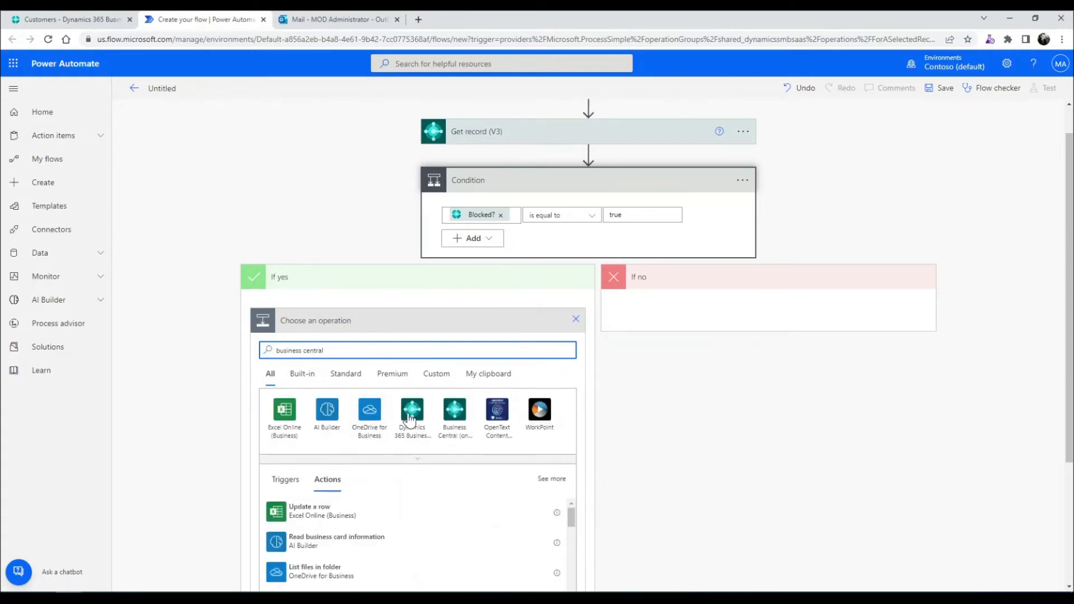
click(411, 409)
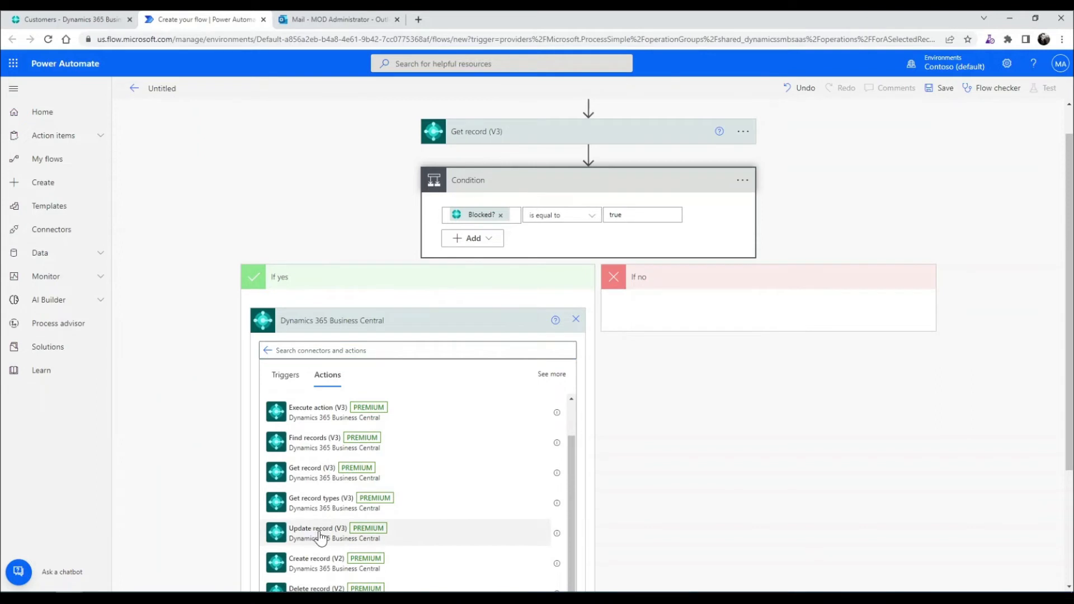
click(317, 528)
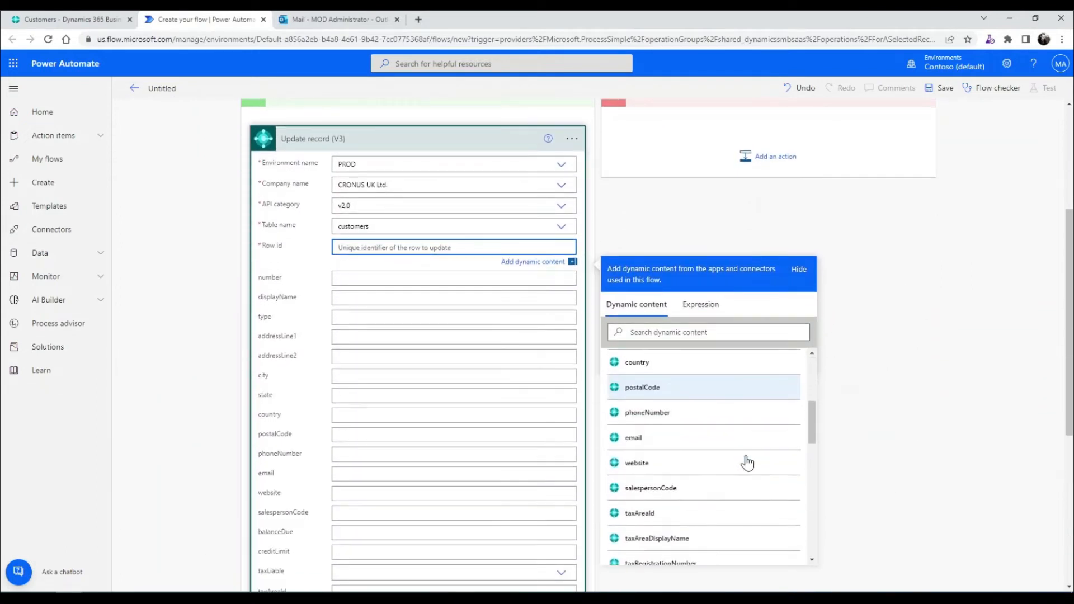
scroll(down, 3)
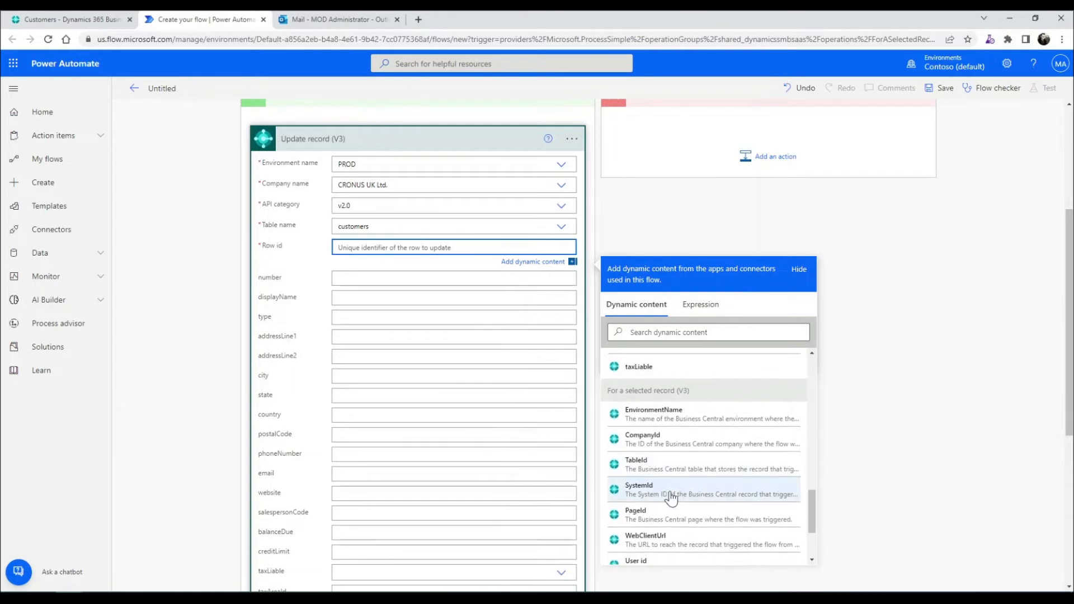
click(639, 489)
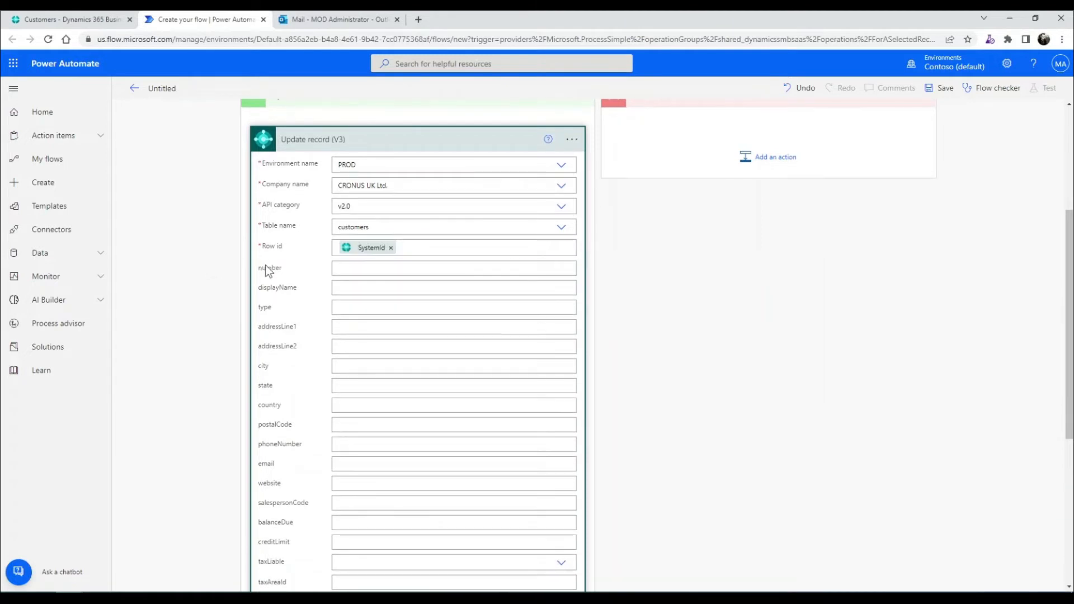
scroll(down, 3)
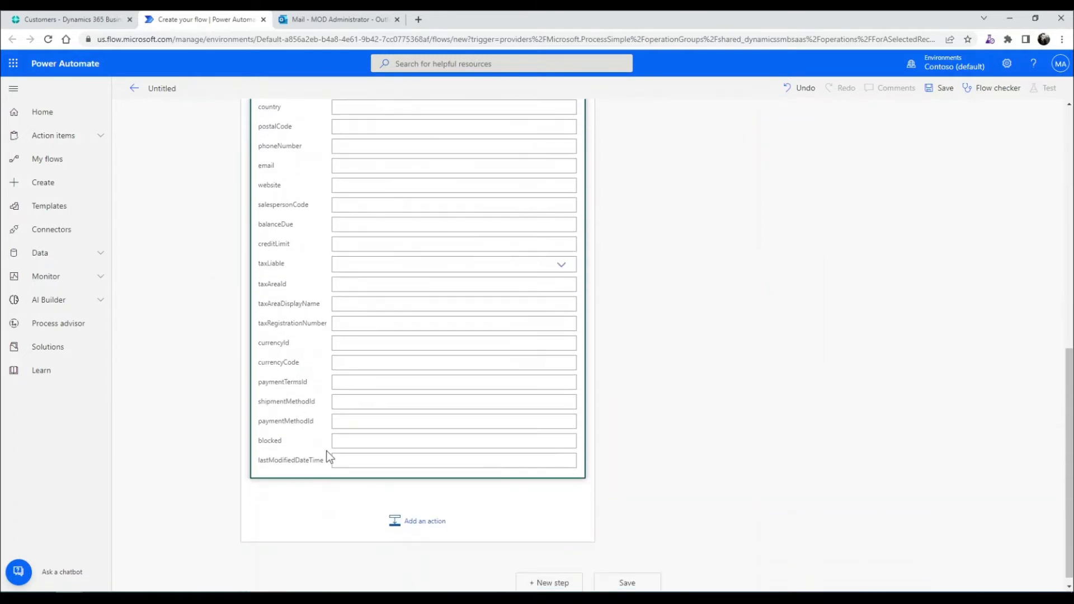
text(ALL)
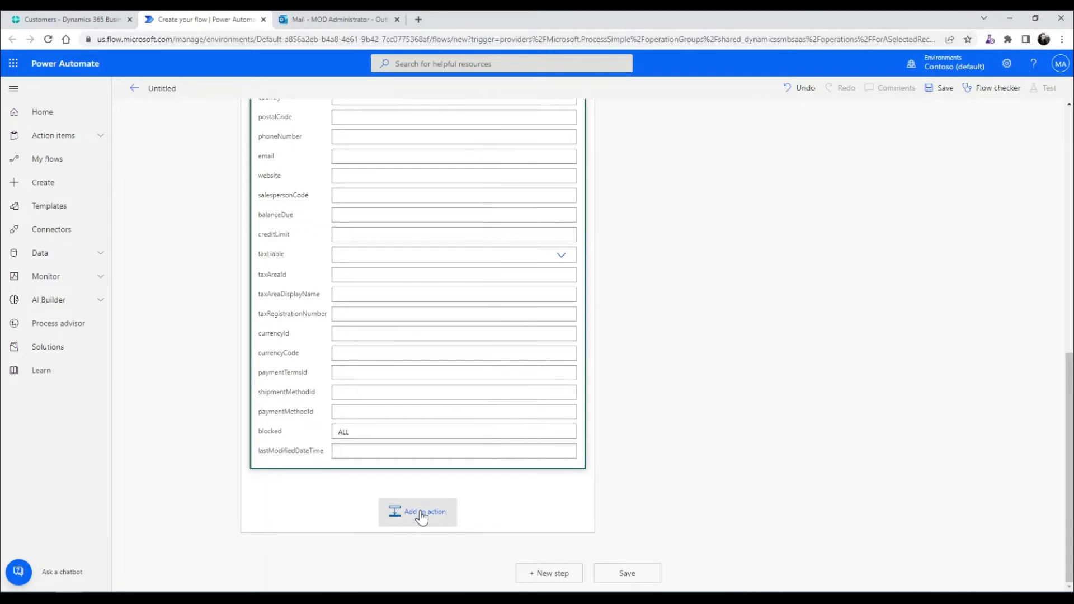
Add an Office 365 Outlook 'Send an email (V2)' step after Update record in If yes
click(417, 512)
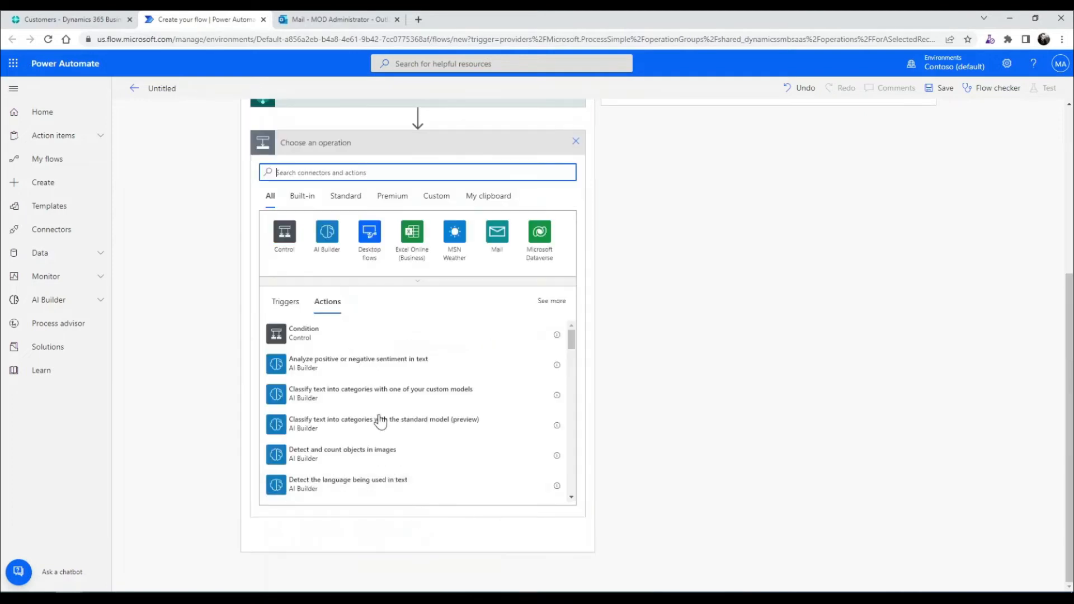
text(outloo)
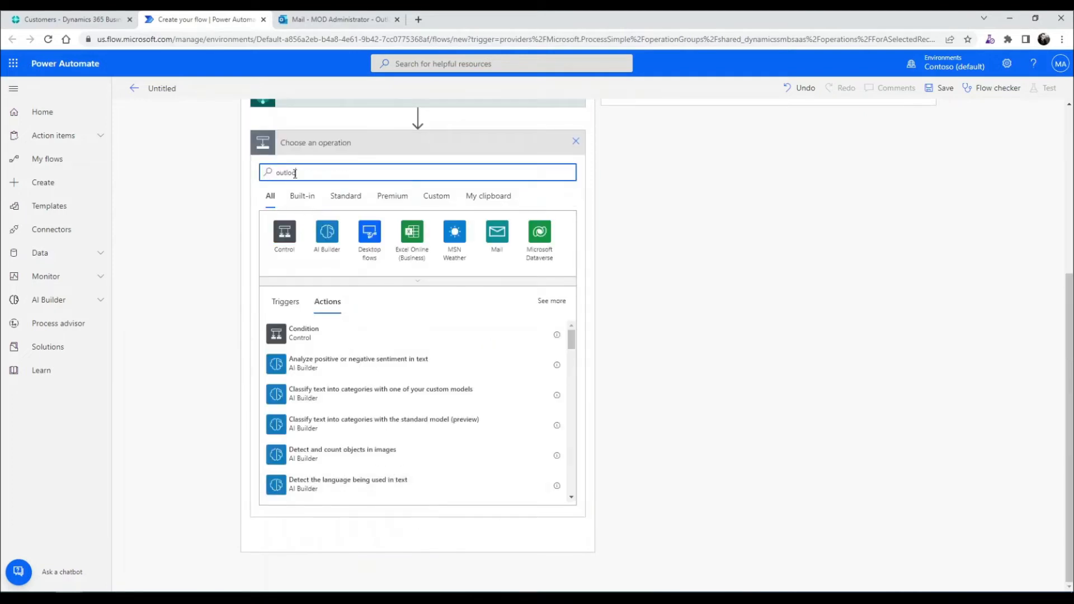
text(outlook)
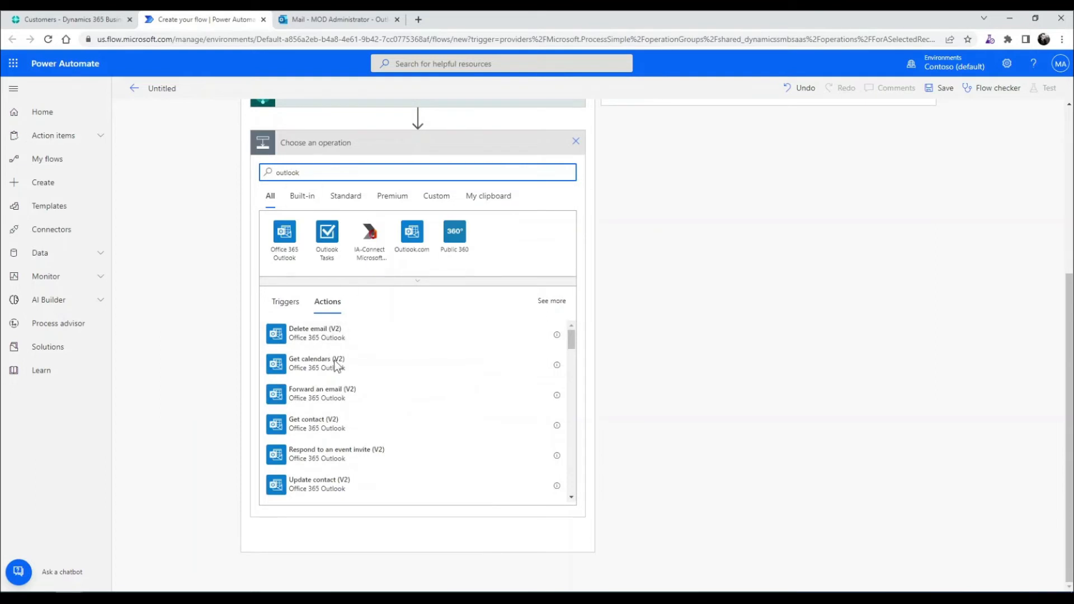
scroll(down, 3)
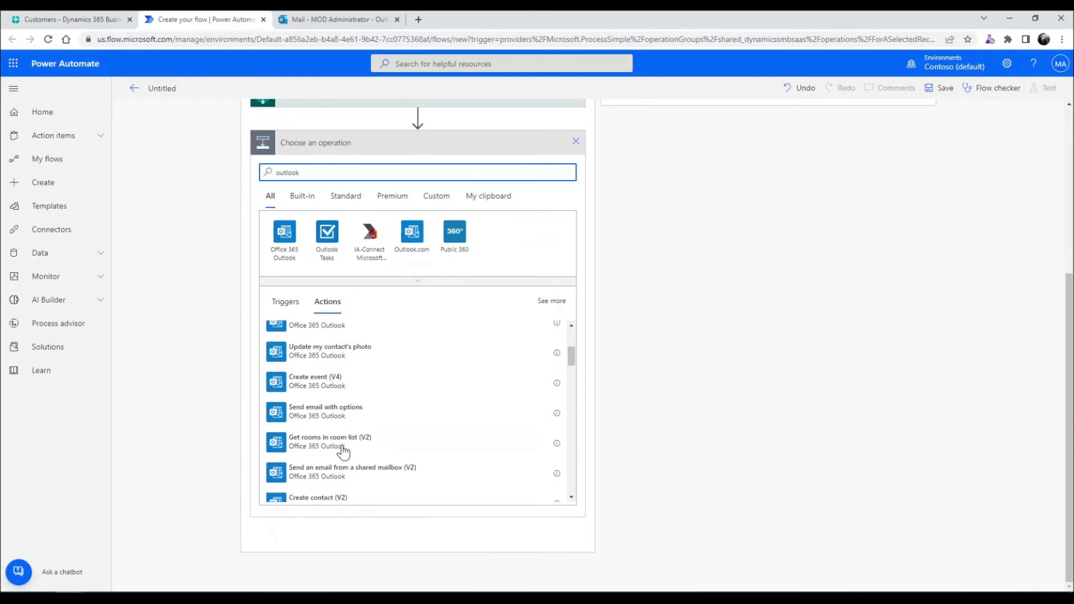
scroll(down, 3)
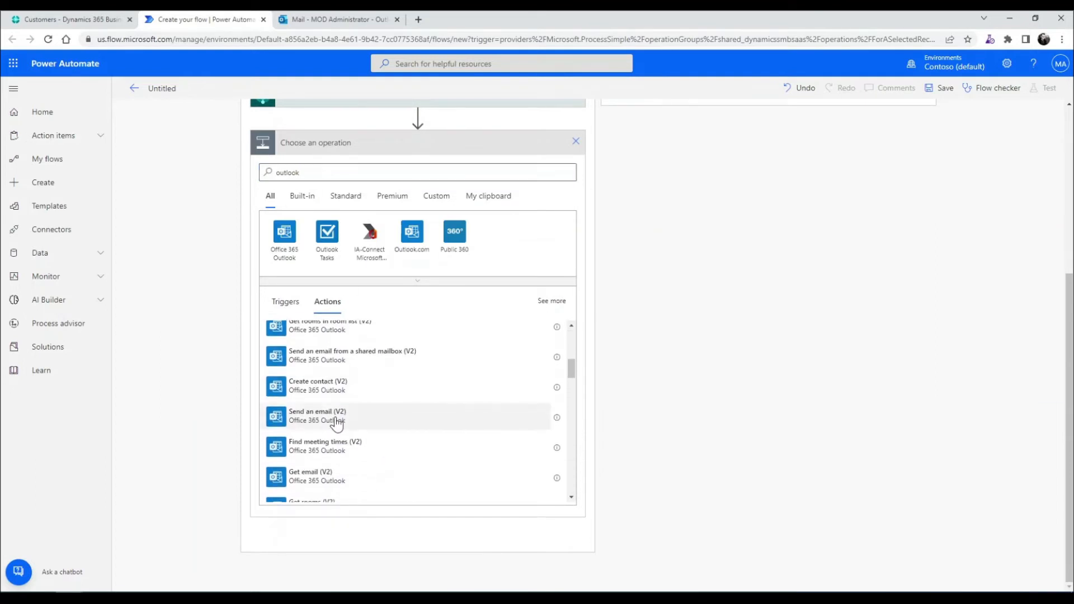
click(317, 415)
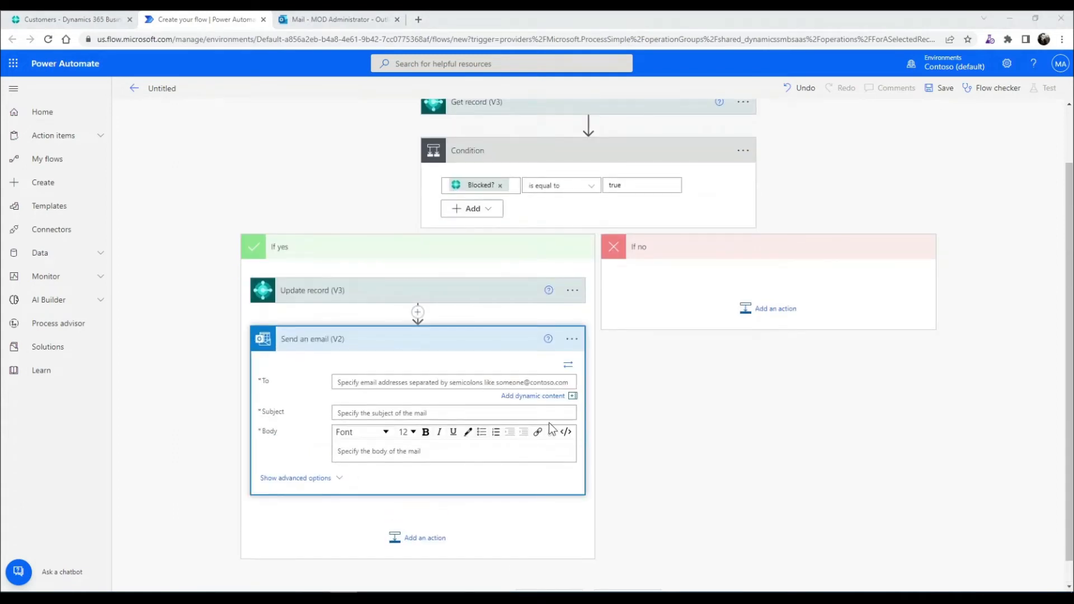
Fill the email's To field with the dynamic 'email' value from Get record (V3)
click(452, 382)
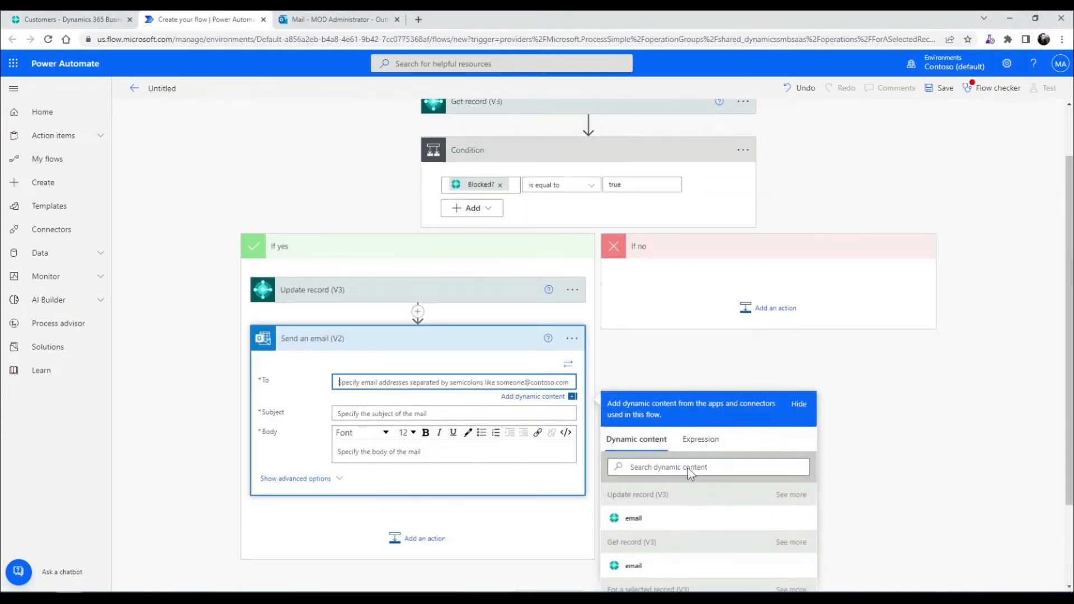
scroll(down, 3)
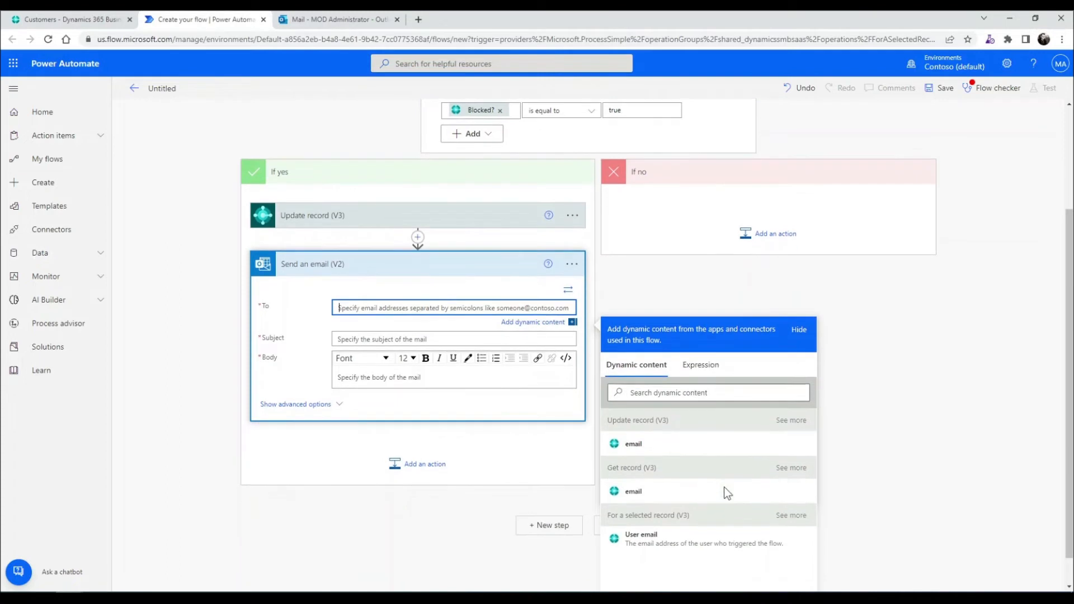
mouse_move(658, 497)
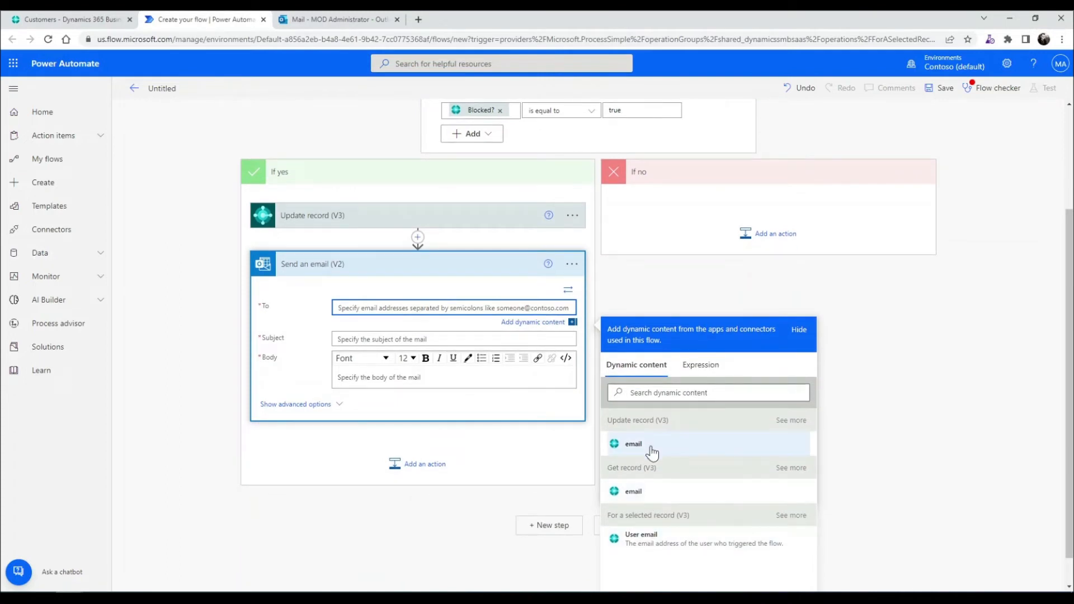
mouse_move(643, 547)
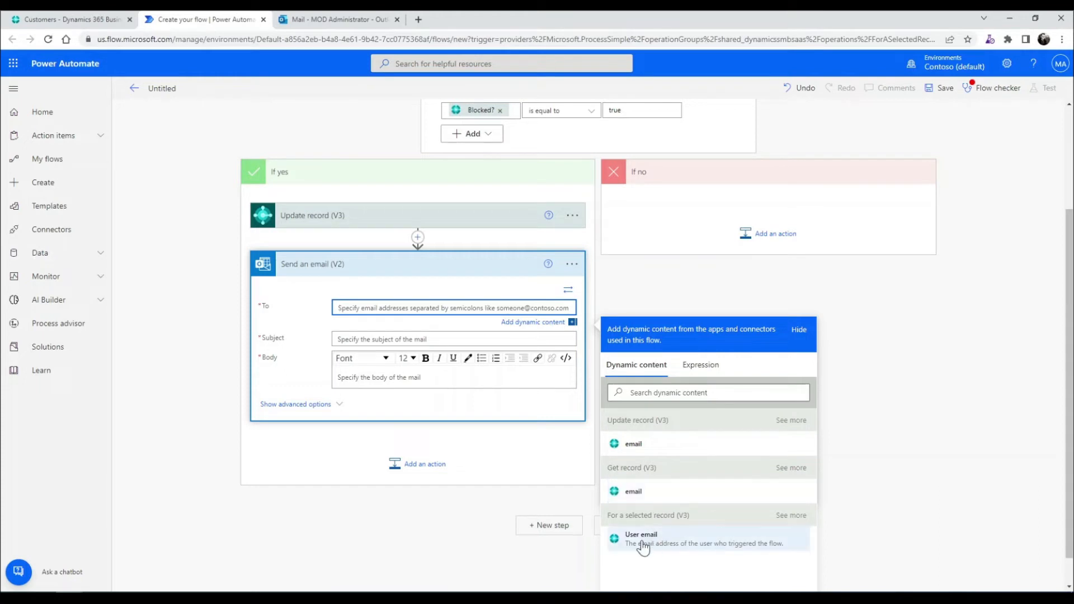
mouse_move(642, 548)
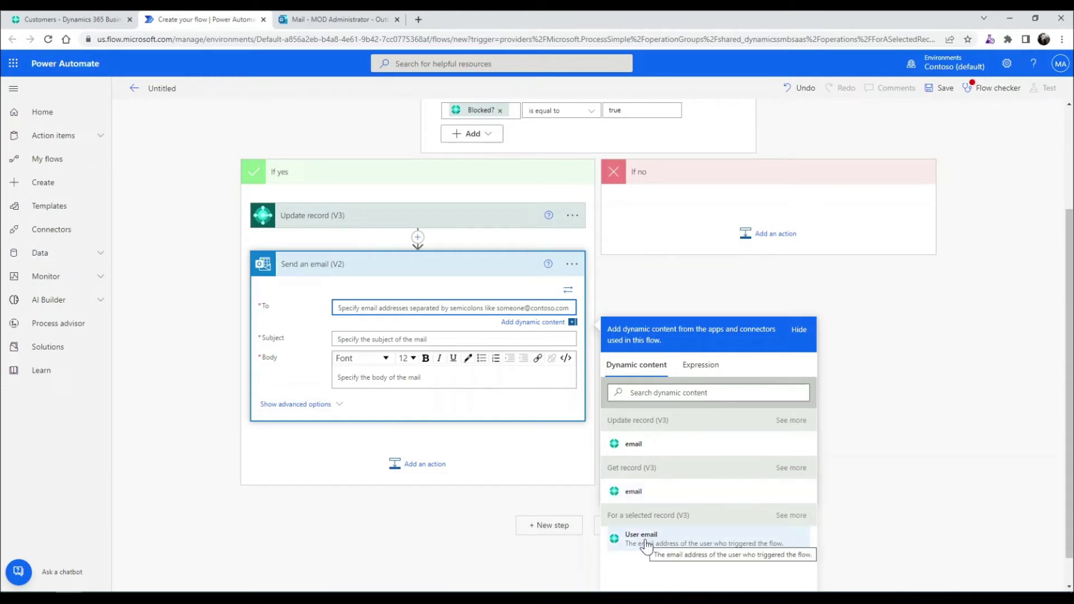
mouse_move(661, 516)
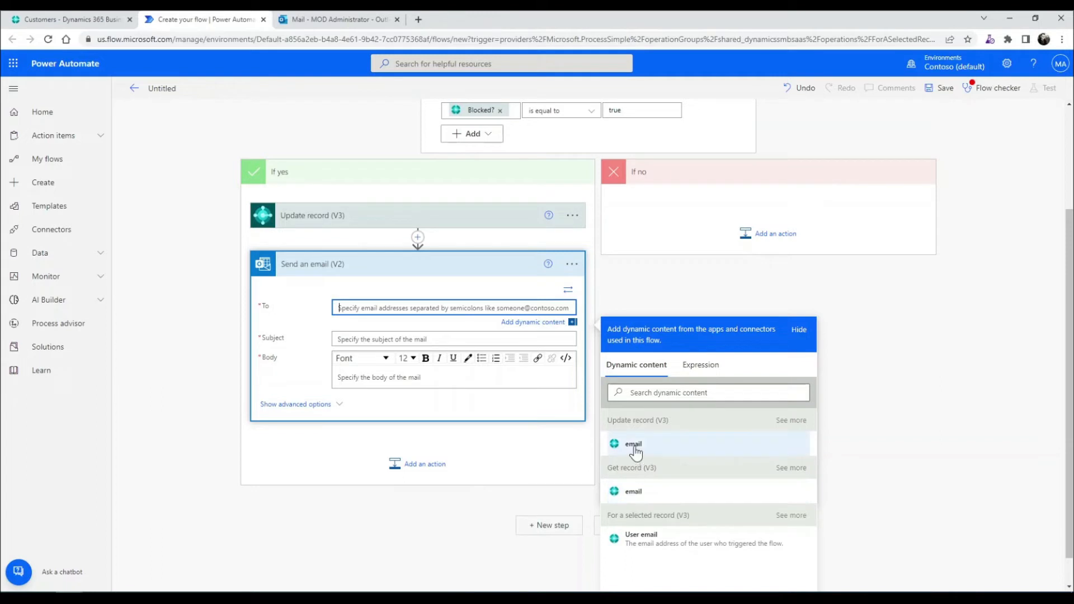
mouse_move(638, 496)
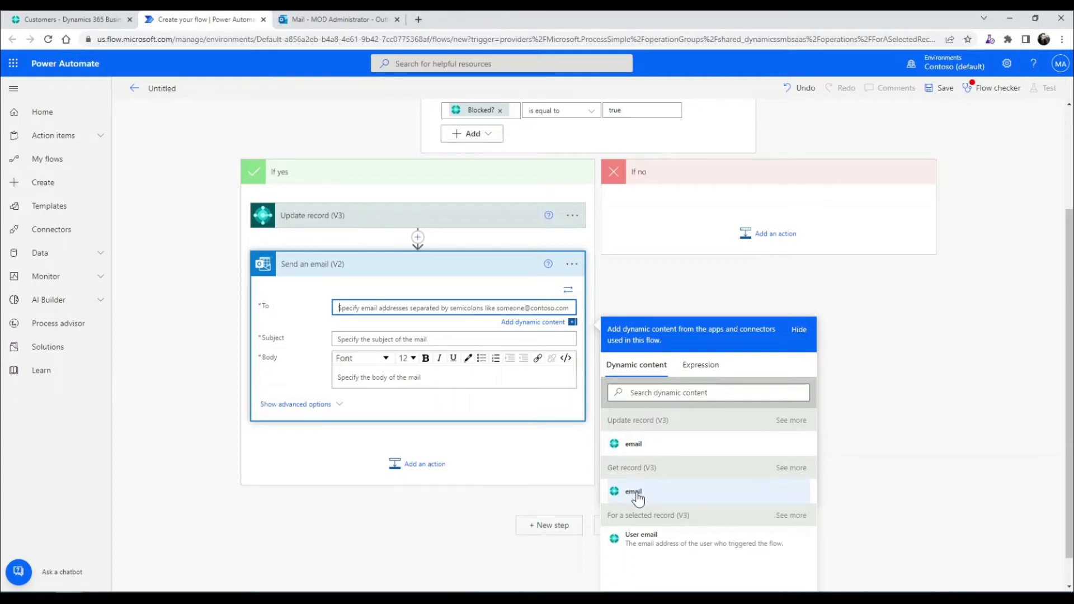
click(633, 491)
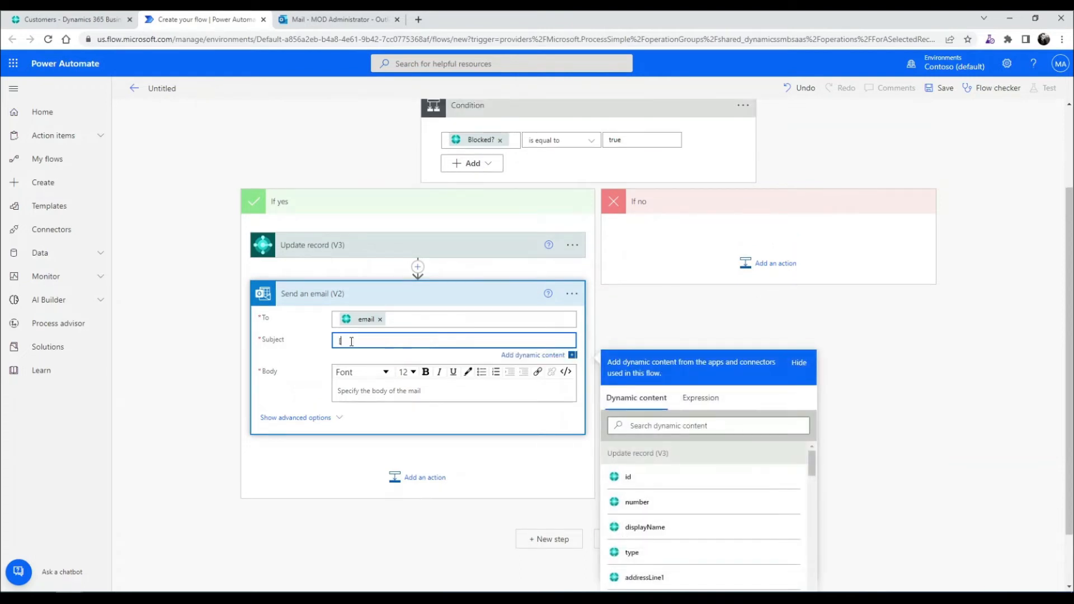
Enter the subject '[ON STOP] Please Review your Cronus Account'
text([ON])
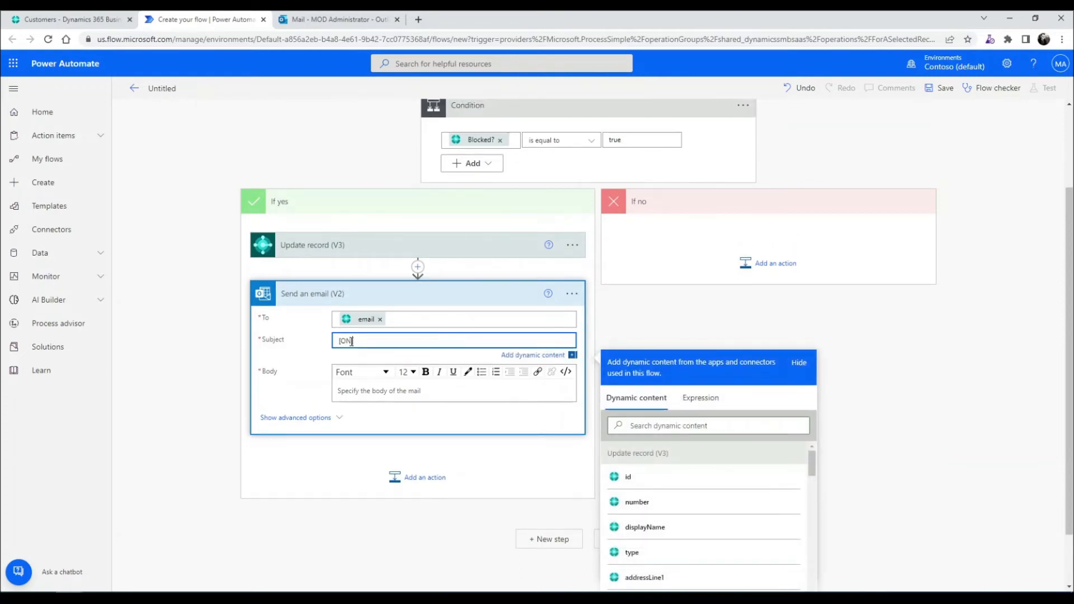
text(|STOP])
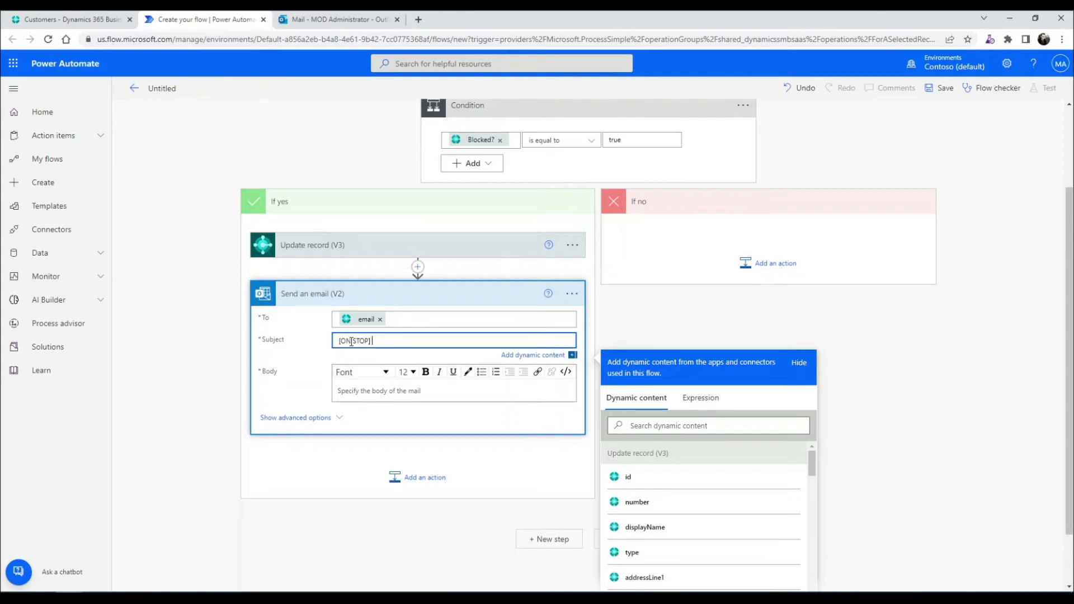
text(Please Review your Cronus Account)
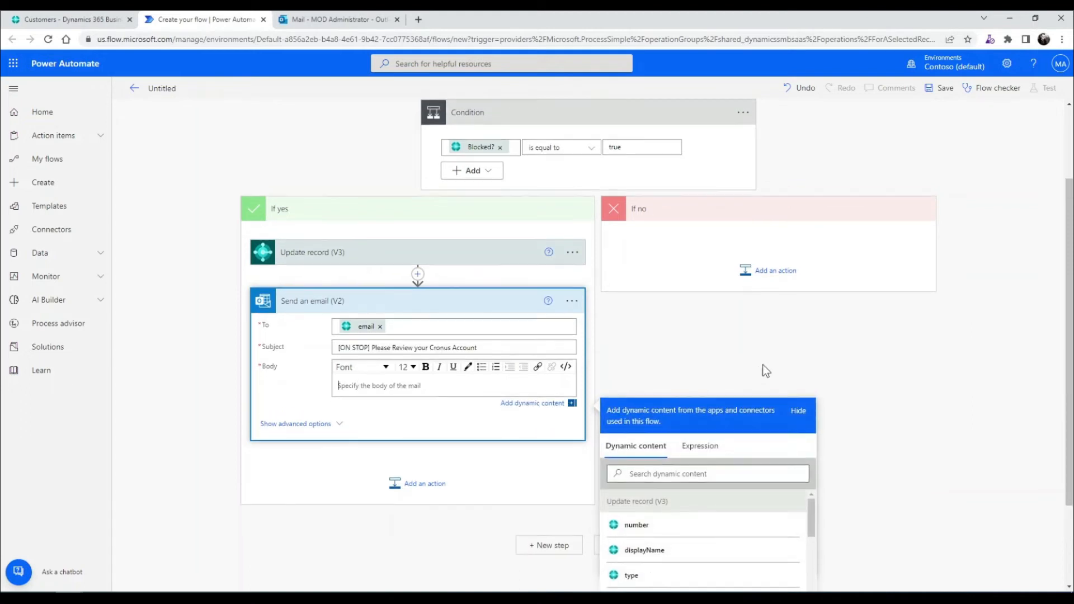
Write a body greeting displayName, asking them to check their Cronus account, signed Cronus Accounts
scroll(down, 3)
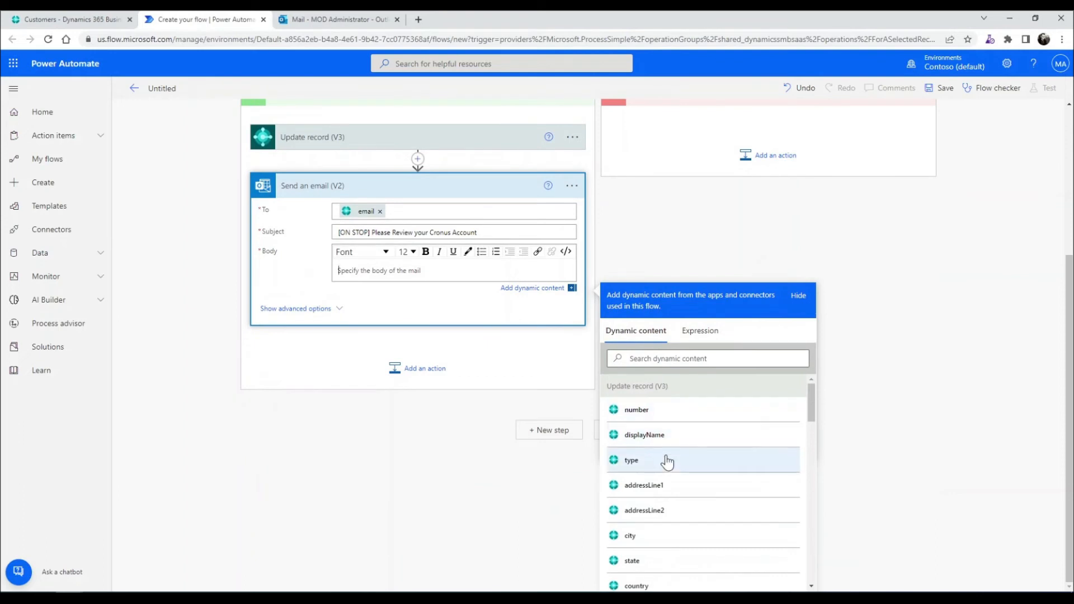
click(644, 434)
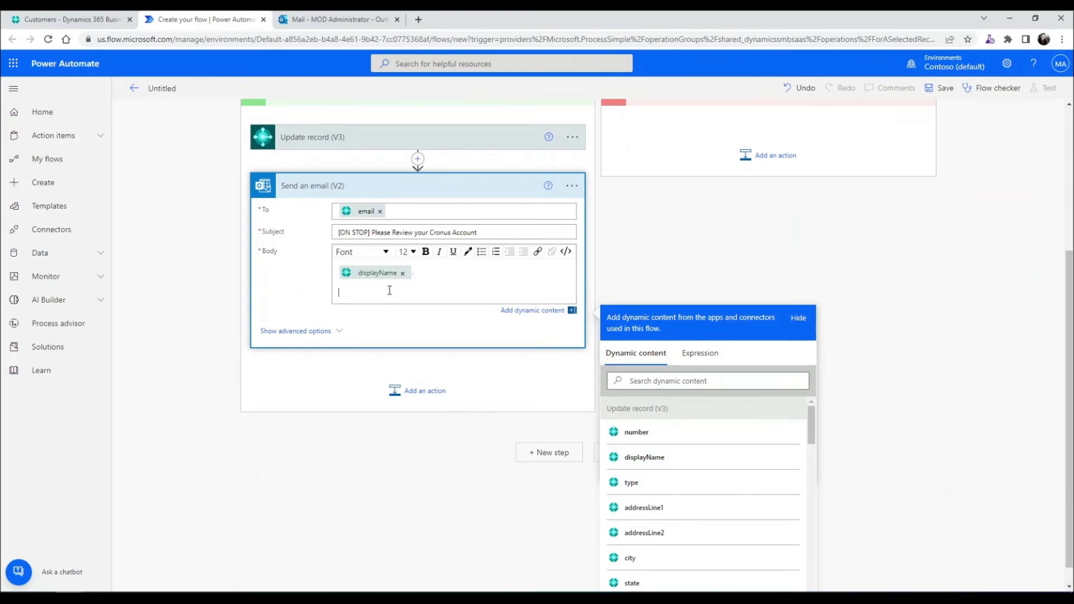
text(Please)
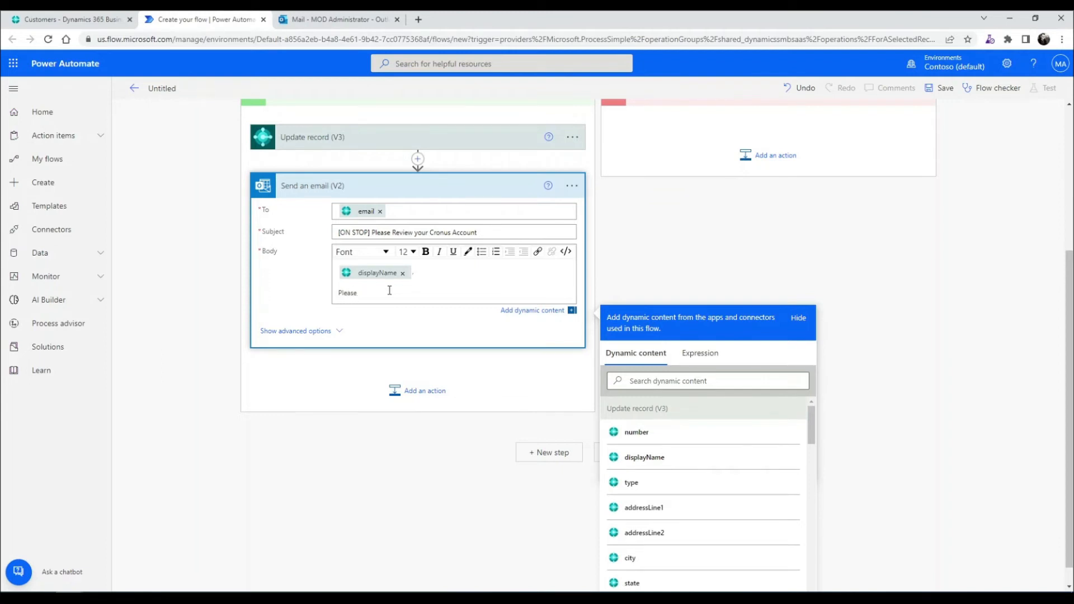
text(check your)
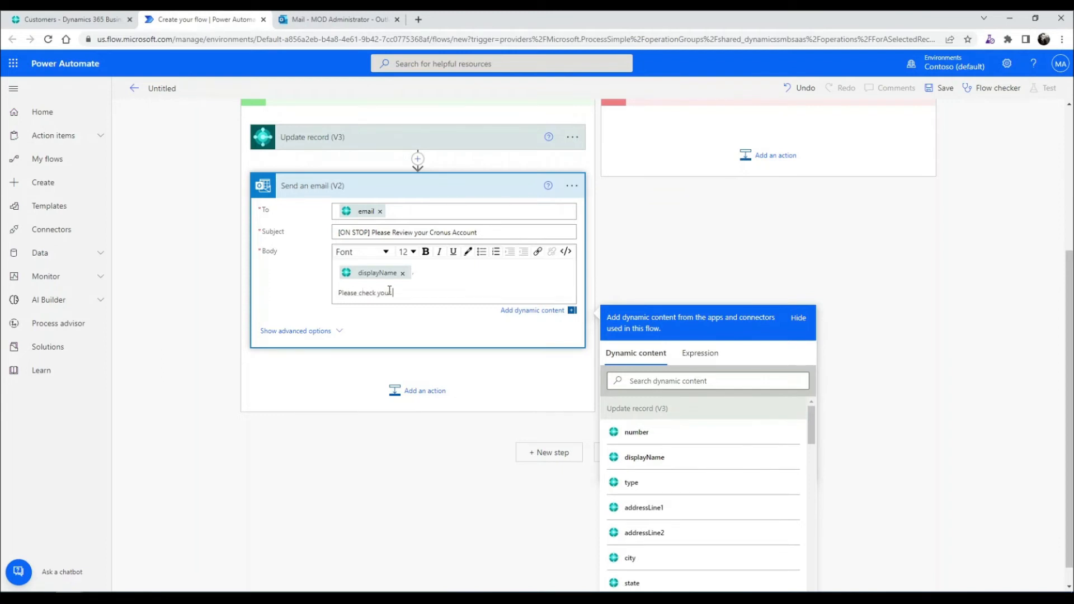
text(Cronus Account, y)
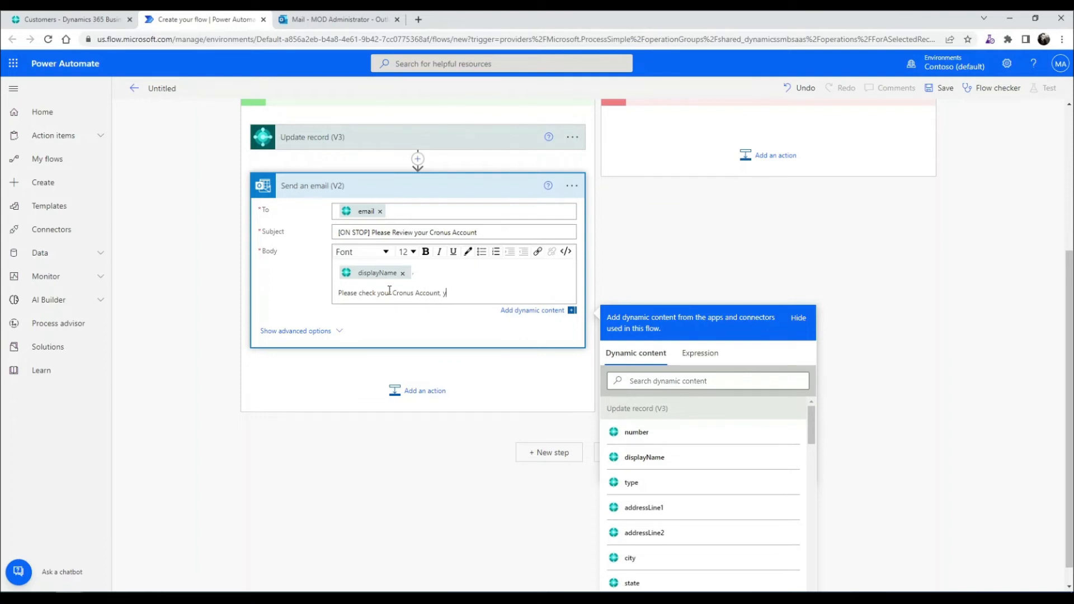
text(ou have been placed on stop.)
text(Cronus Accou)
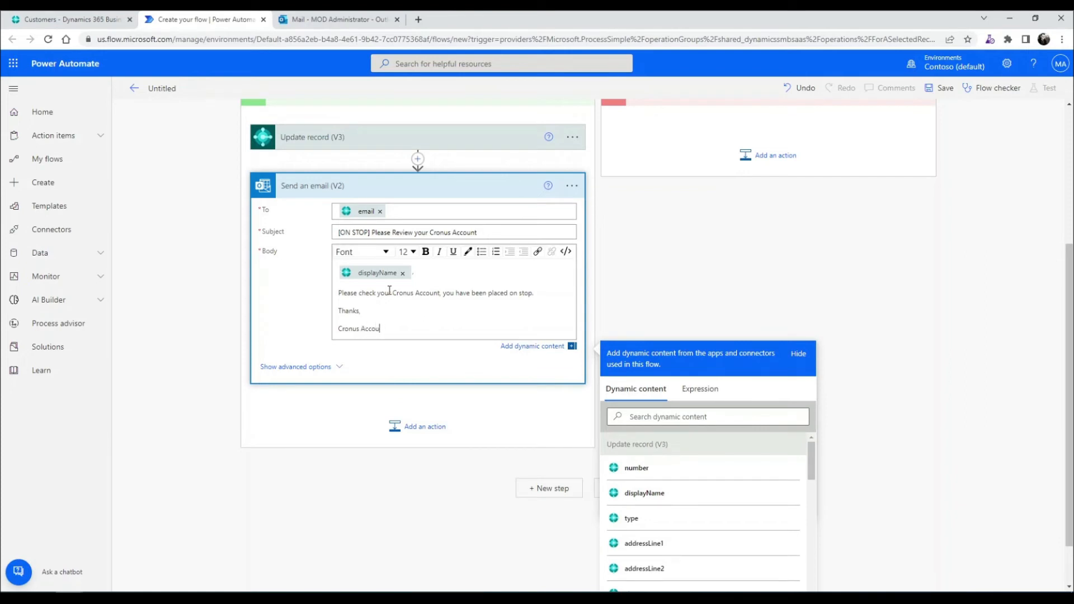
text(nts)
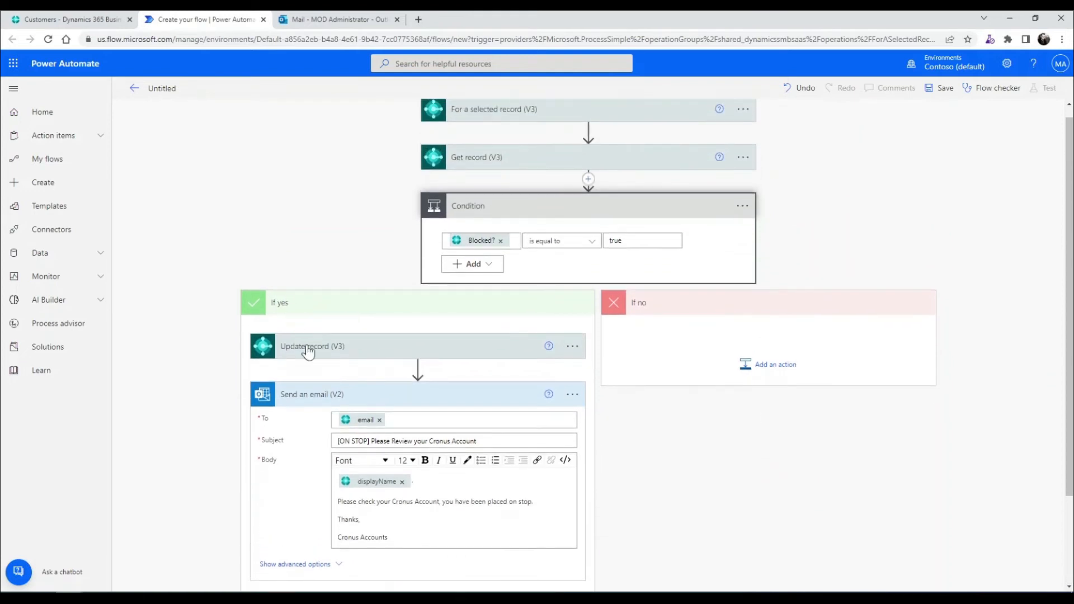
mouse_move(402, 363)
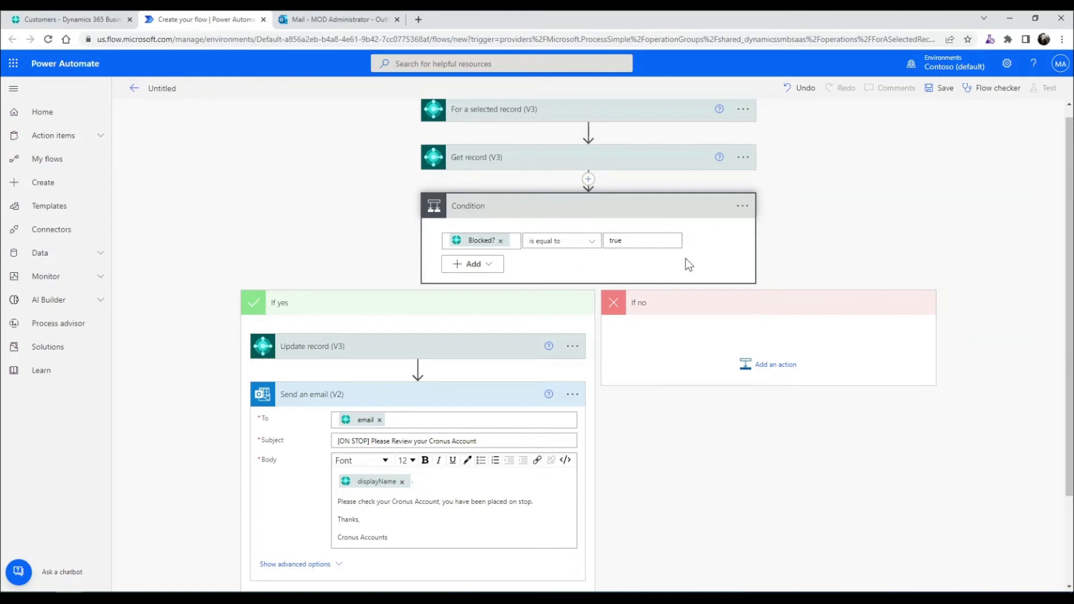
mouse_move(758, 367)
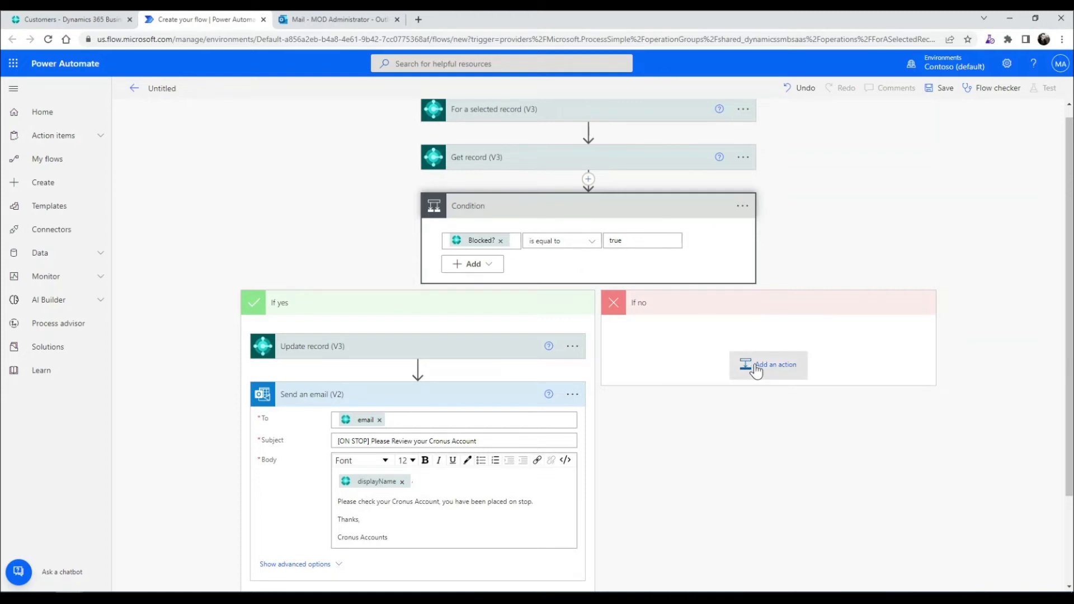
Add an Office 365 Outlook 'Send an email (V2)' step to the If no branch
click(768, 365)
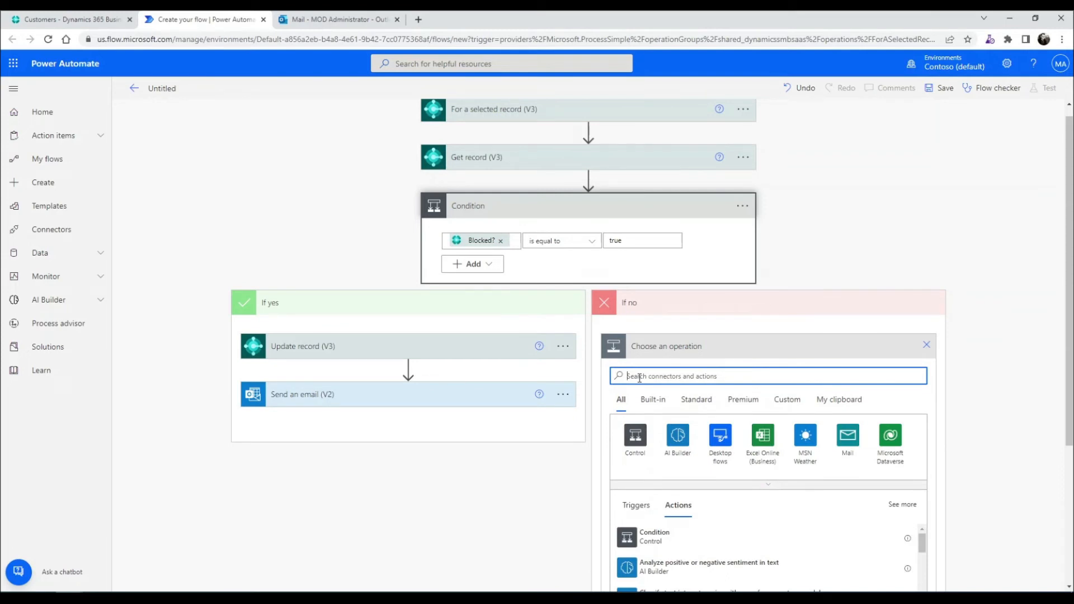
text(outlook)
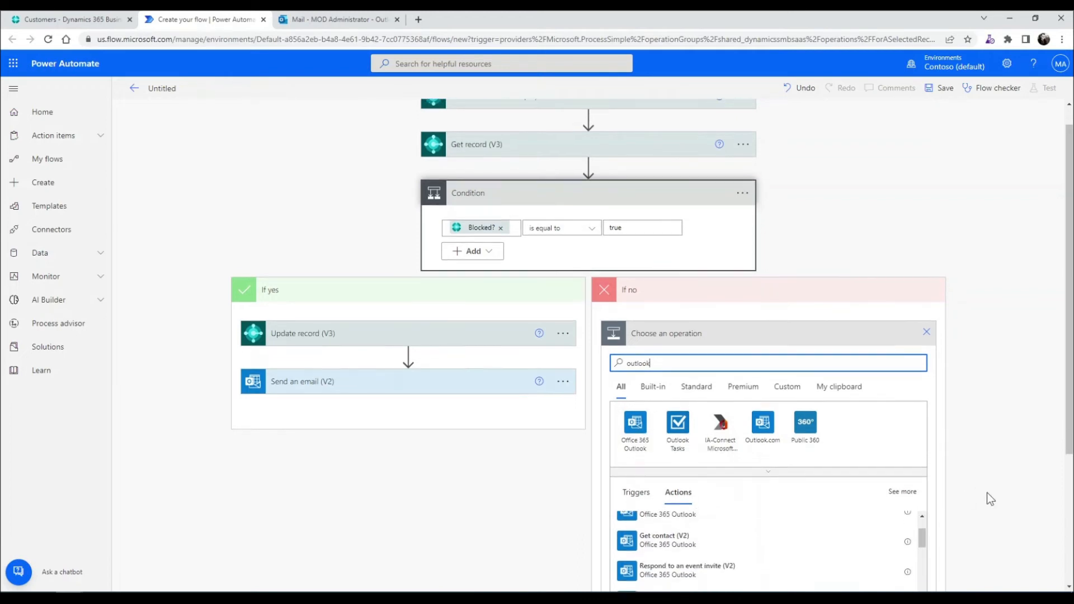
scroll(down, 3)
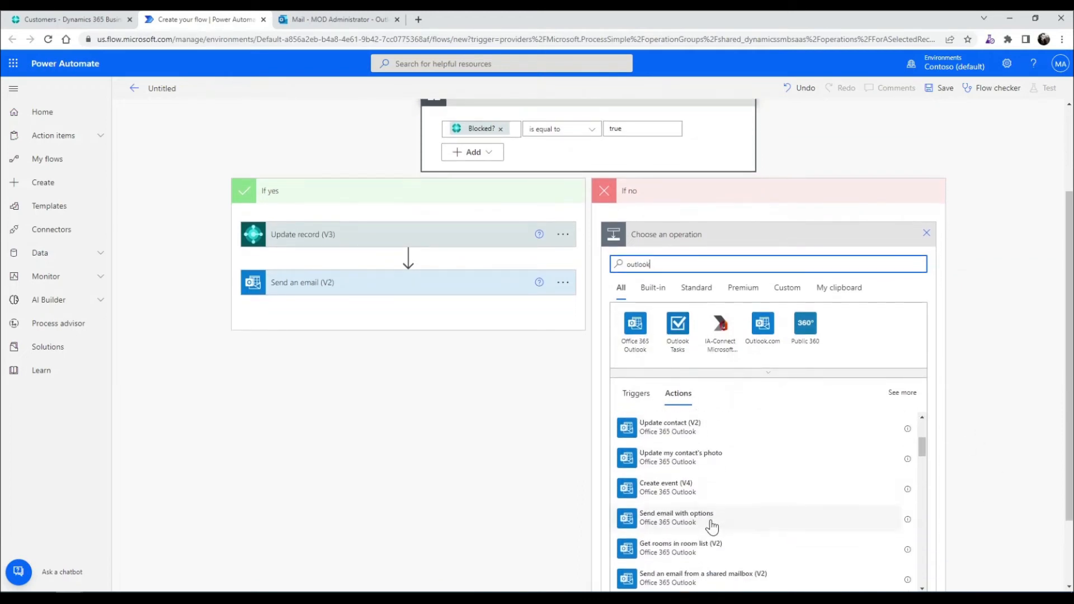
scroll(down, 3)
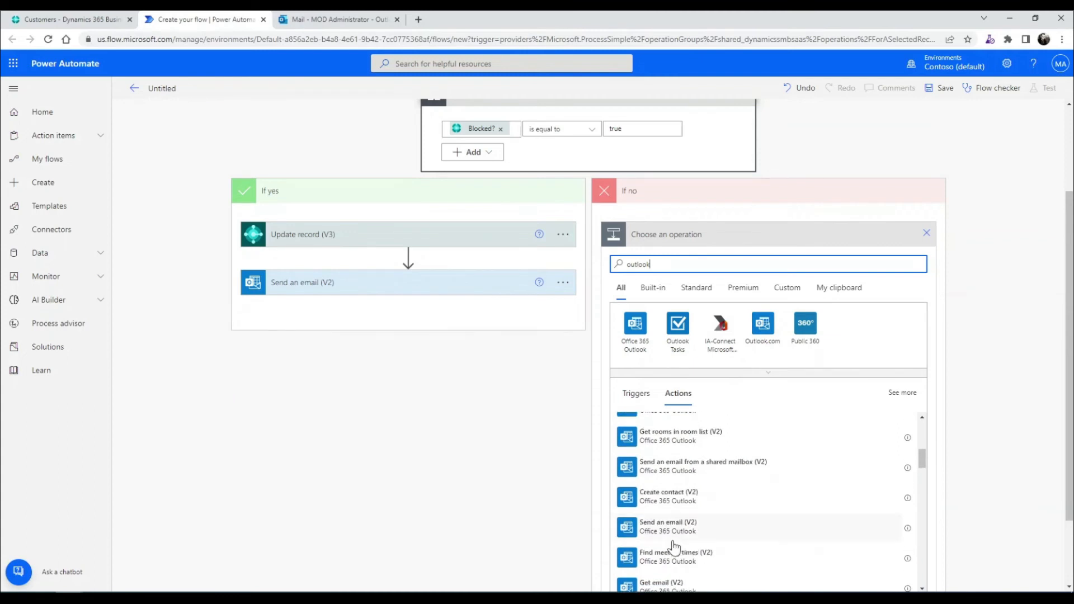
click(668, 526)
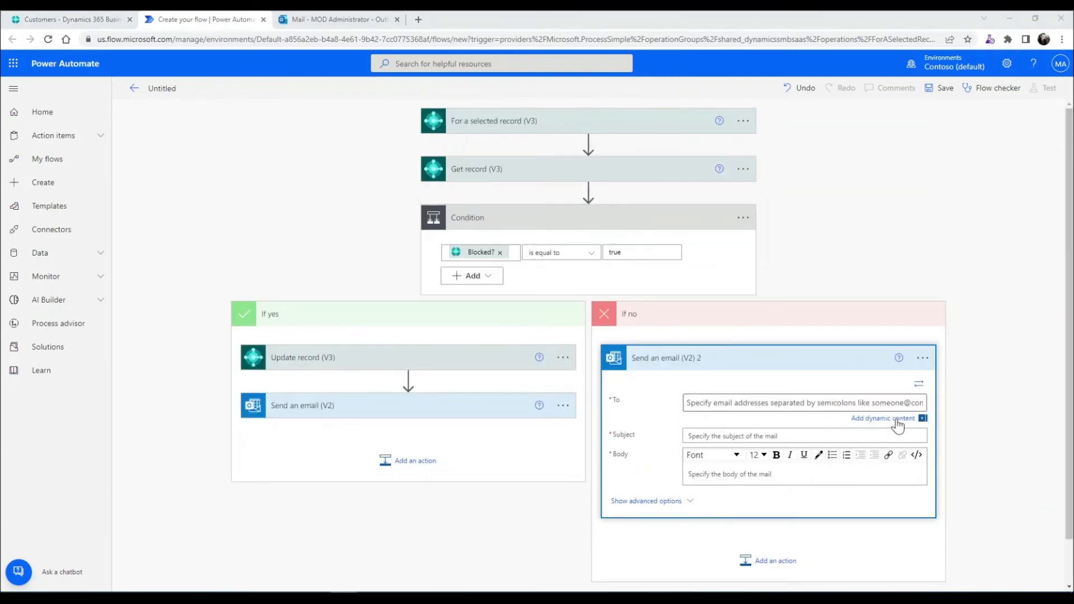
Address the If no email to the dynamic email with subject '[WARNING] Please check account for Cronus'
click(883, 418)
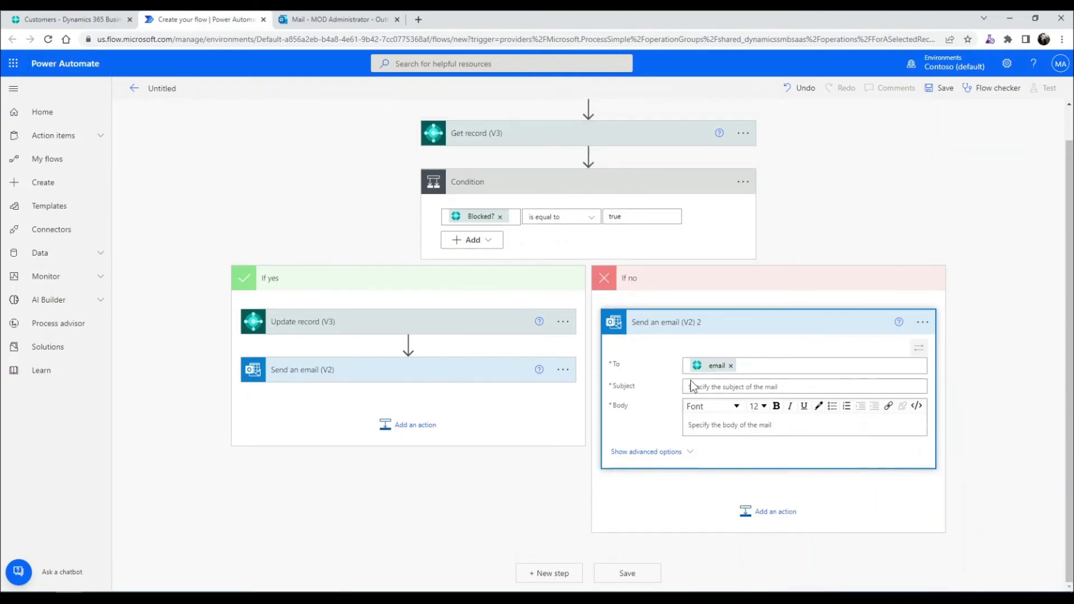
click(804, 386)
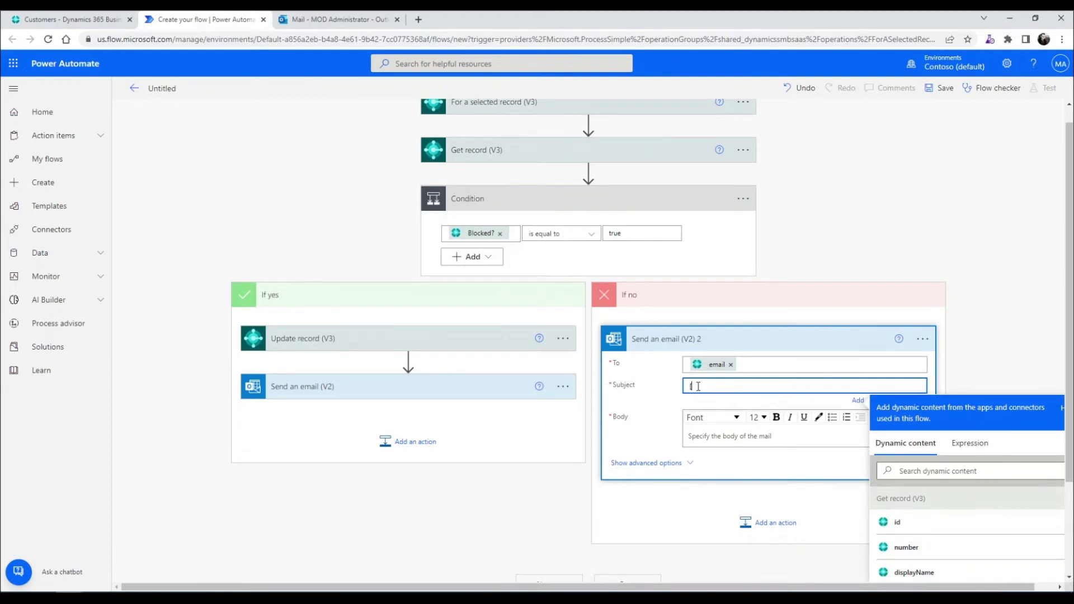
text([WARNING] Please check account for Cronus)
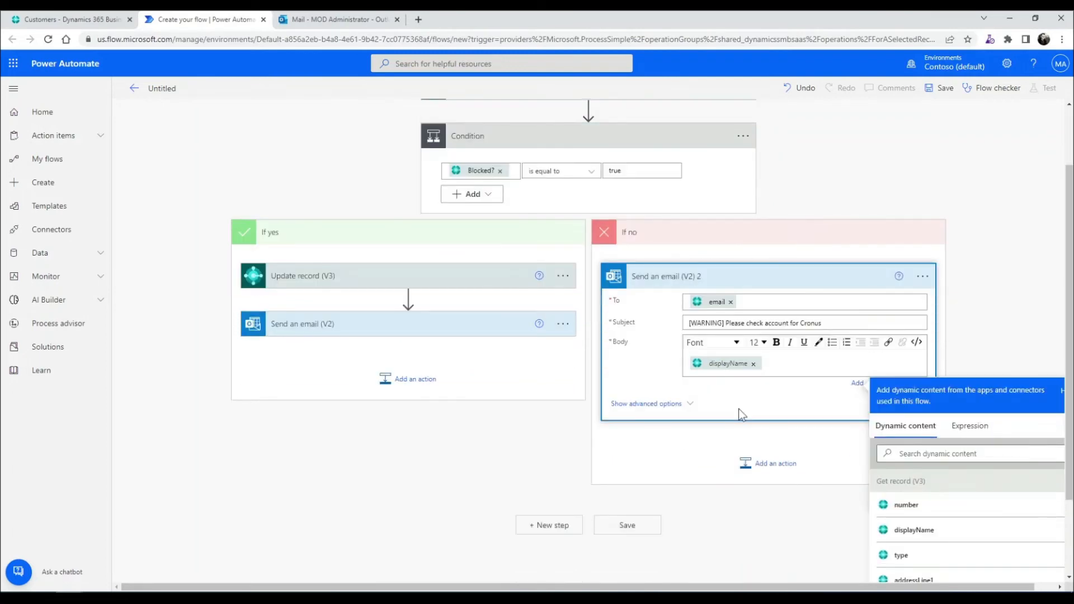
Write a body warning displayName they are close to being stopped, signed 'Thanks, Cronus Accounts'
text(You)
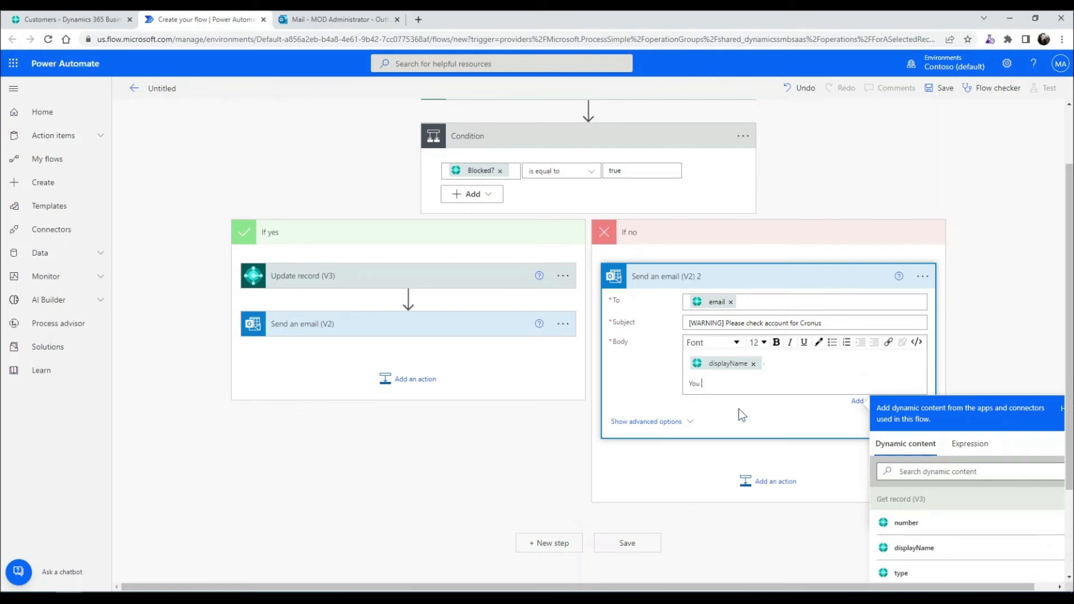
text(are close to)
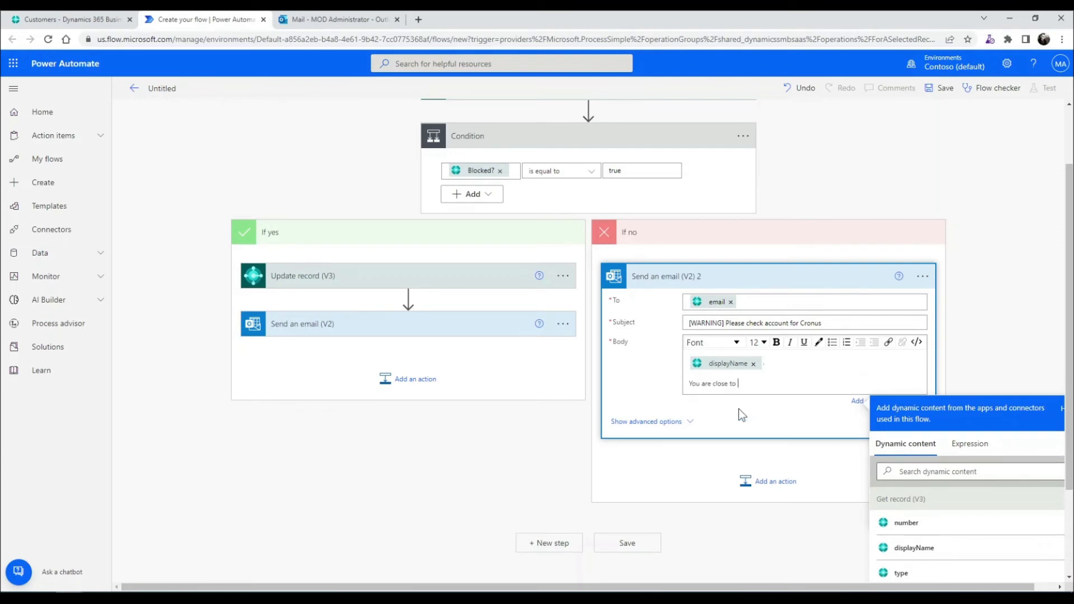
text(being placed on stop)
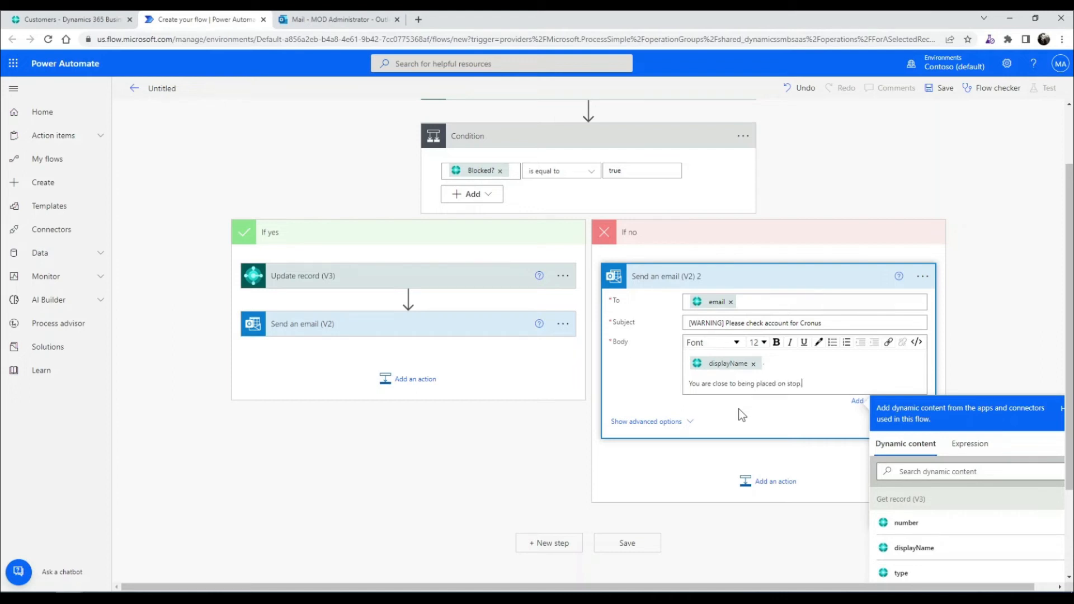
text(Thanks,)
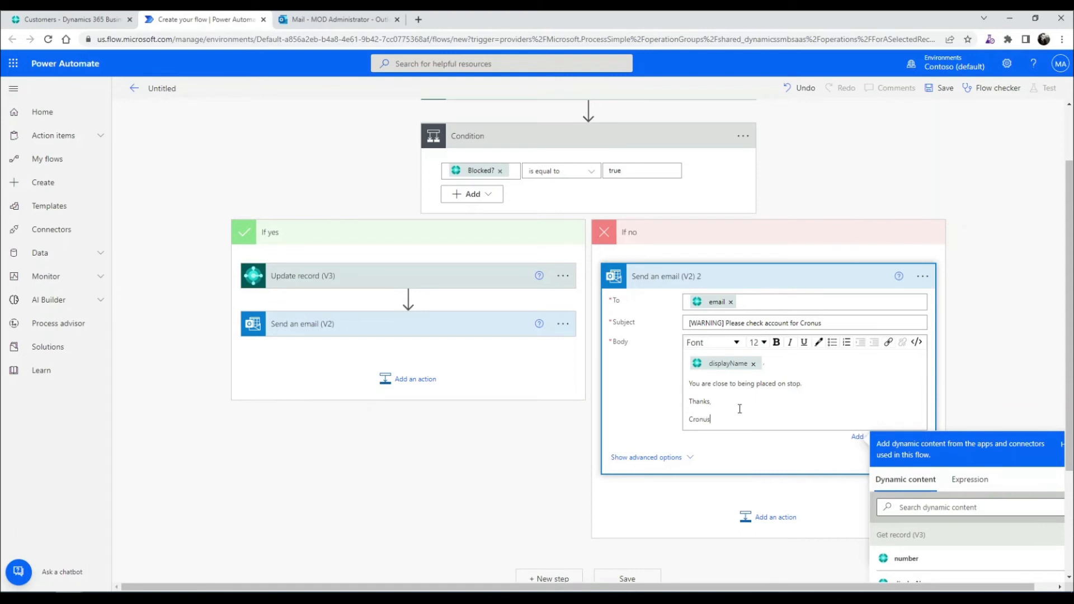
text(Accounts)
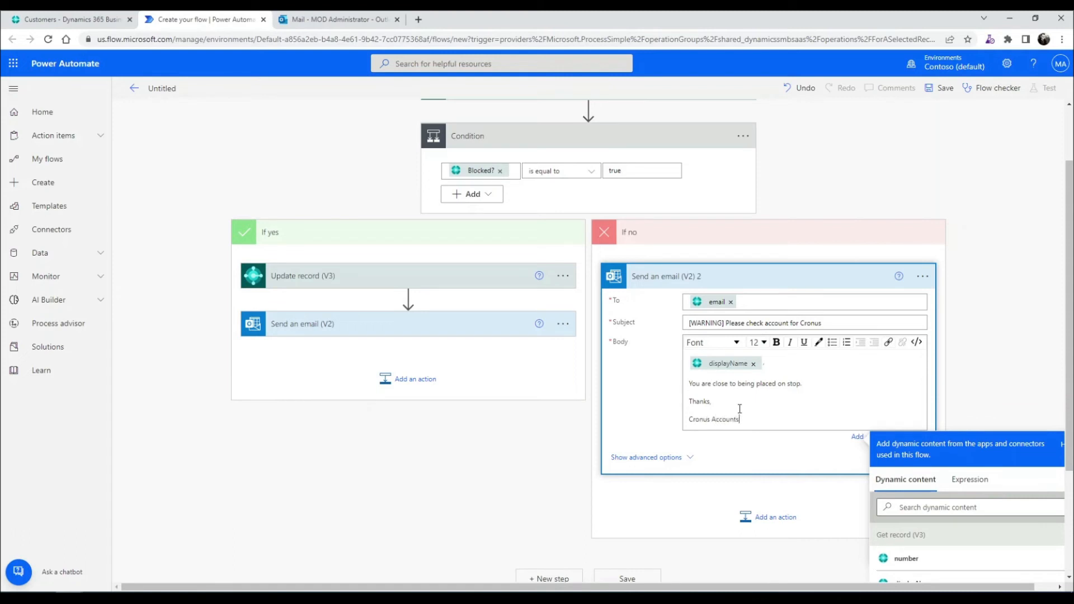
click(1019, 335)
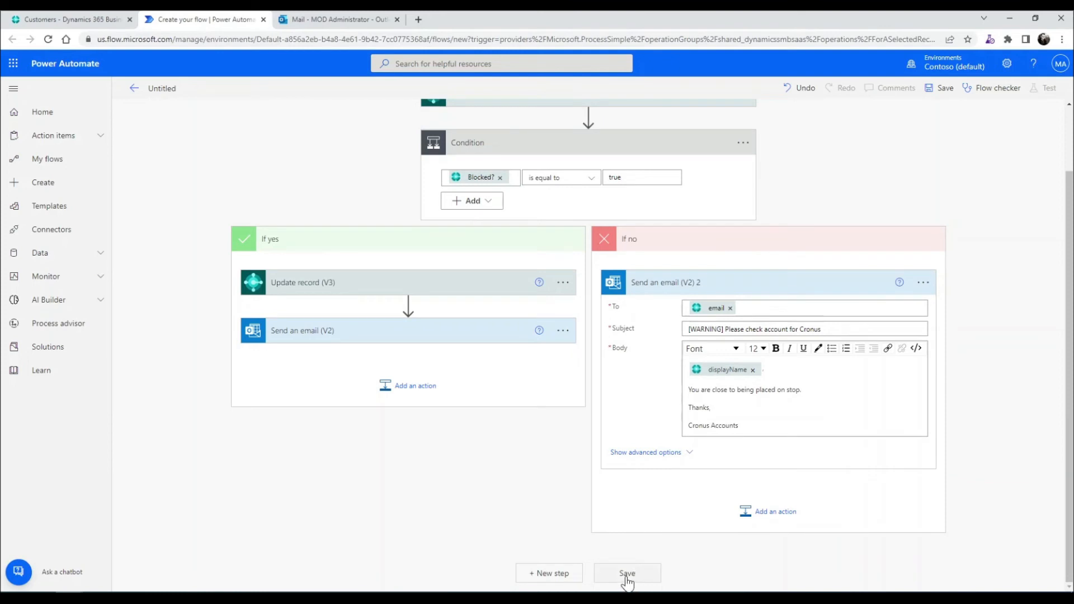
Save the flow, dismiss the ready banner, and return to the Business Central Customers list
click(627, 573)
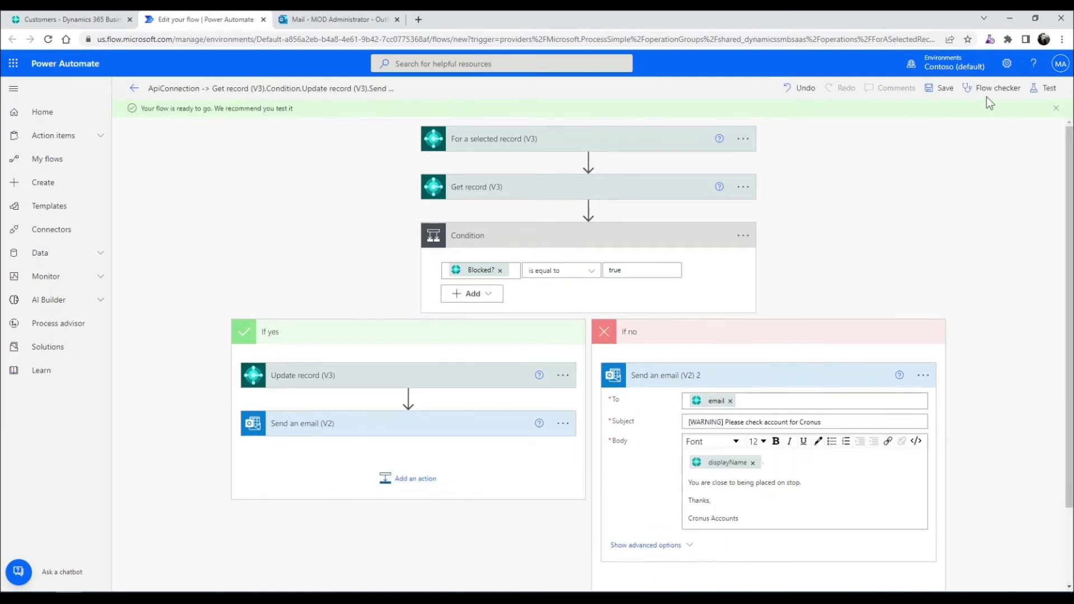
click(998, 88)
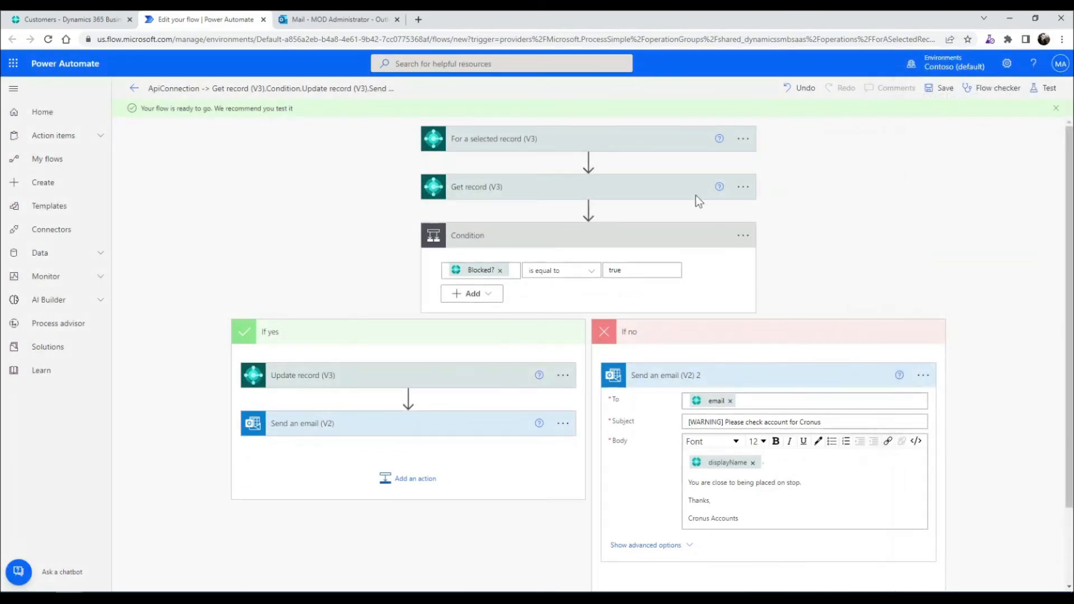
mouse_move(983, 117)
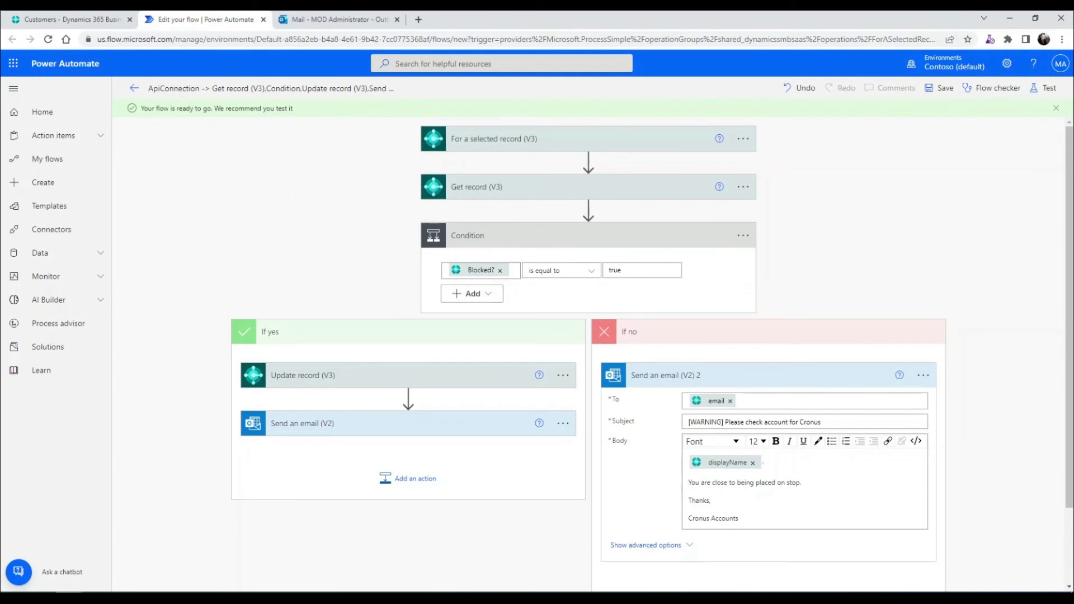
click(73, 19)
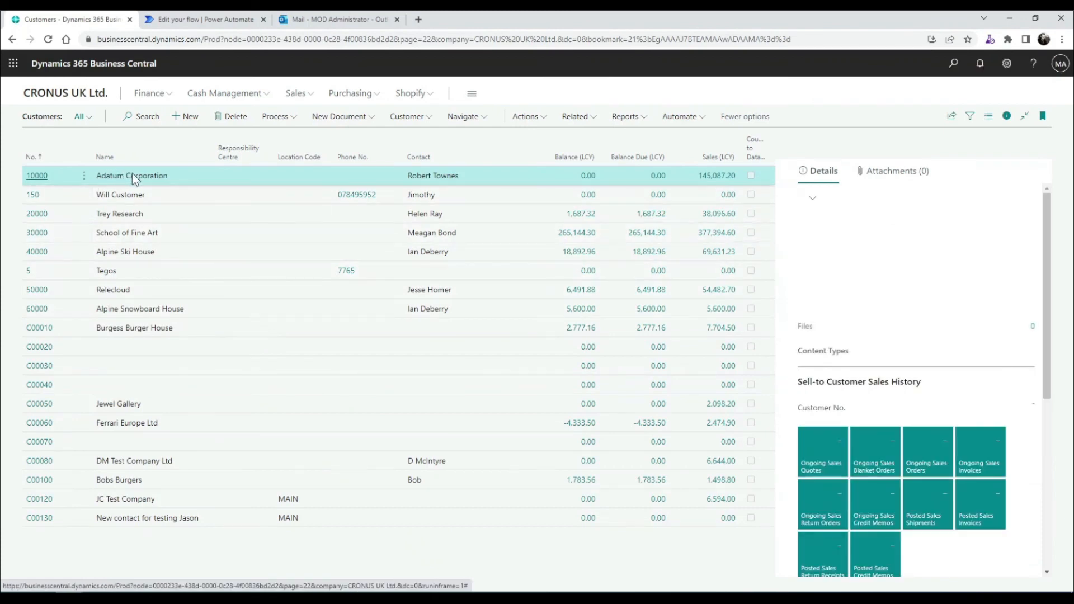
Filter Customers to the Overdue Customers view and open the Automate flows for School of Fine Art
click(82, 116)
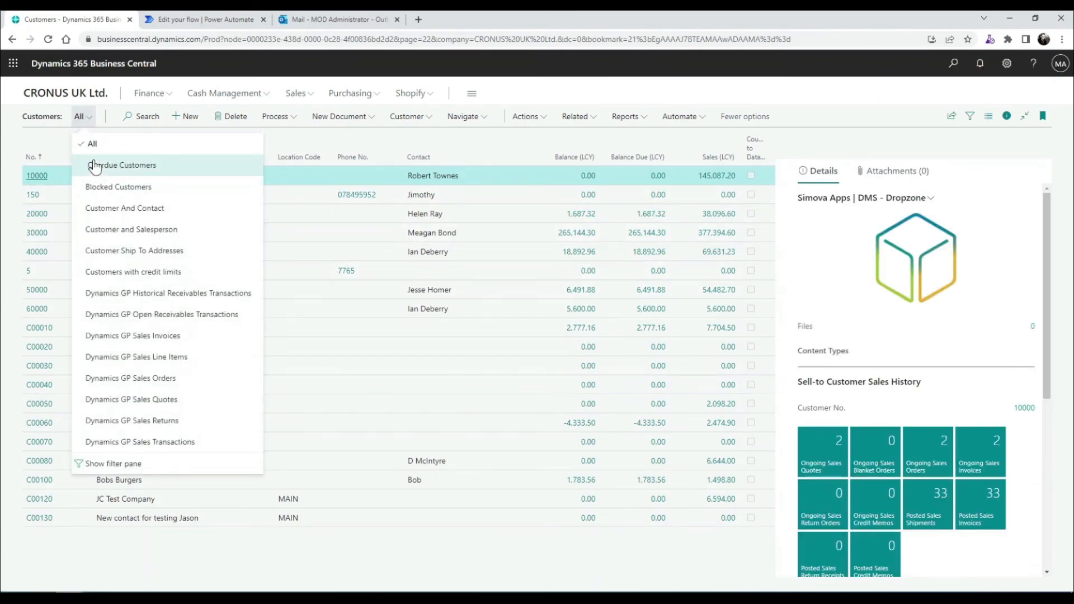
click(126, 165)
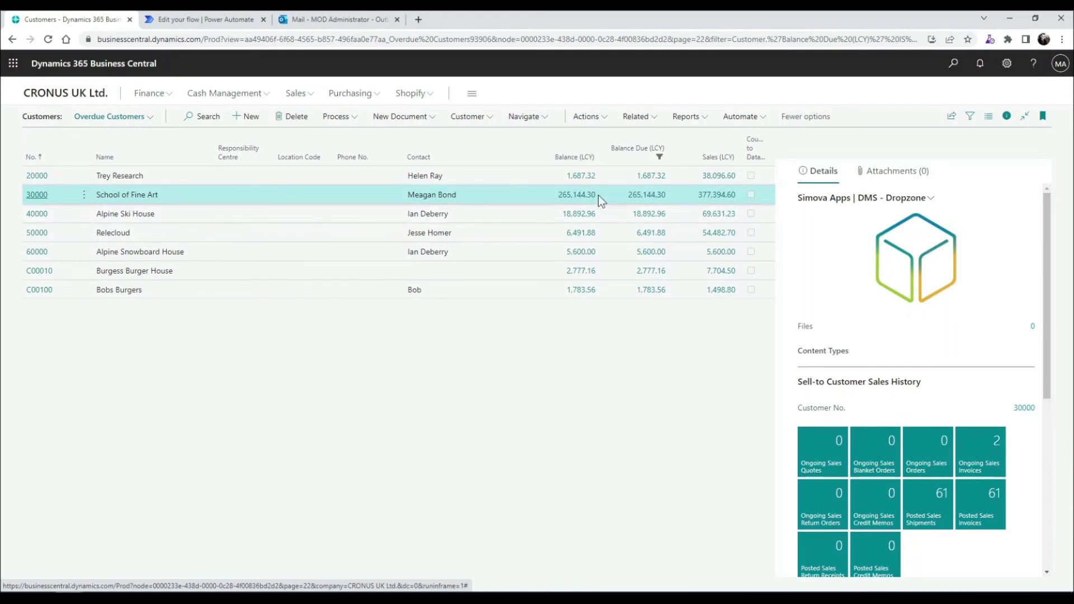
click(740, 116)
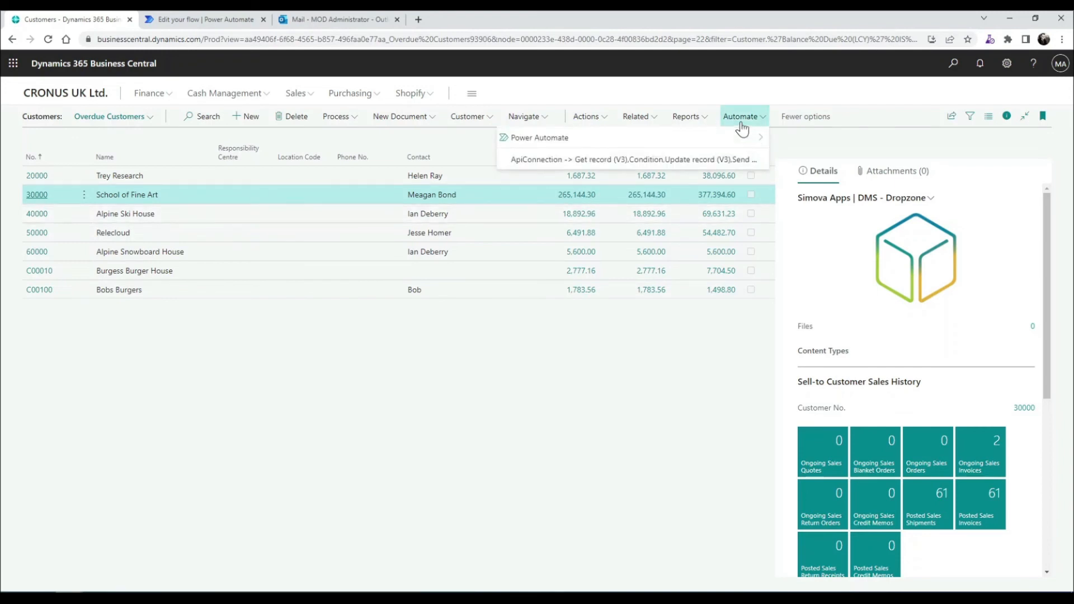
mouse_move(558, 169)
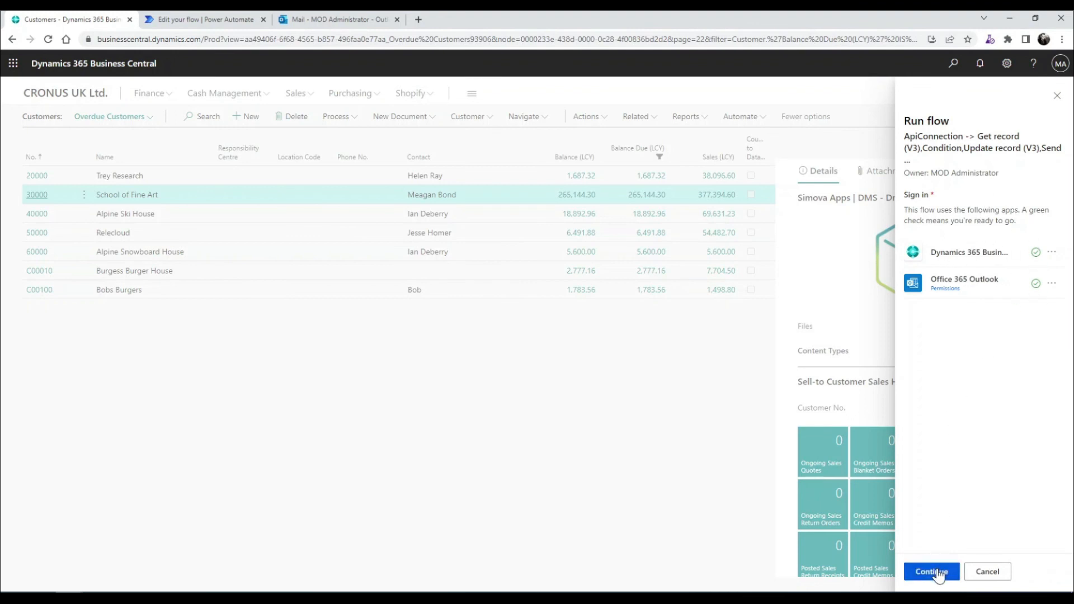
Run the flow for School of Fine Art with Blocked? on, then close the confirmation
click(931, 572)
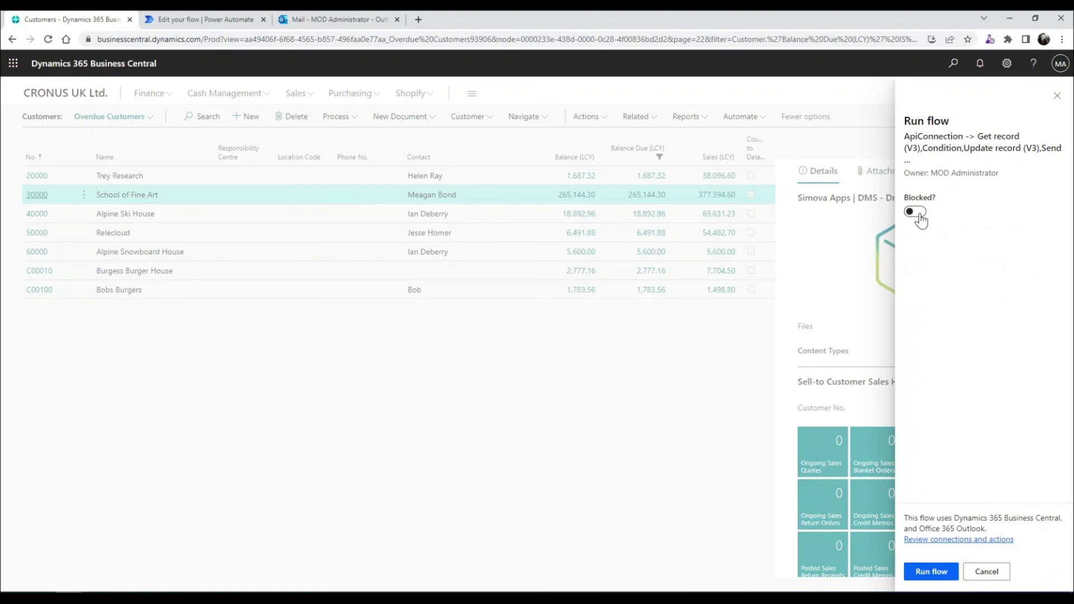
click(914, 211)
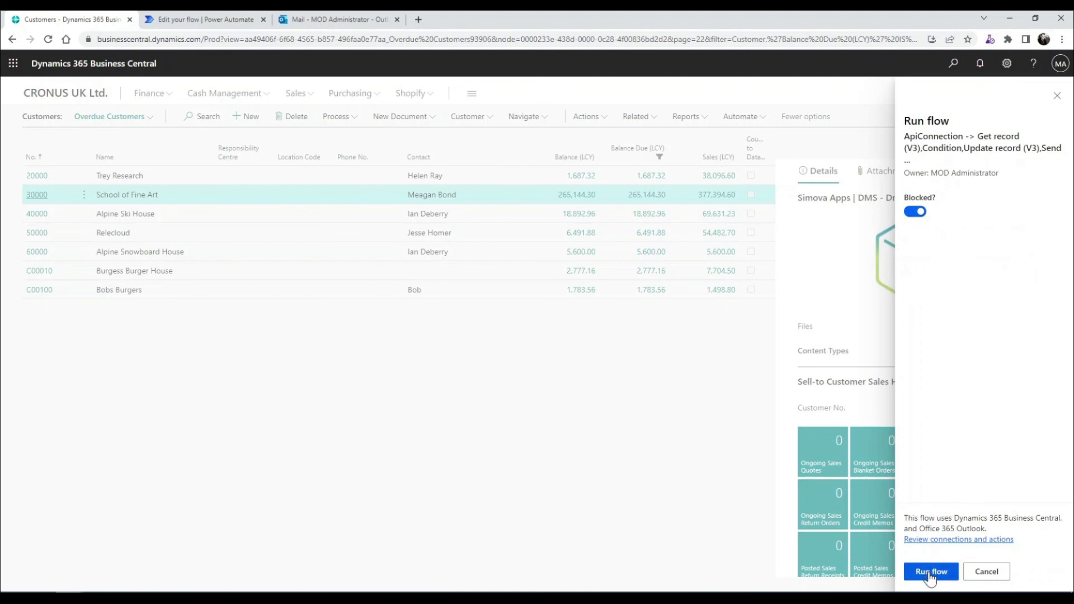
click(930, 571)
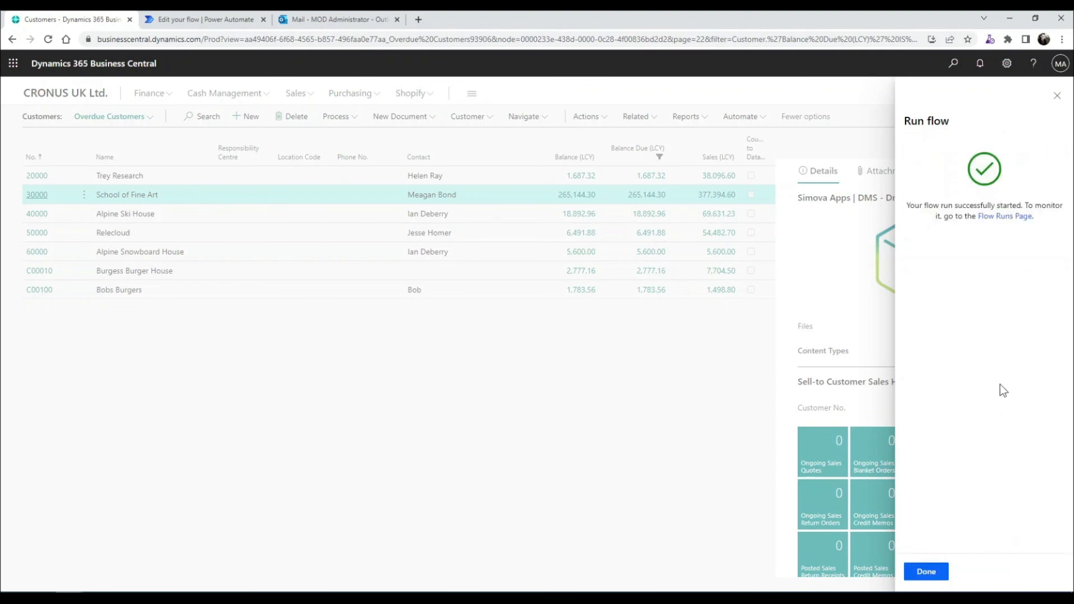
mouse_move(959, 252)
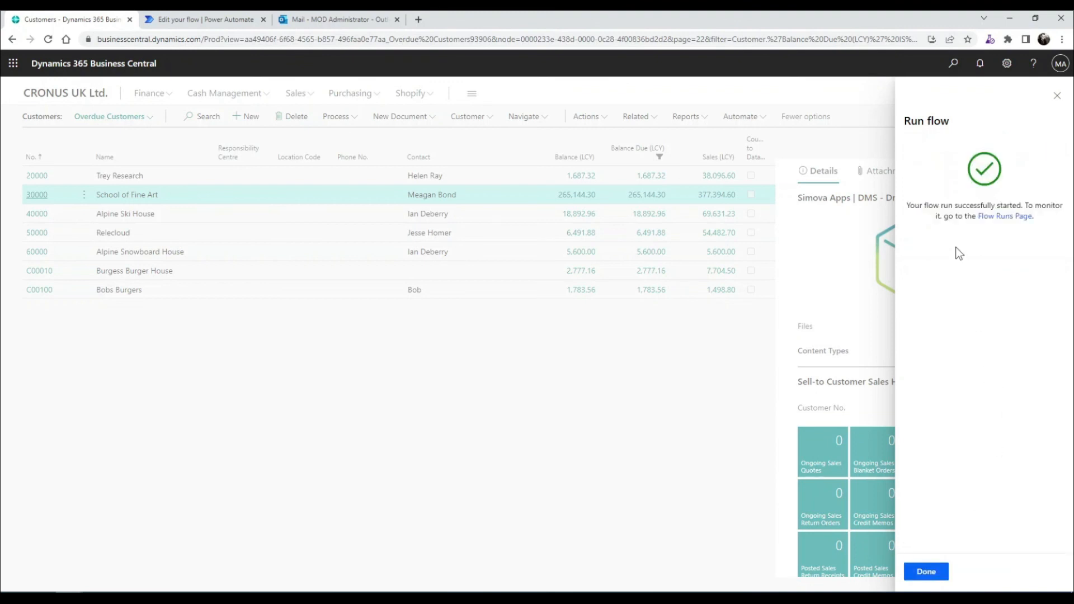
mouse_move(908, 527)
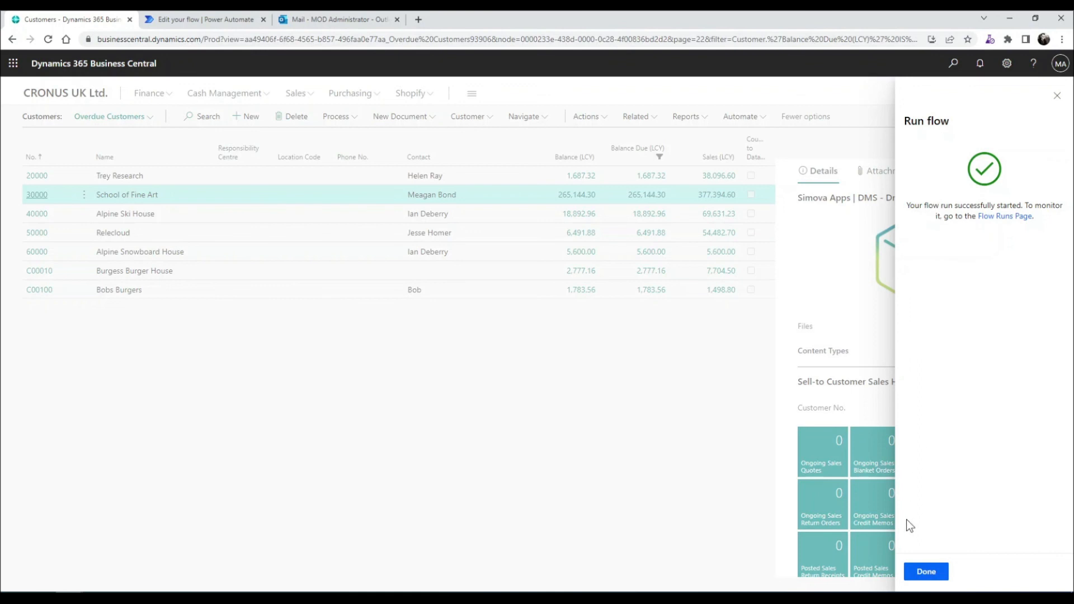
click(926, 571)
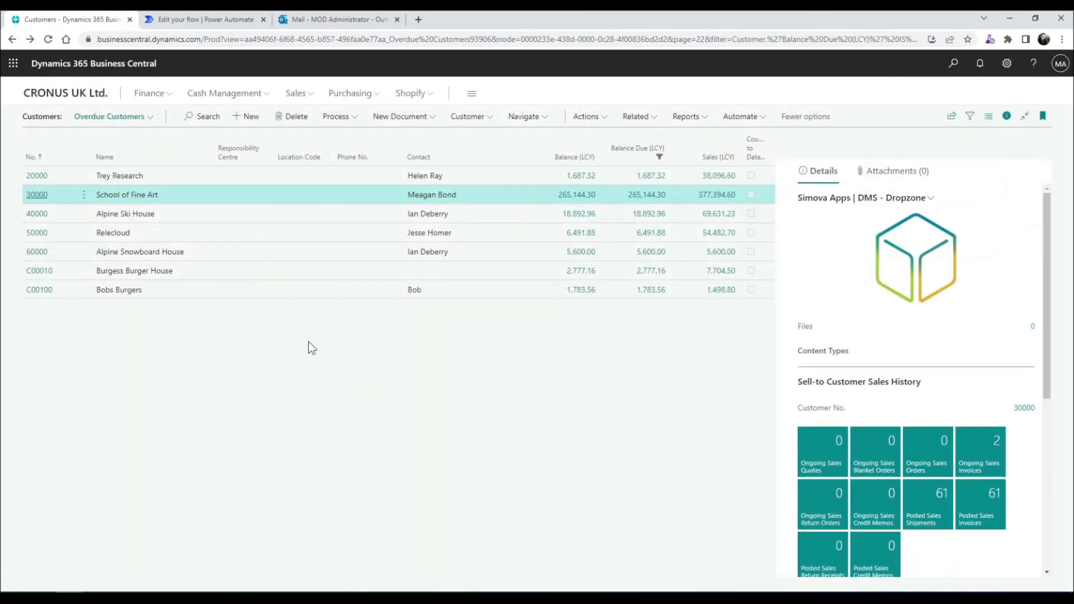
click(203, 19)
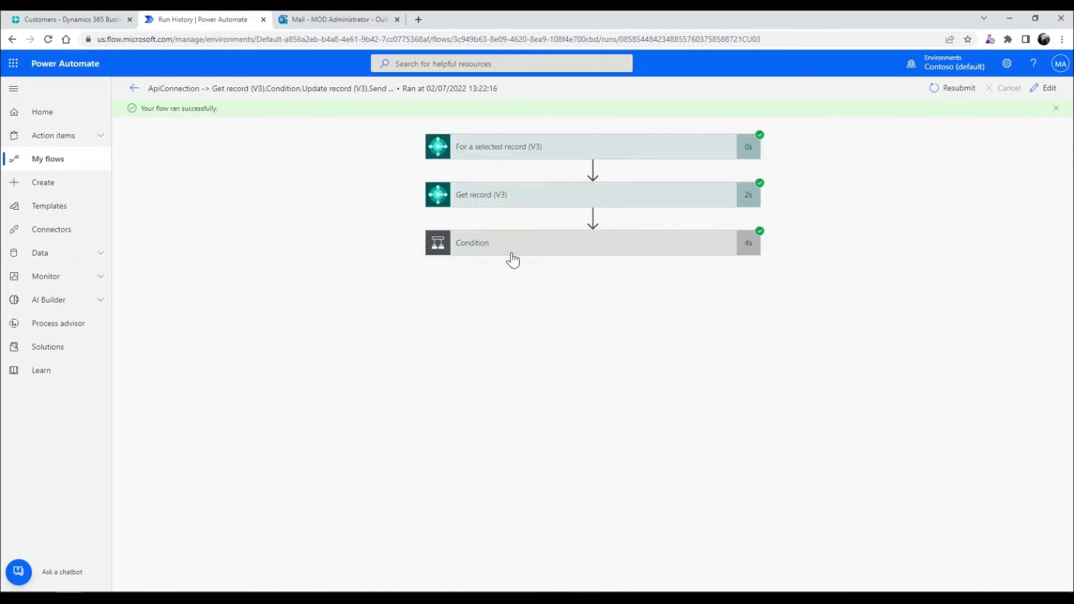
Expand the run's Condition step, then check the ON STOP email in Outlook
click(508, 243)
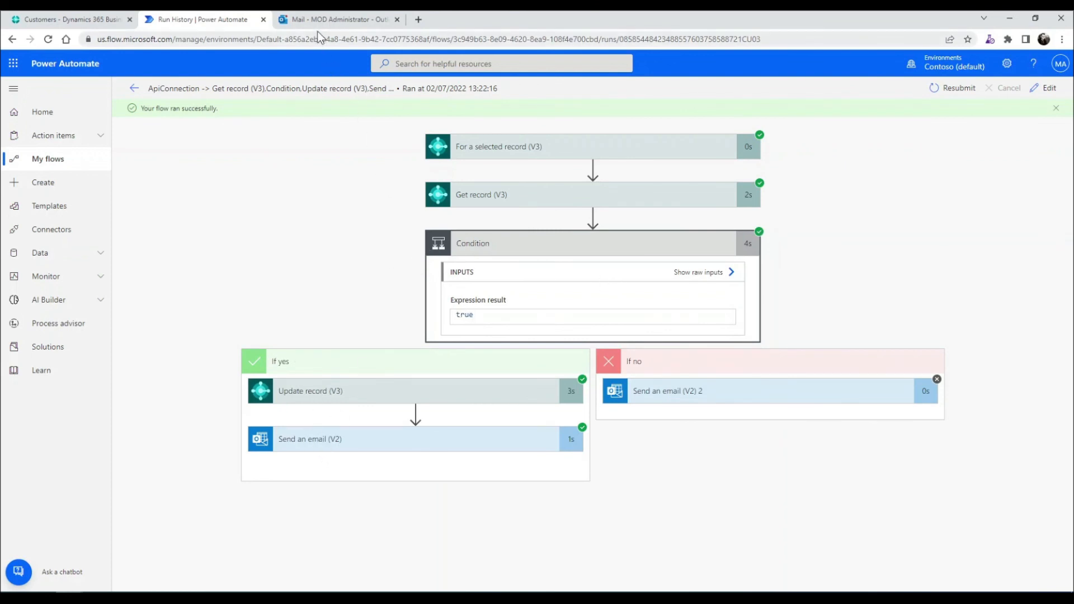
click(336, 19)
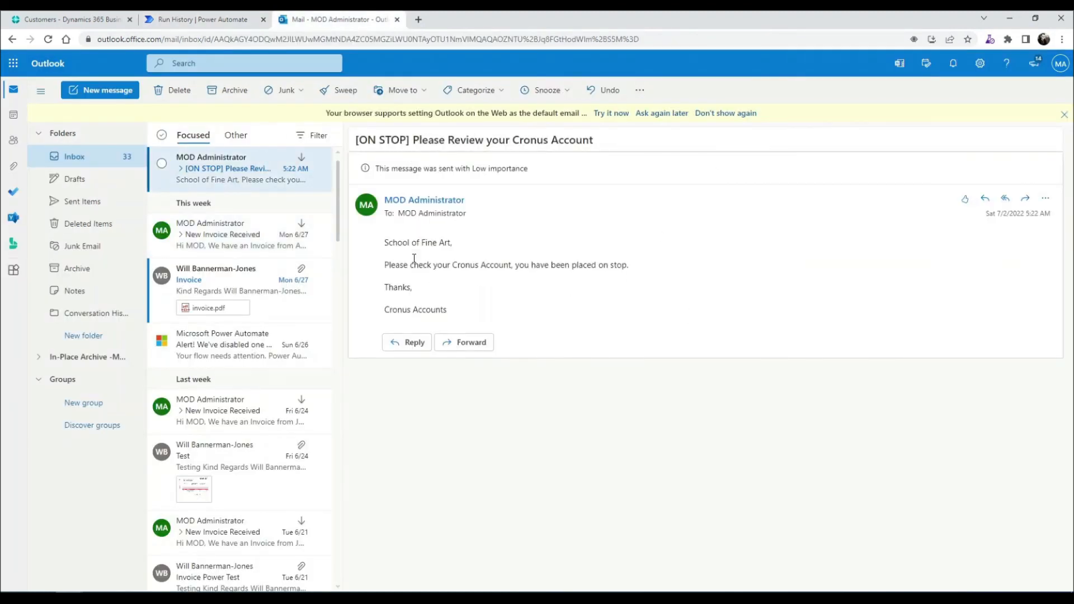
Open the '[ON STOP] Please Review your Cronus Account' email for School of Fine Art
click(73, 19)
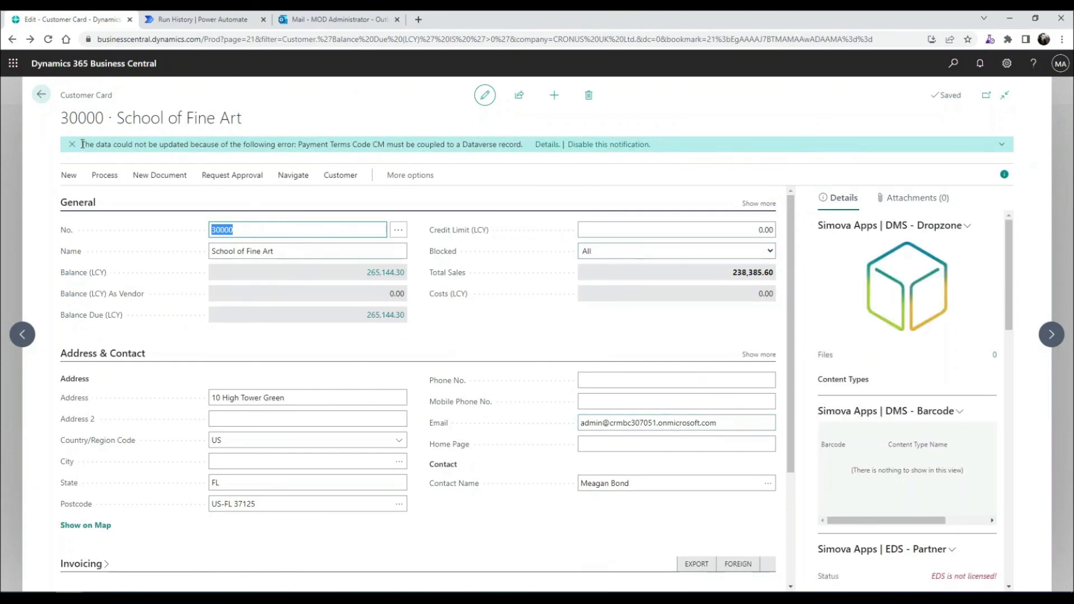
mouse_move(497, 315)
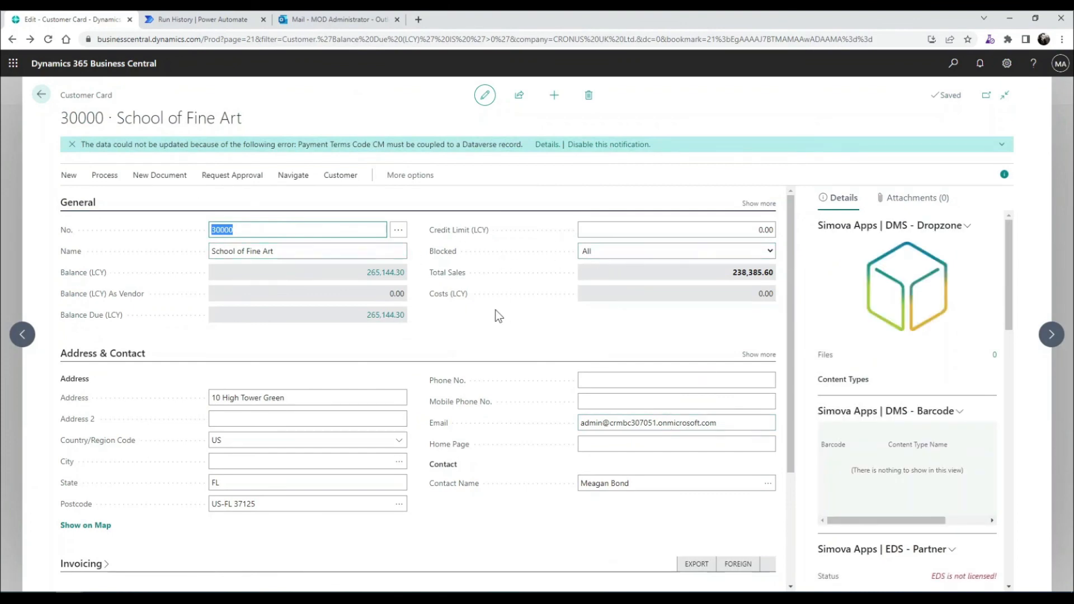